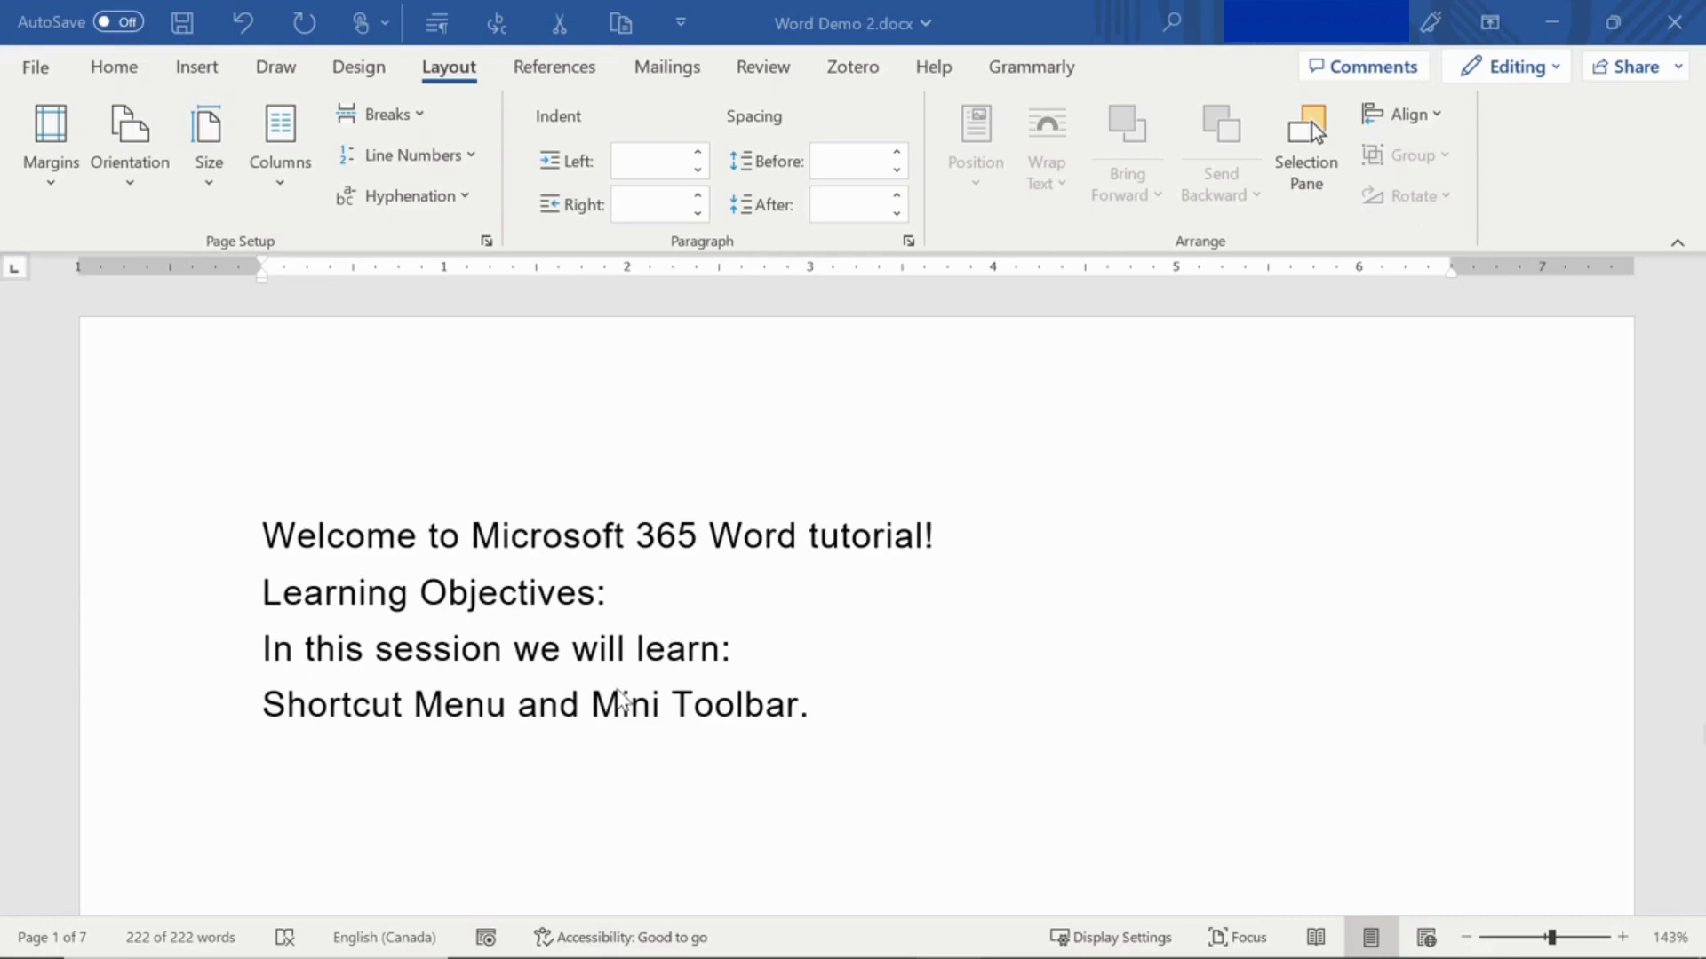
mouse_move(1173, 473)
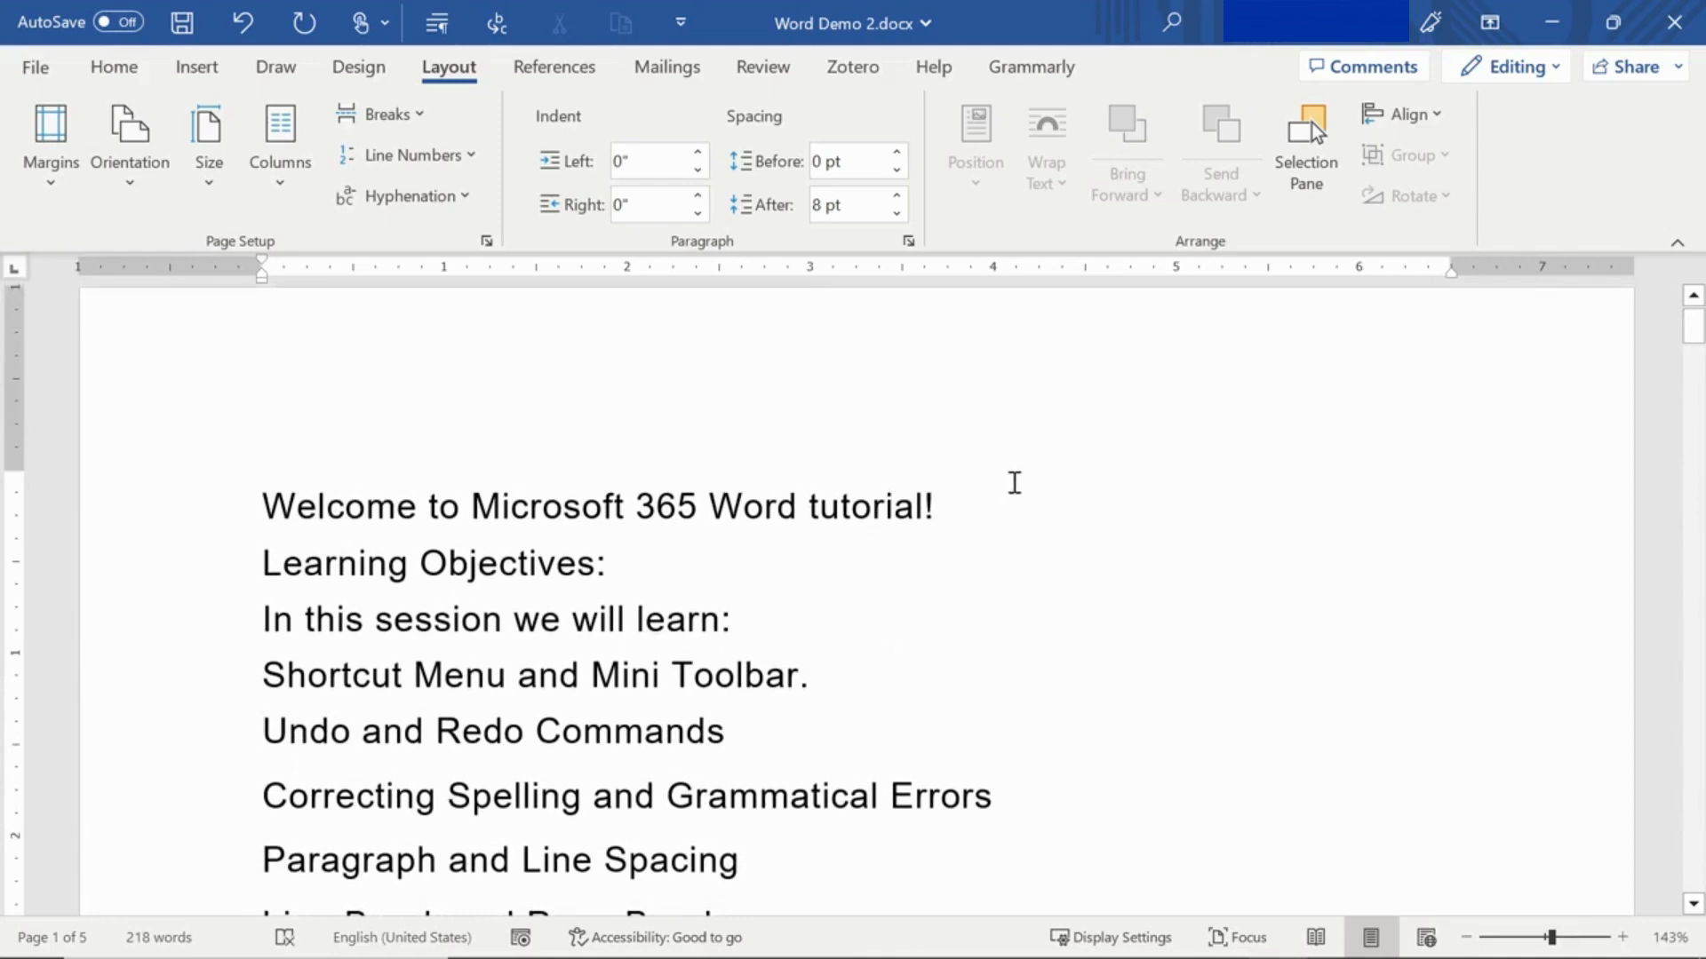
mouse_move(187, 576)
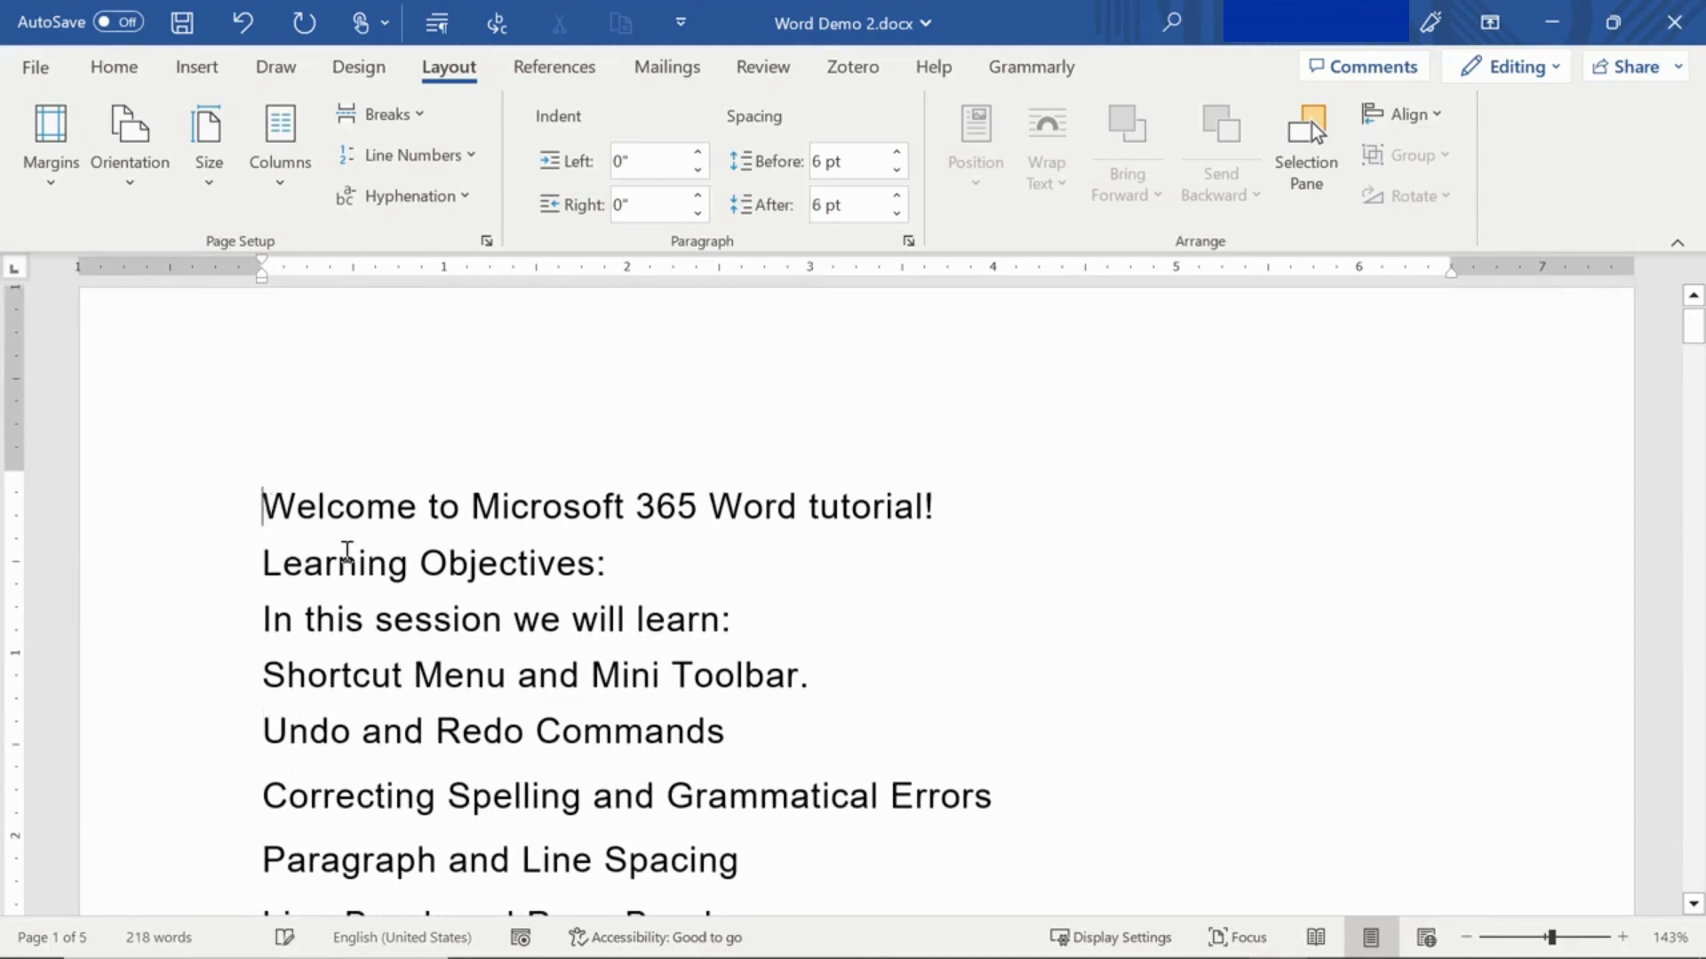
Bold the 'Learning Objectives:' line from the Home ribbon
triple_click(434, 564)
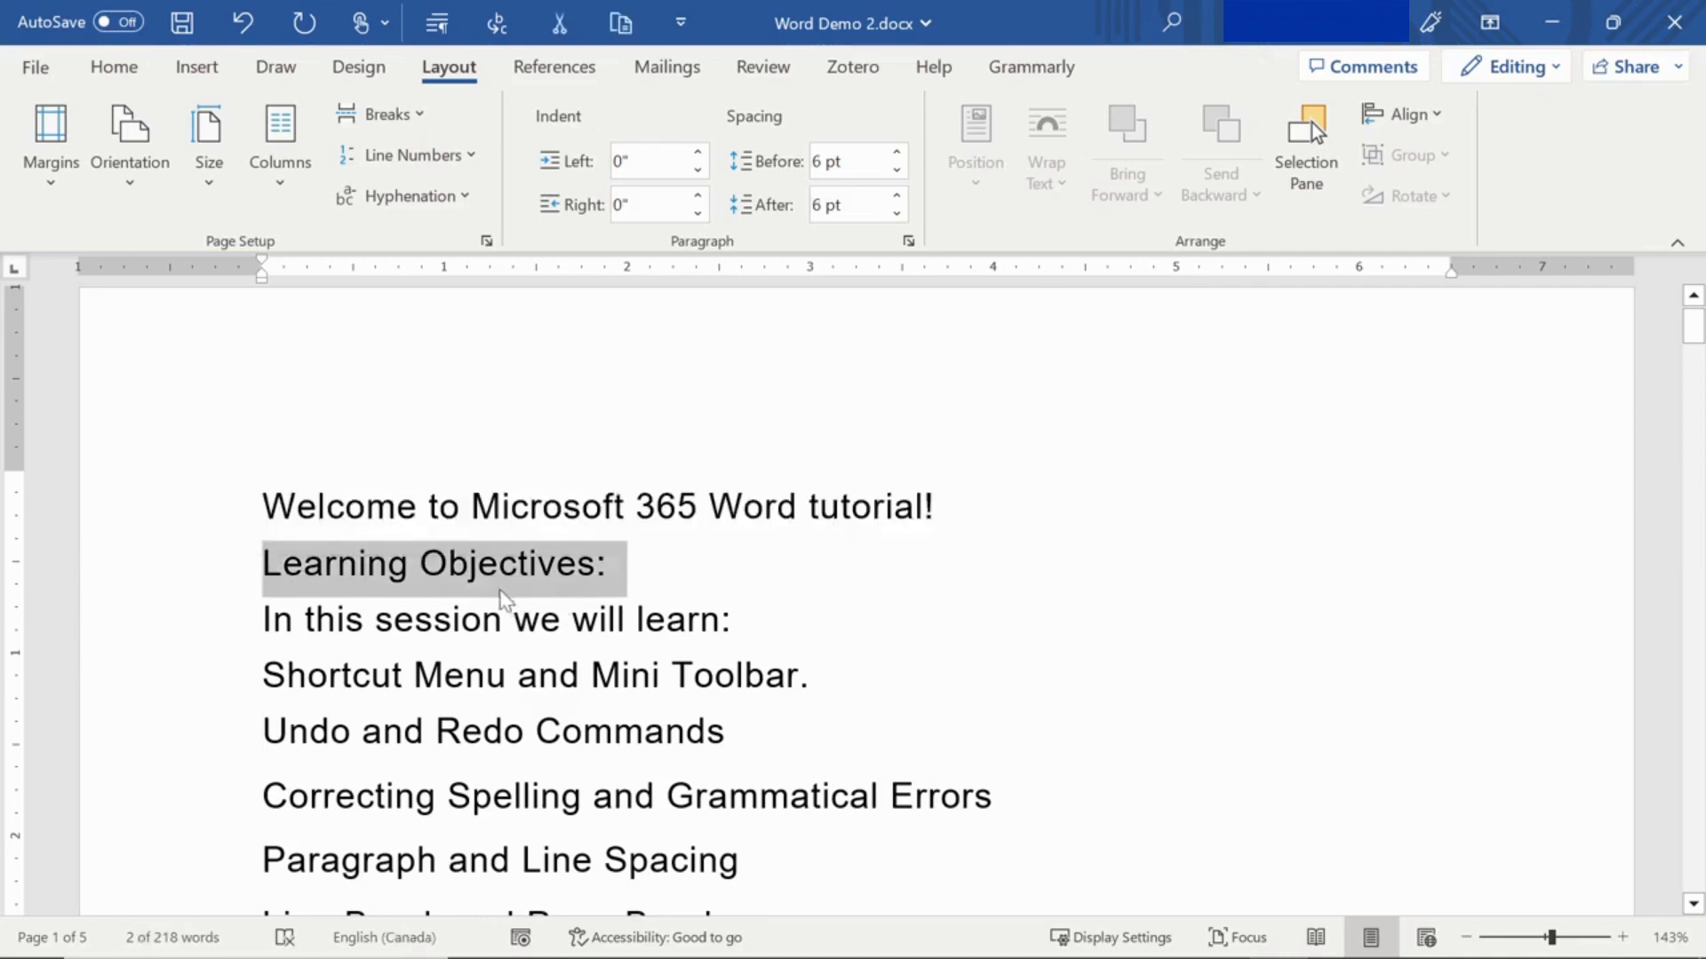
mouse_move(475, 587)
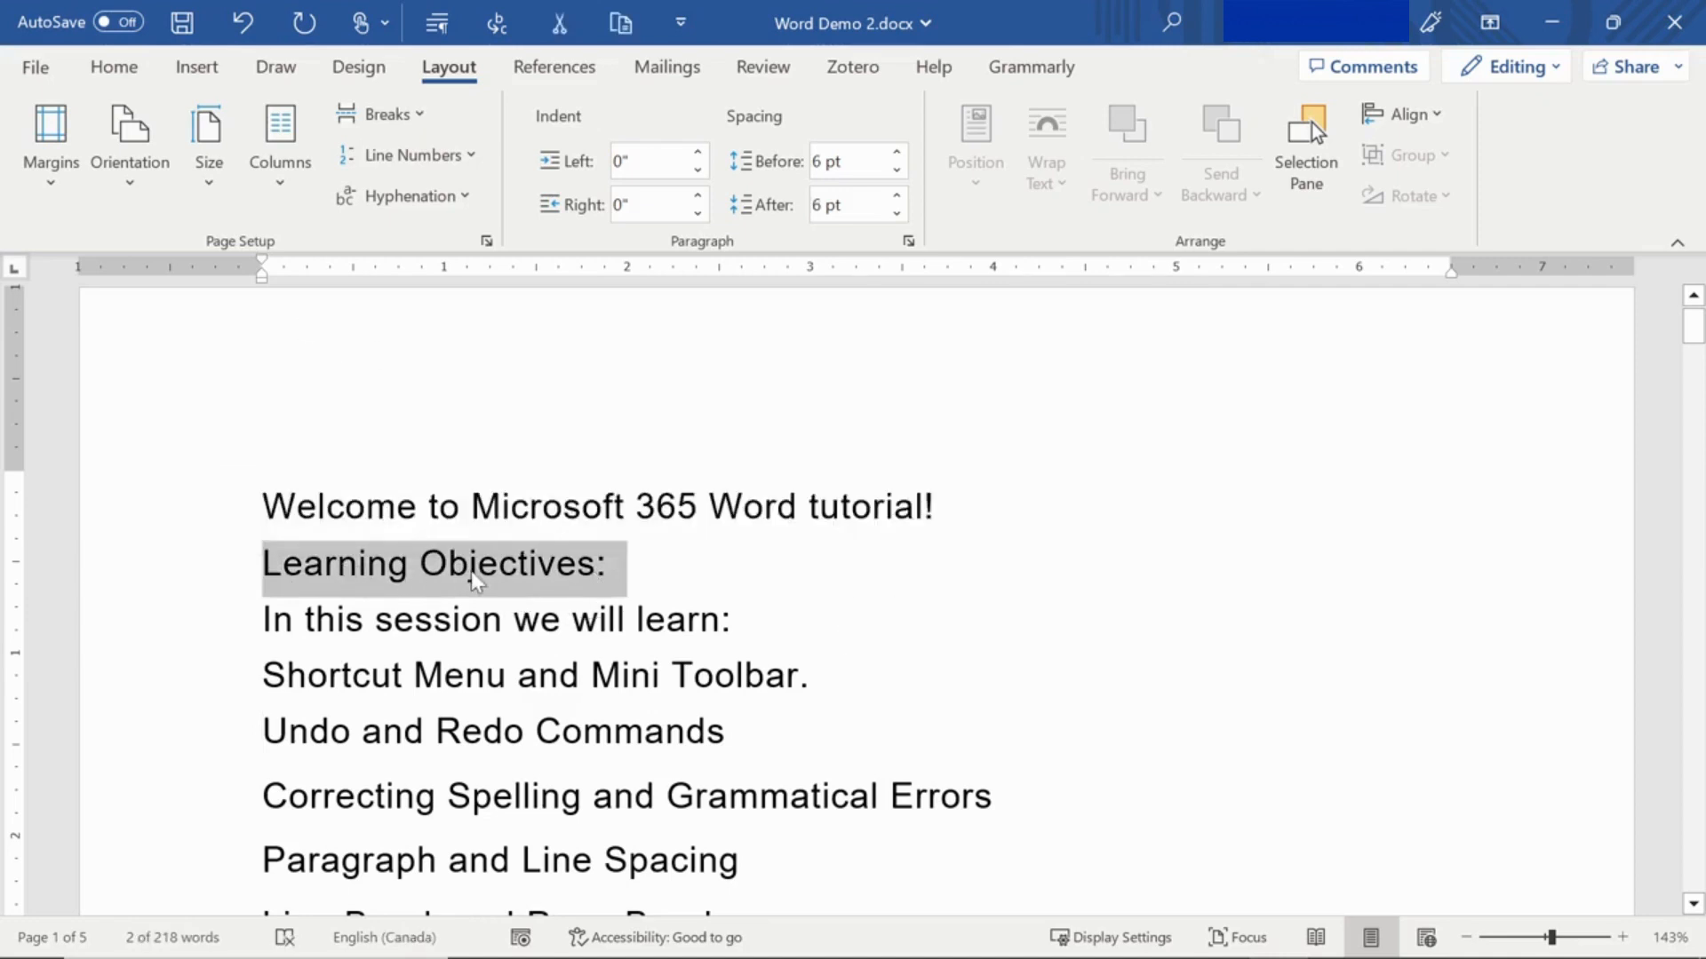
click(114, 67)
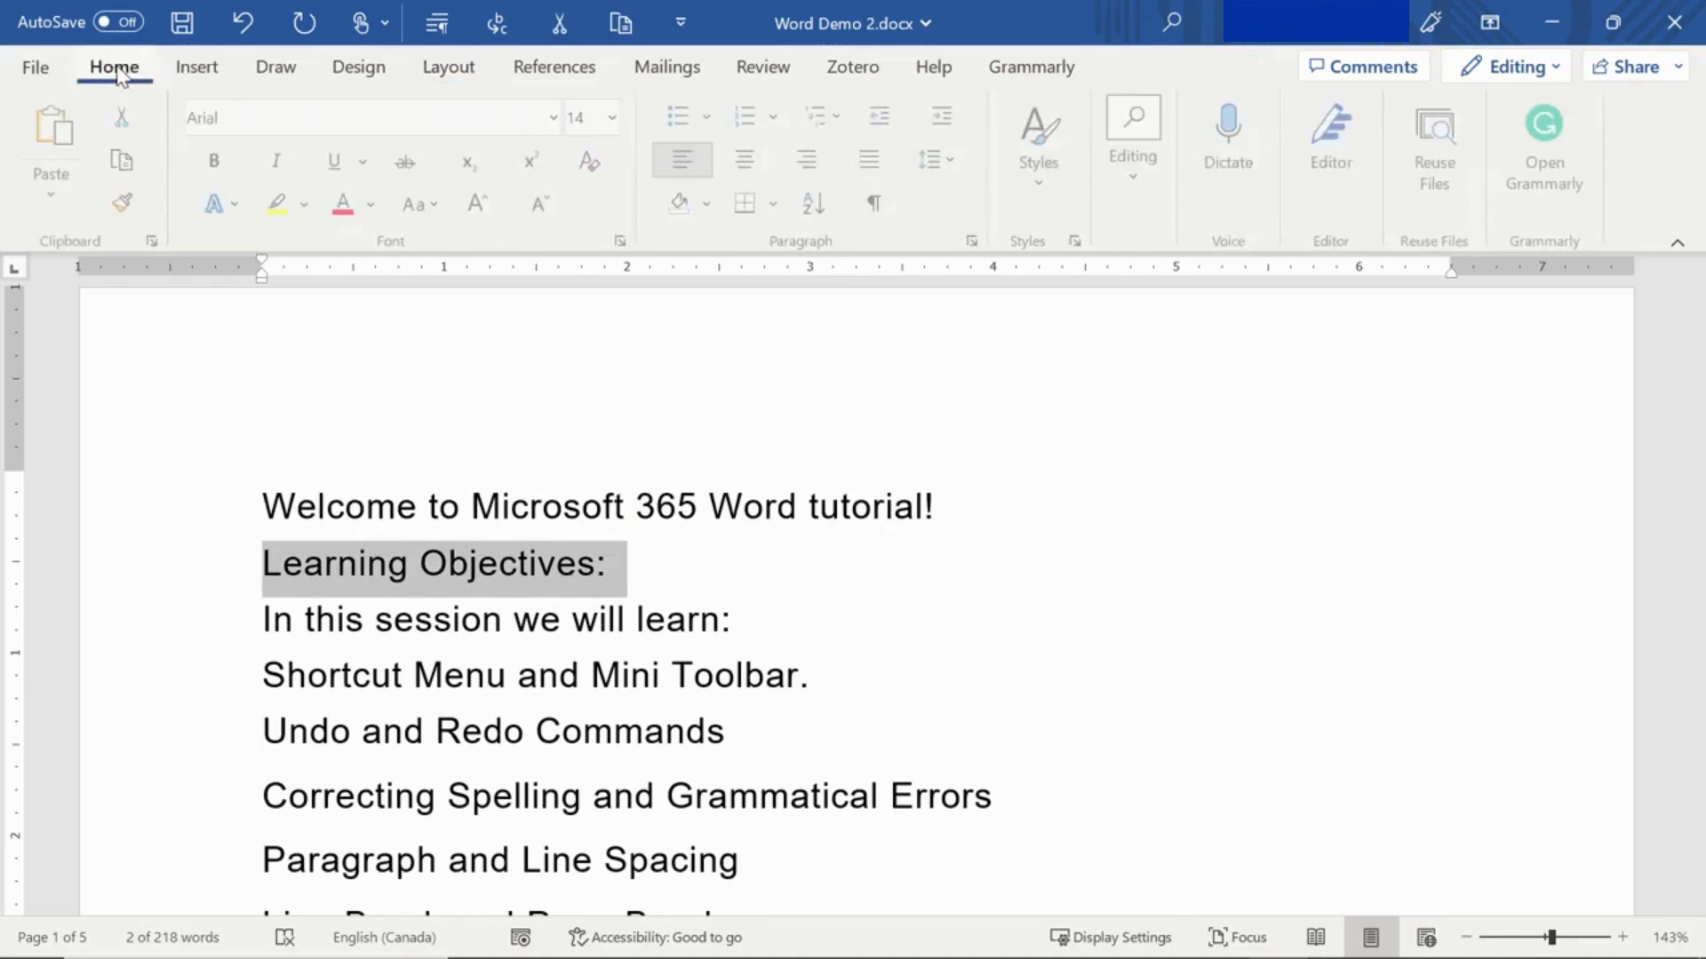
mouse_move(217, 171)
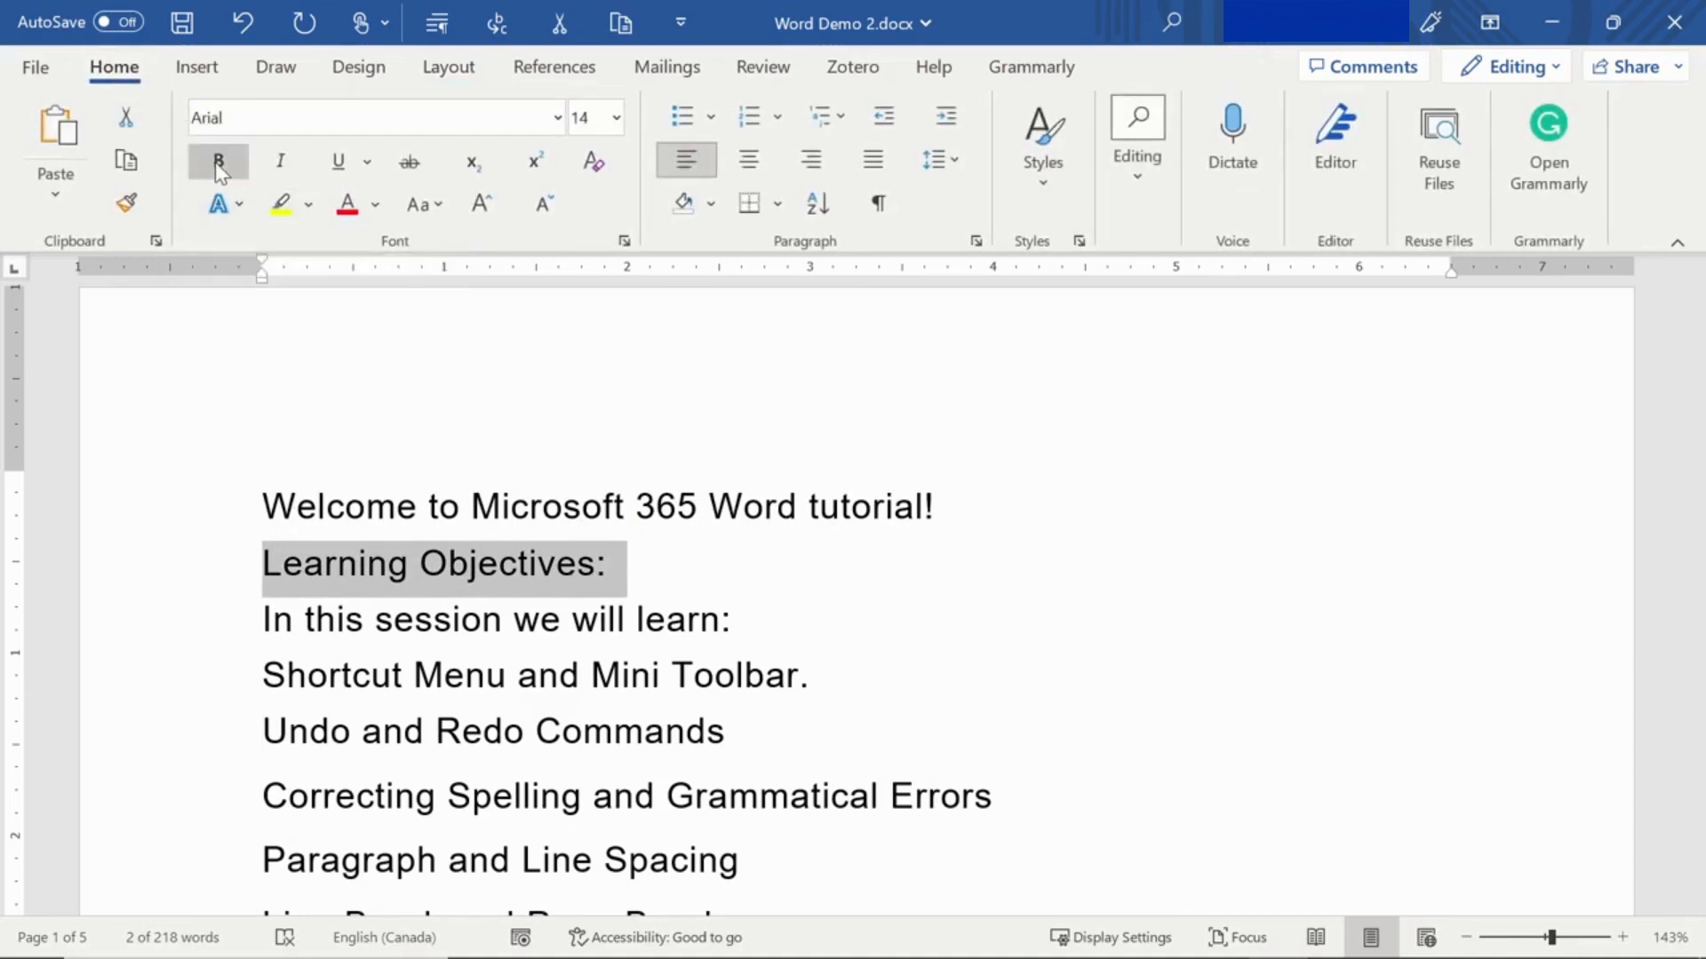
click(218, 160)
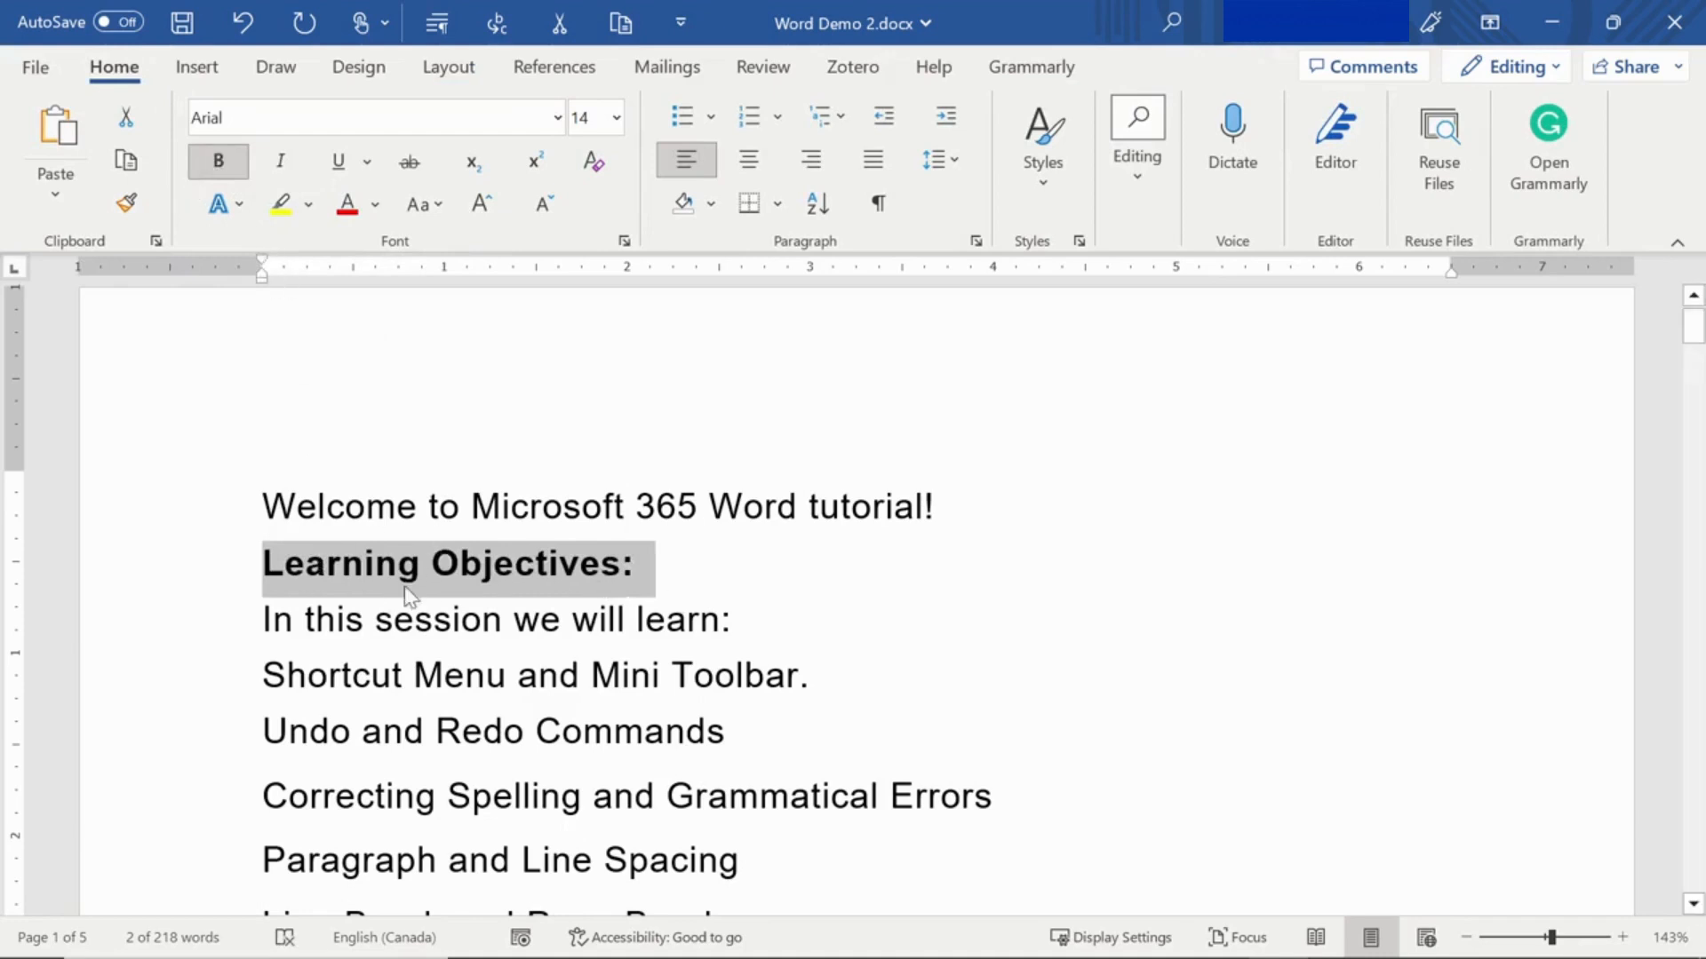
click(255, 618)
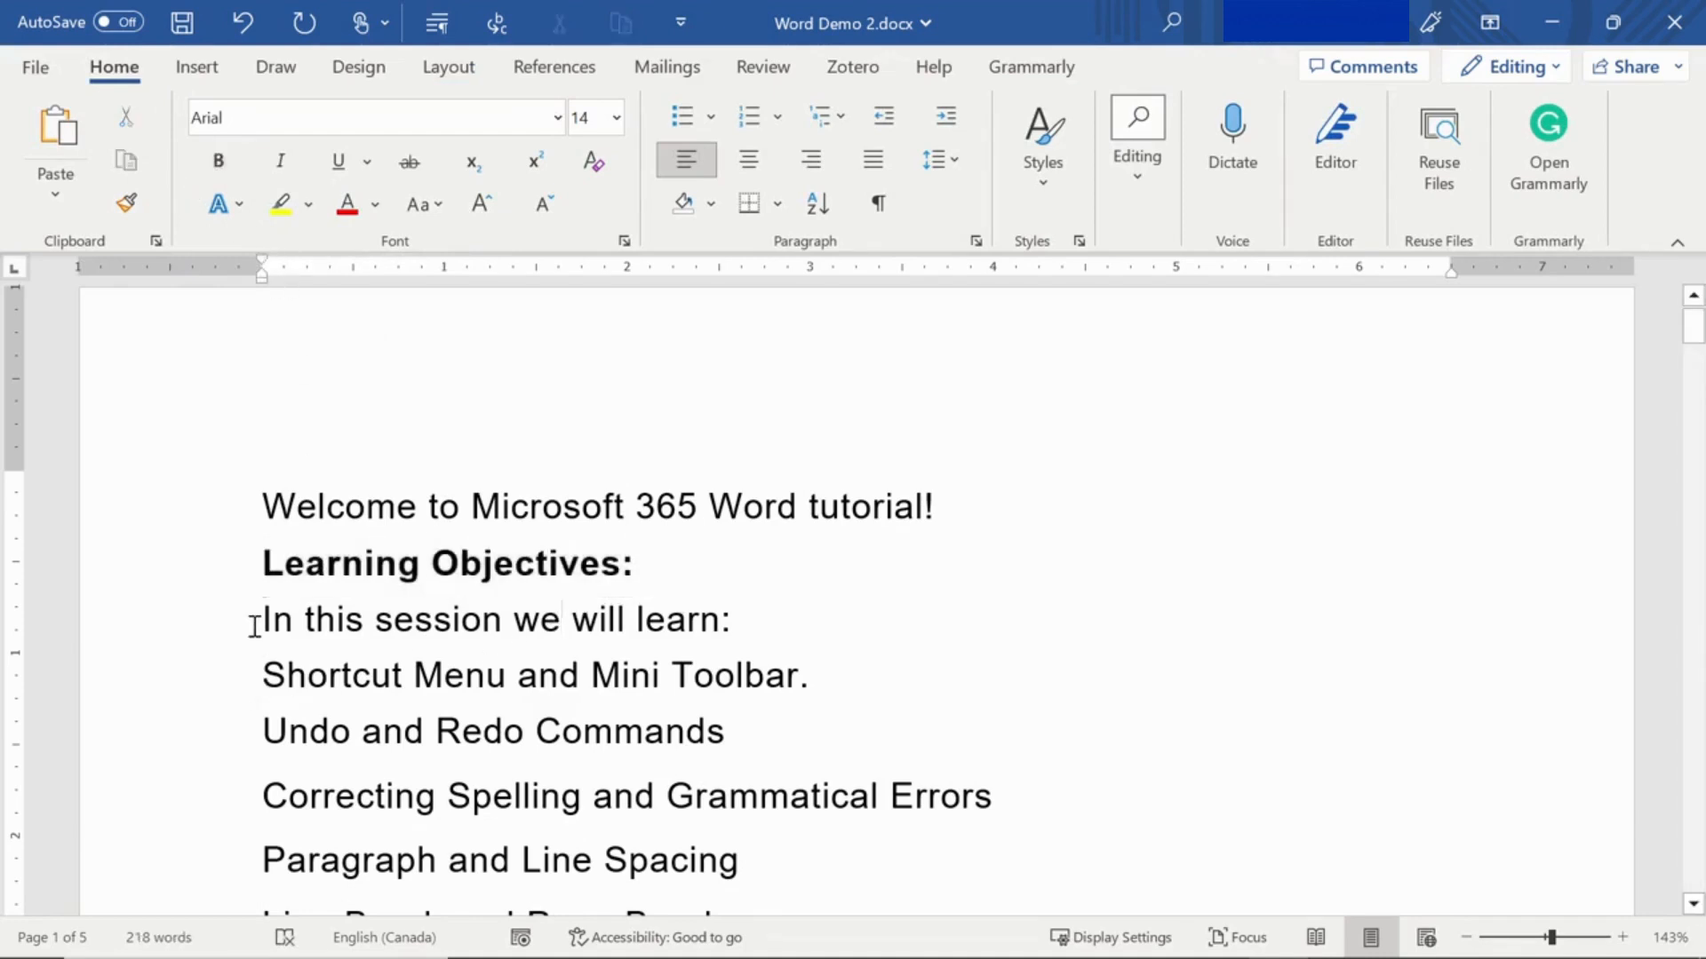
Underline 'In this session we will learn' without the colon
drag(261, 618, 728, 618)
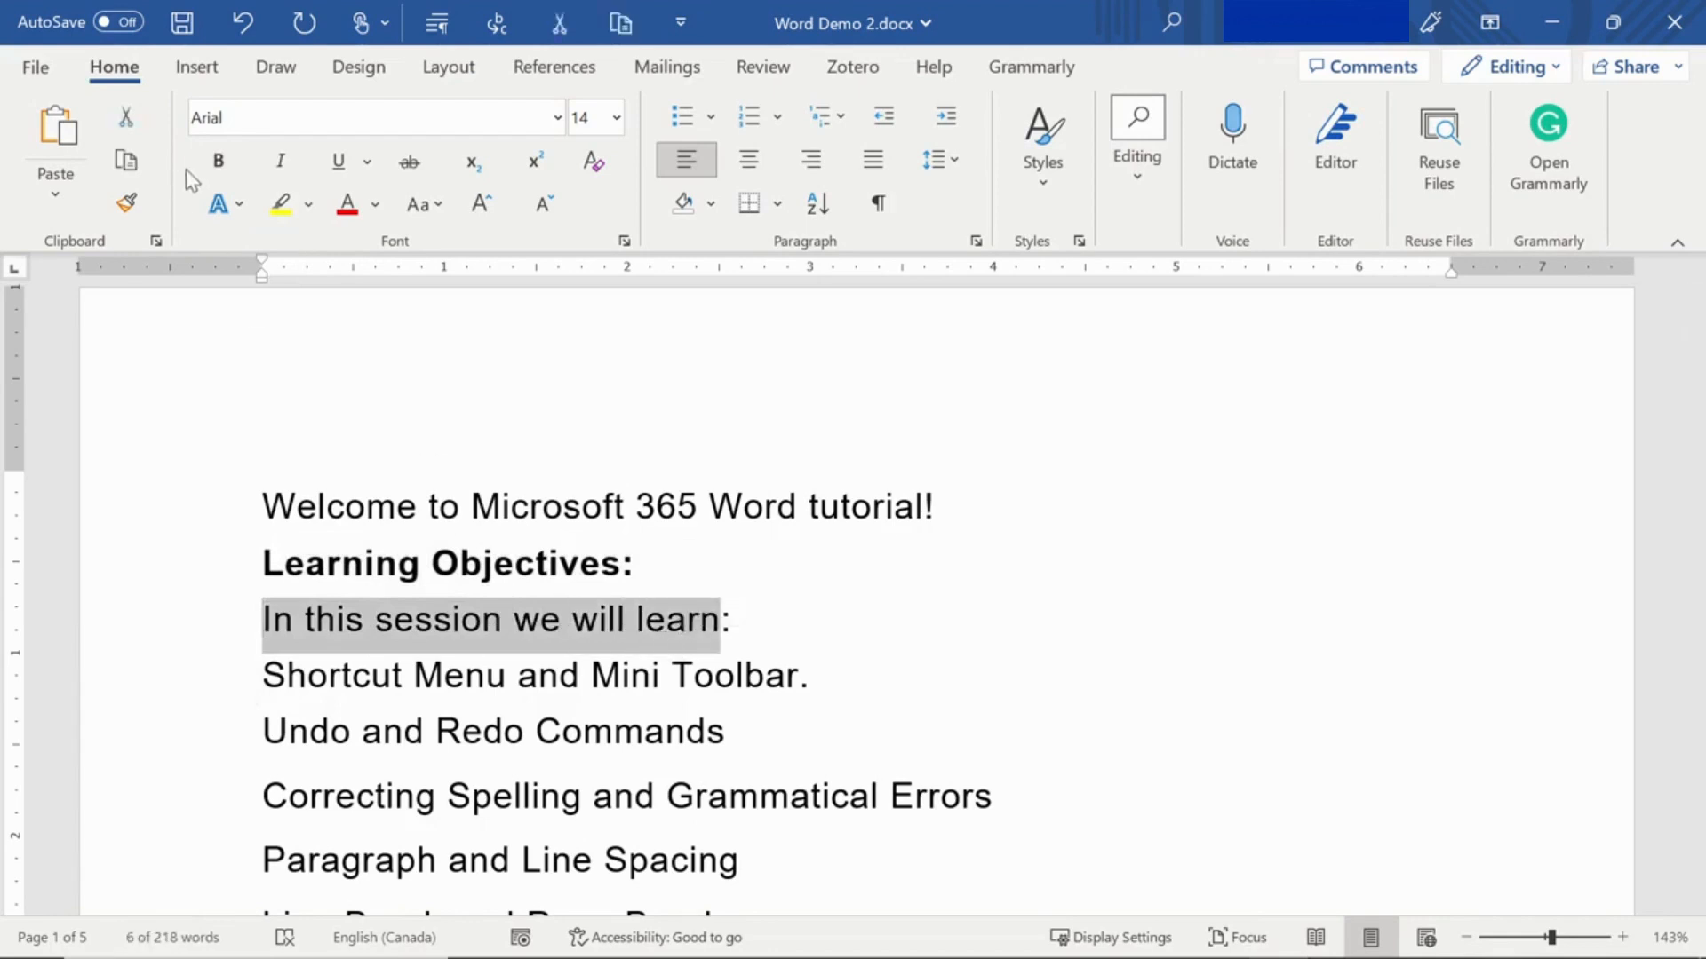
mouse_move(338, 161)
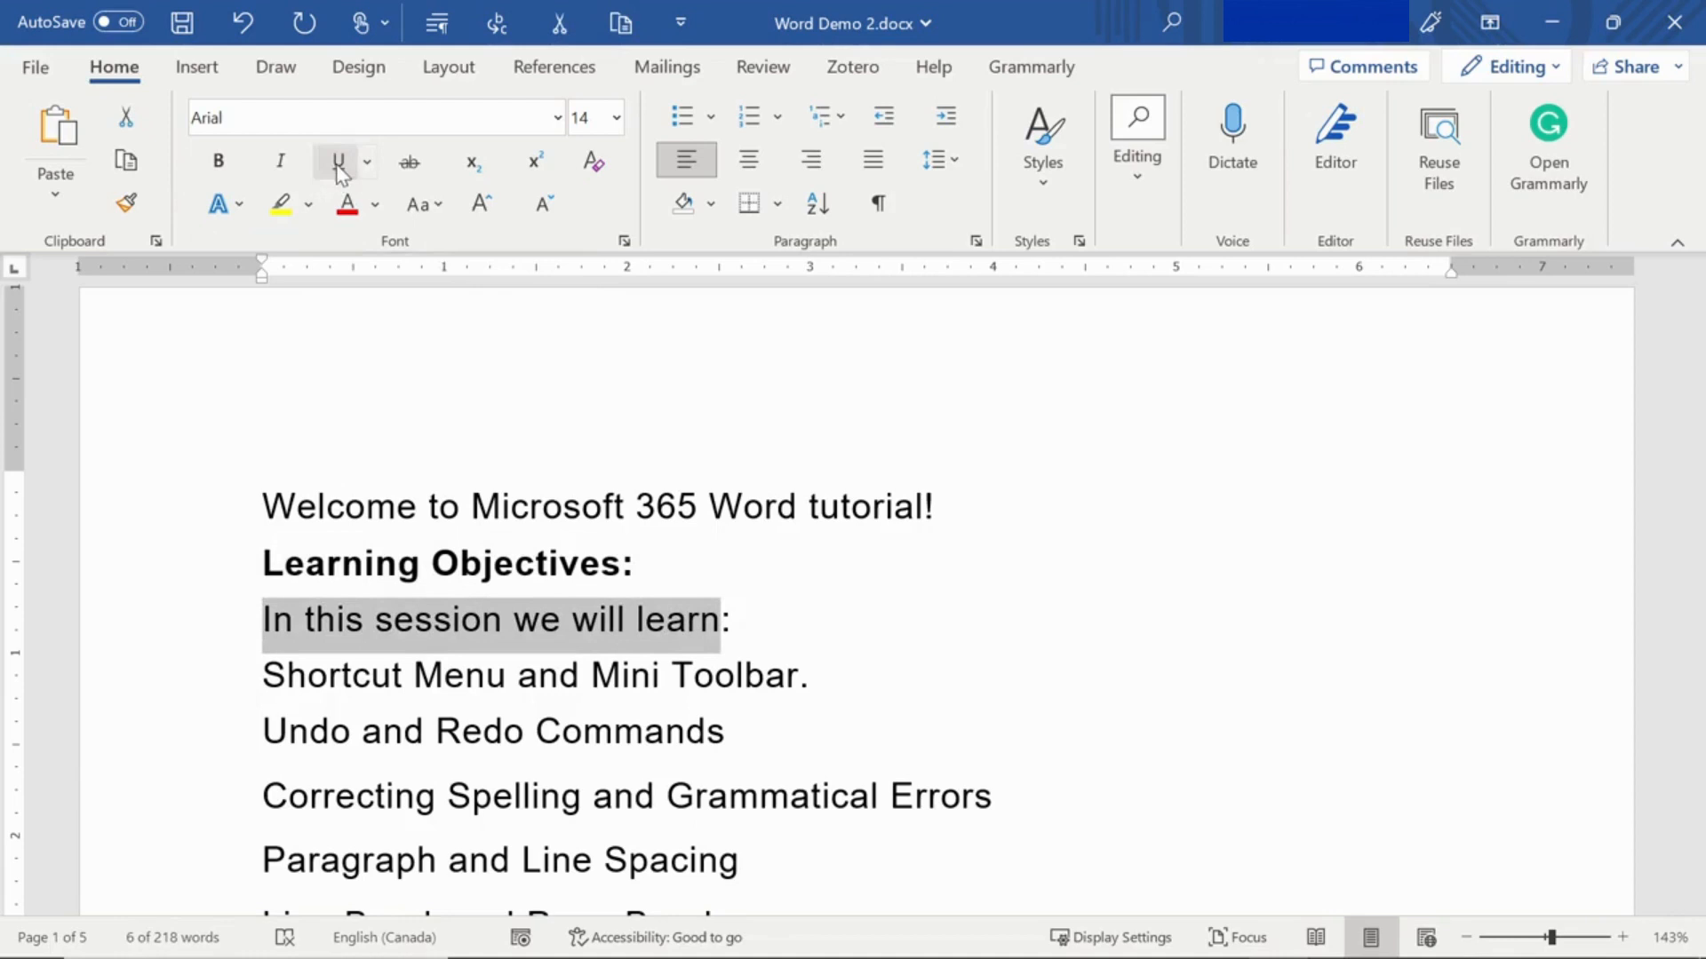
click(338, 160)
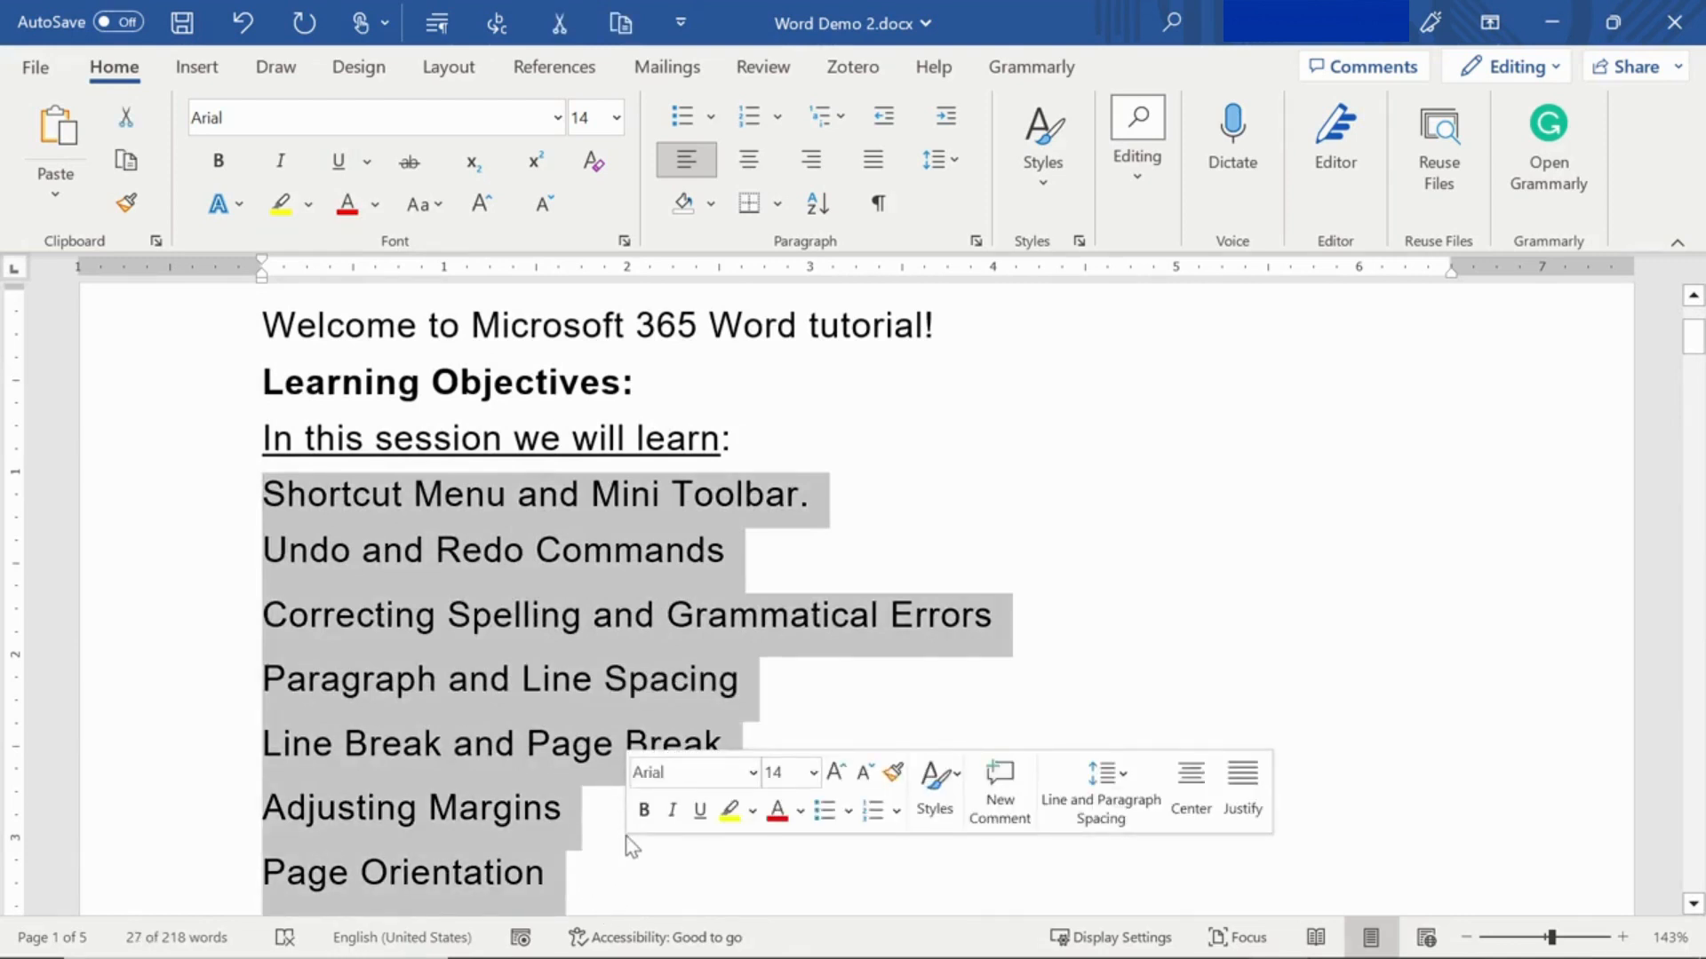
Bullet the topic lines from 'Shortcut Menu and Mini Toolbar' onward
scroll(down, 3)
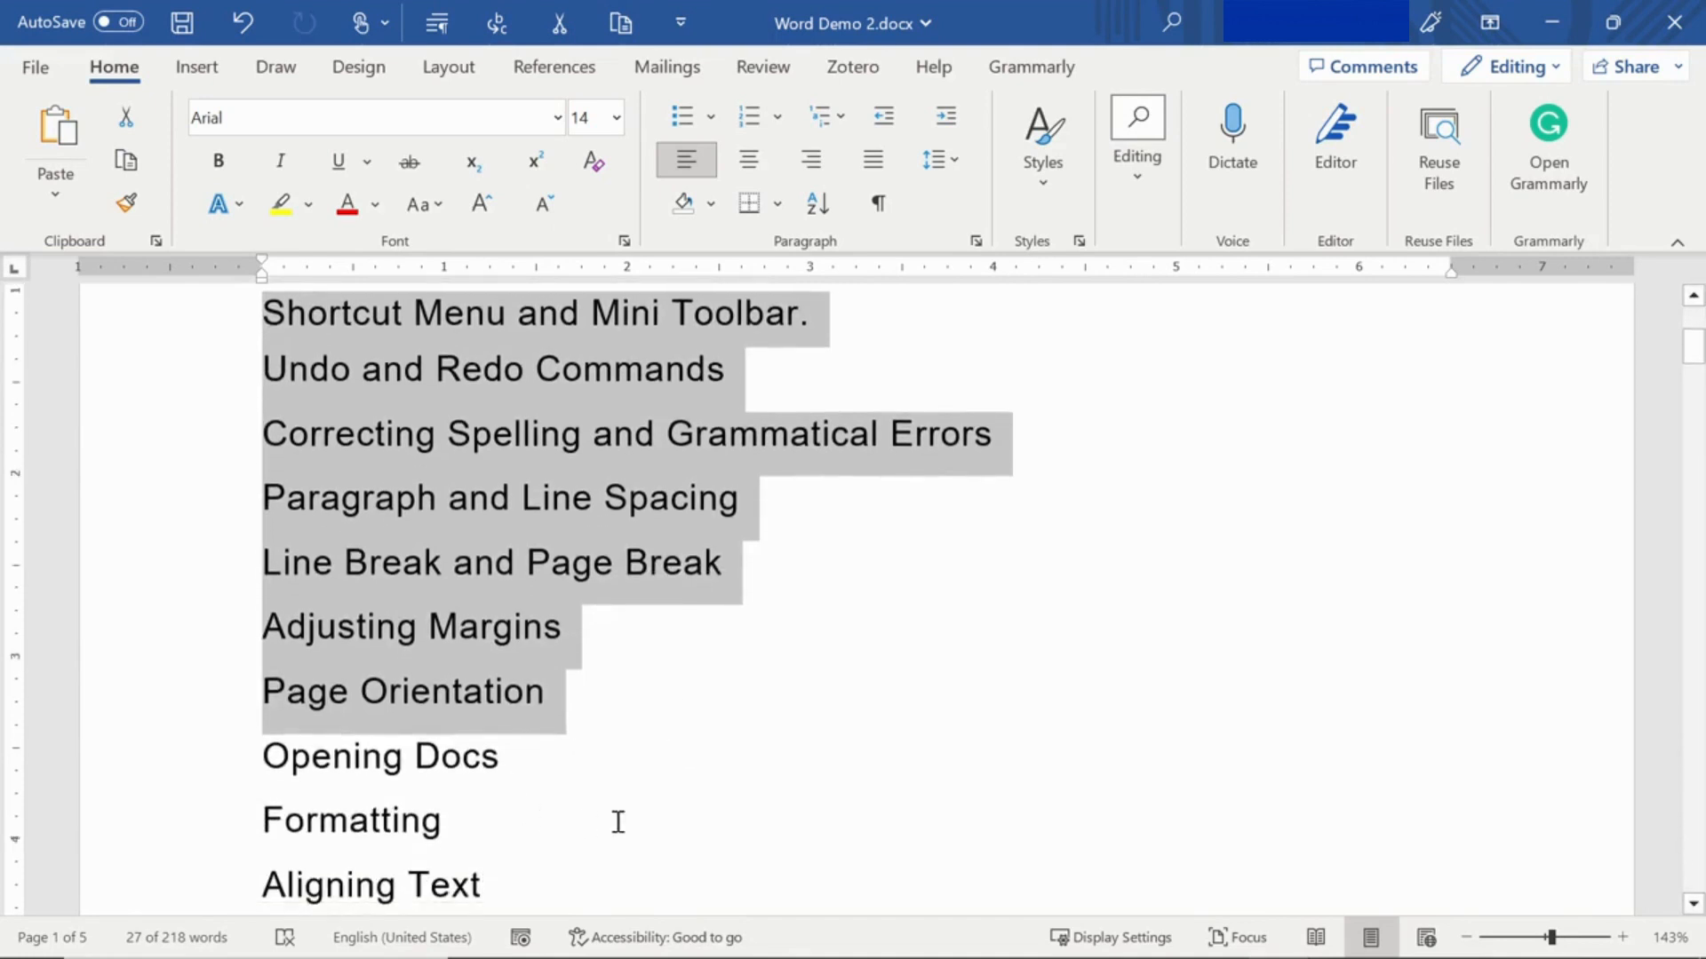
scroll(down, 3)
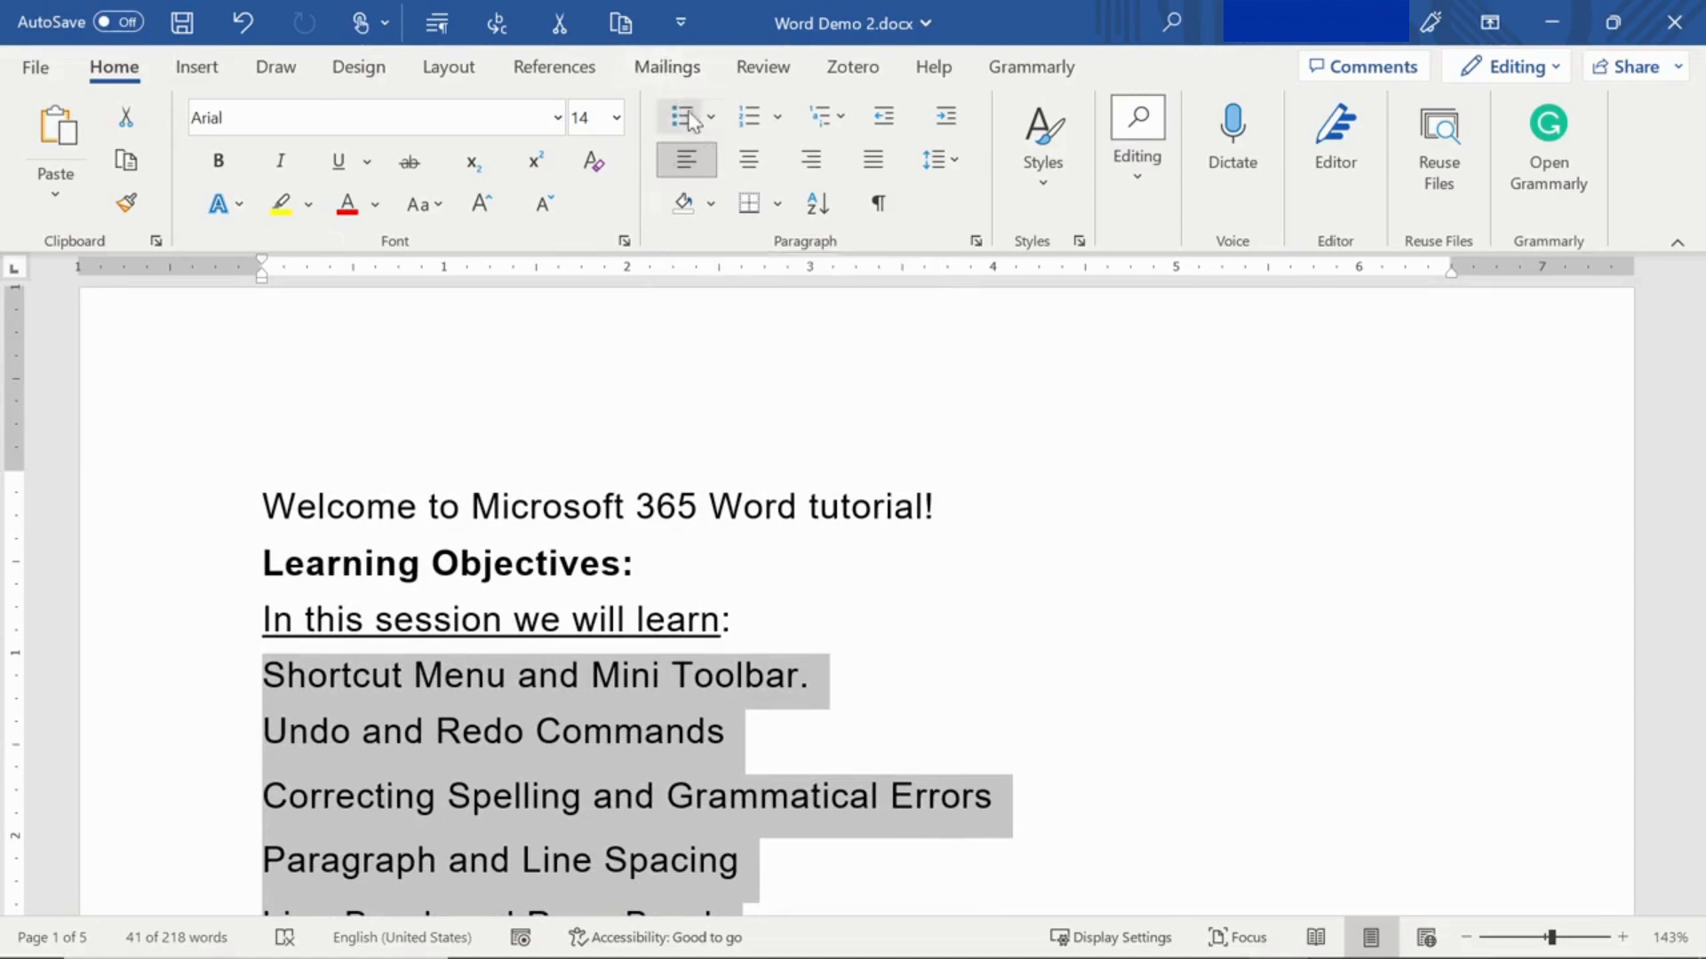
mouse_move(682, 117)
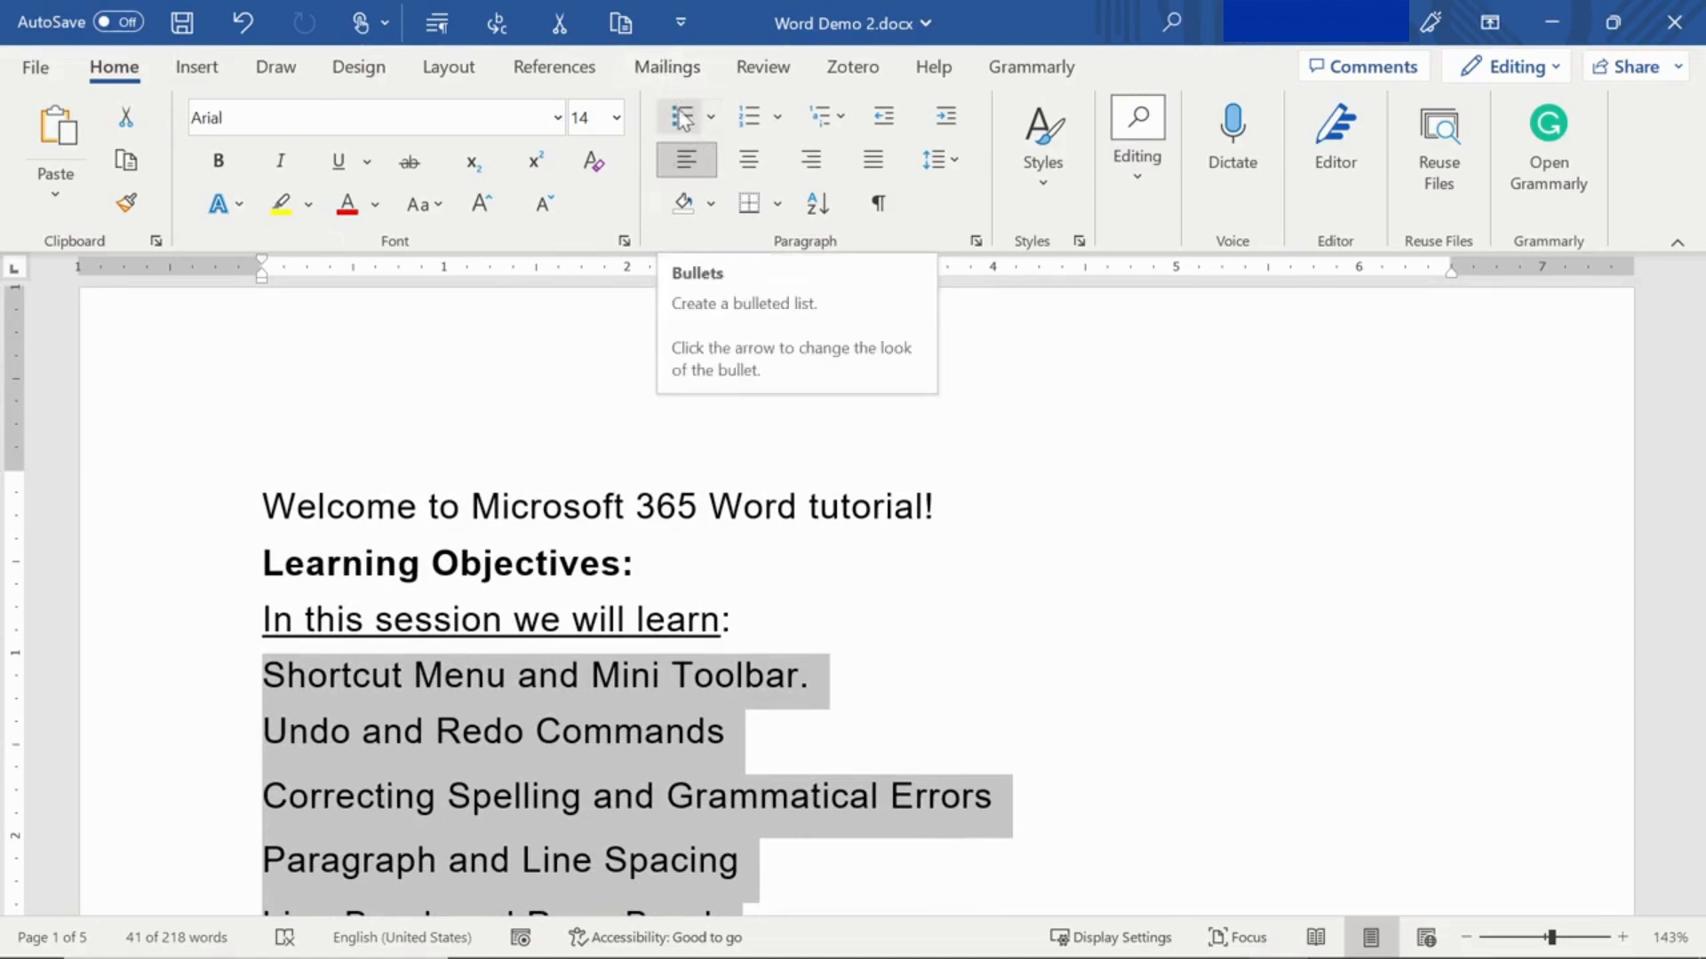
mouse_move(678, 121)
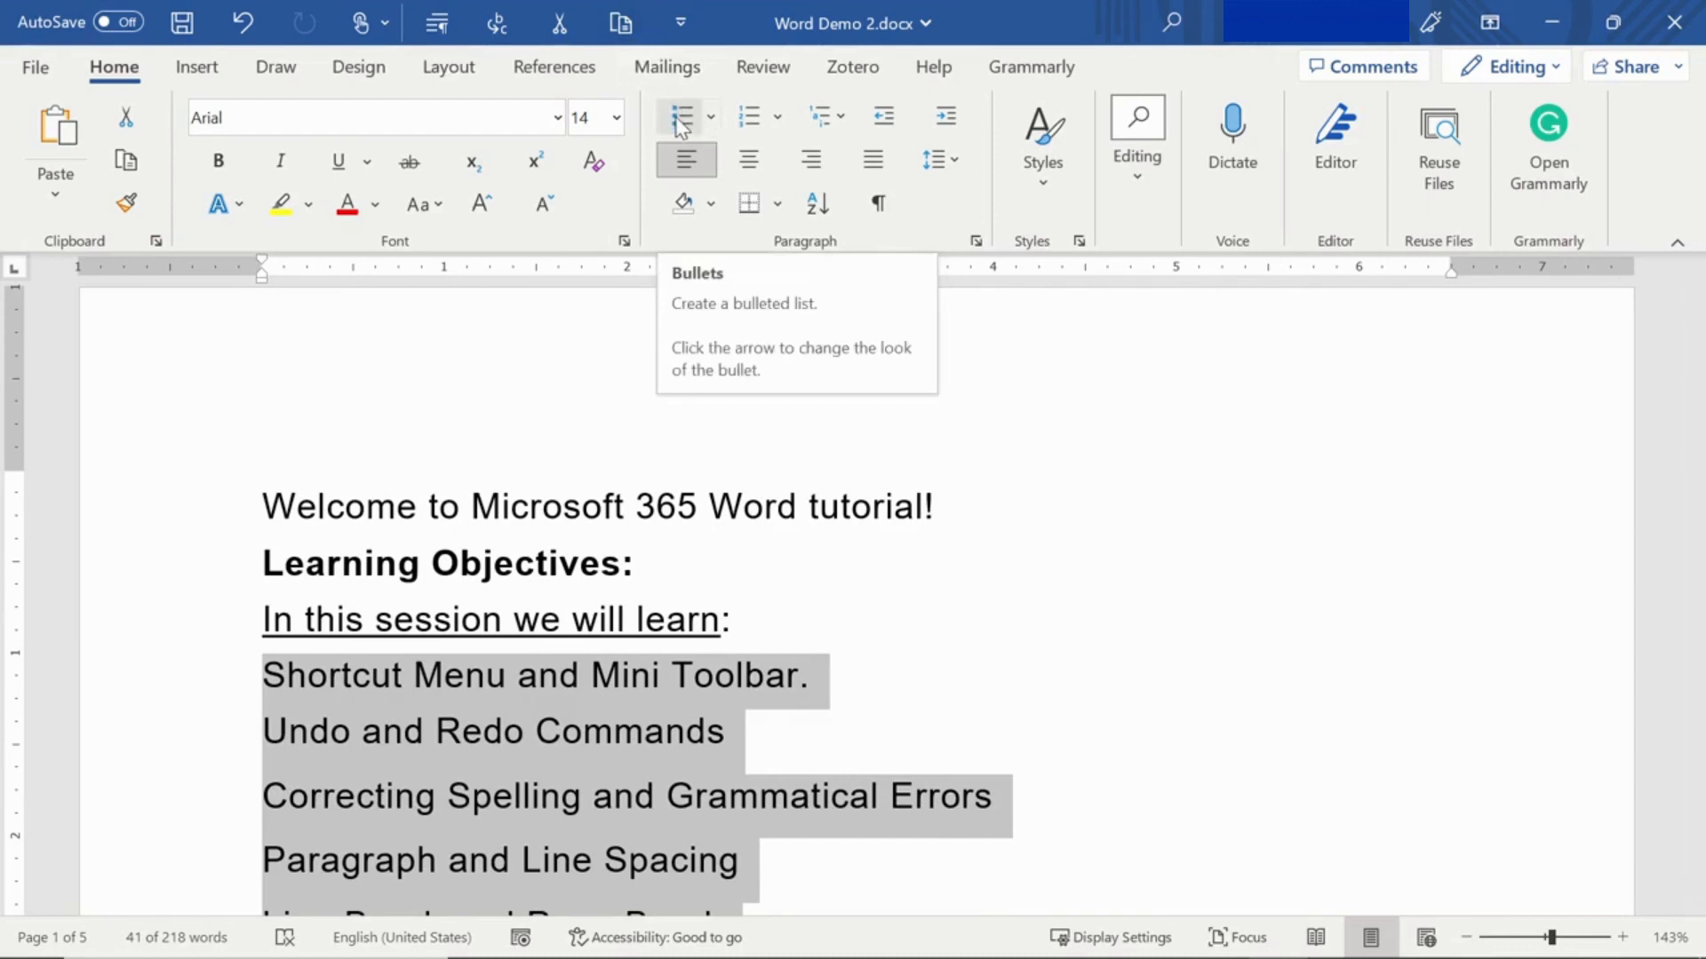
click(678, 116)
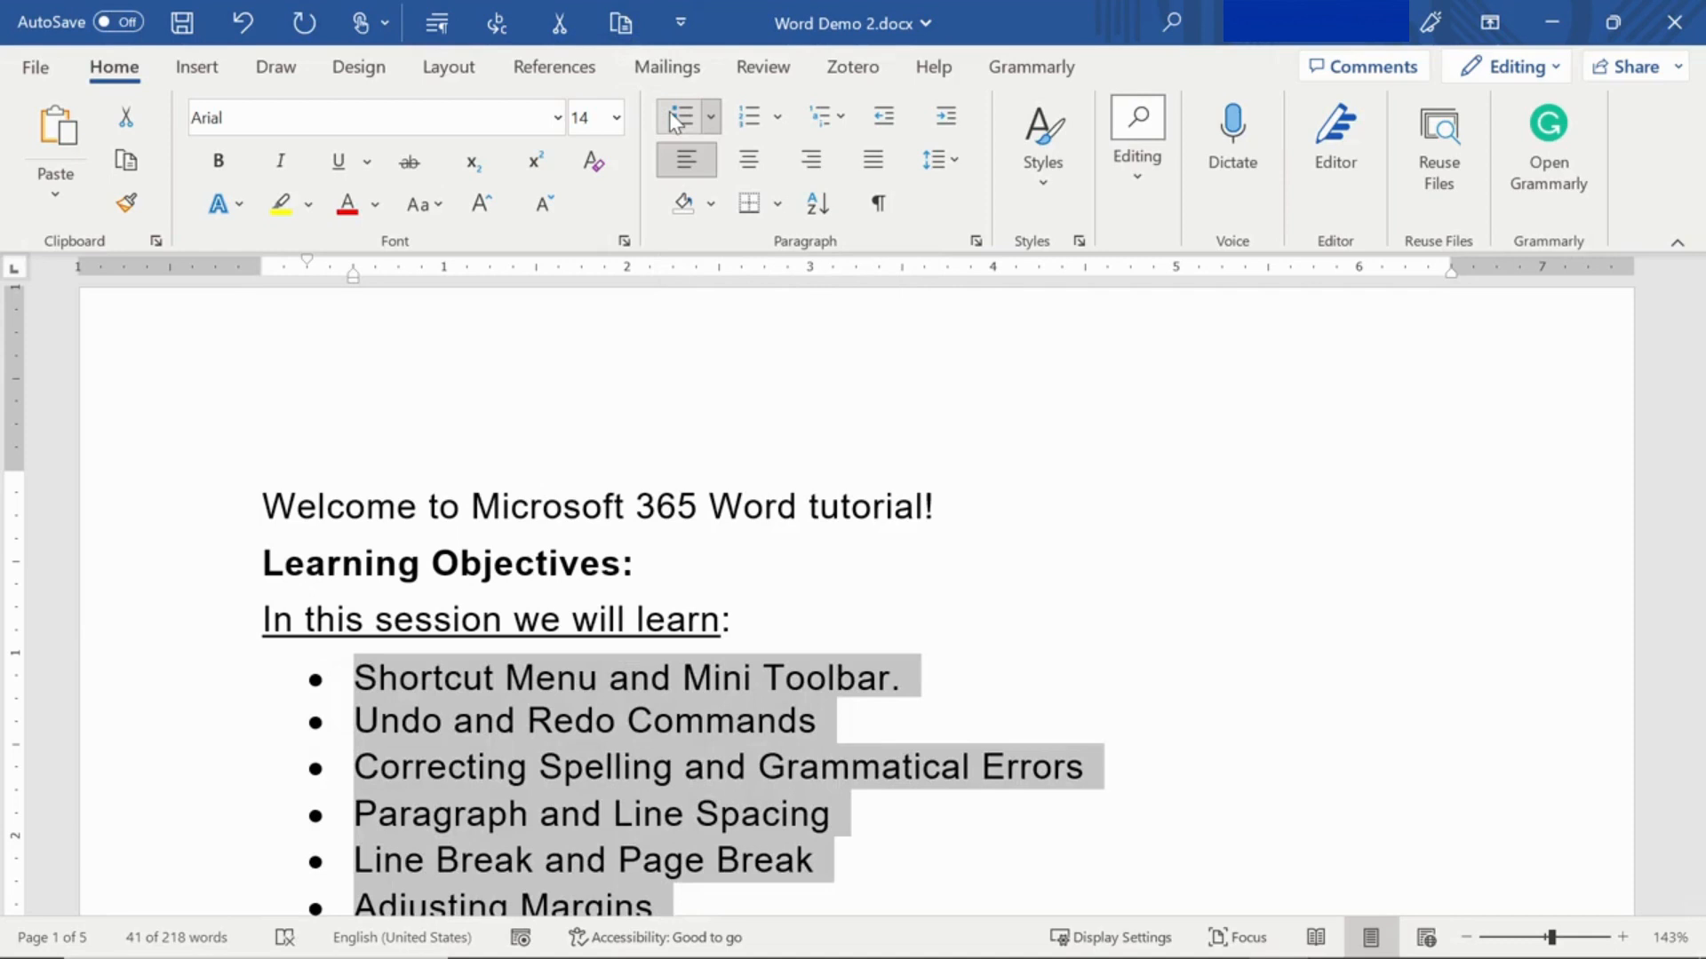
mouse_move(677, 117)
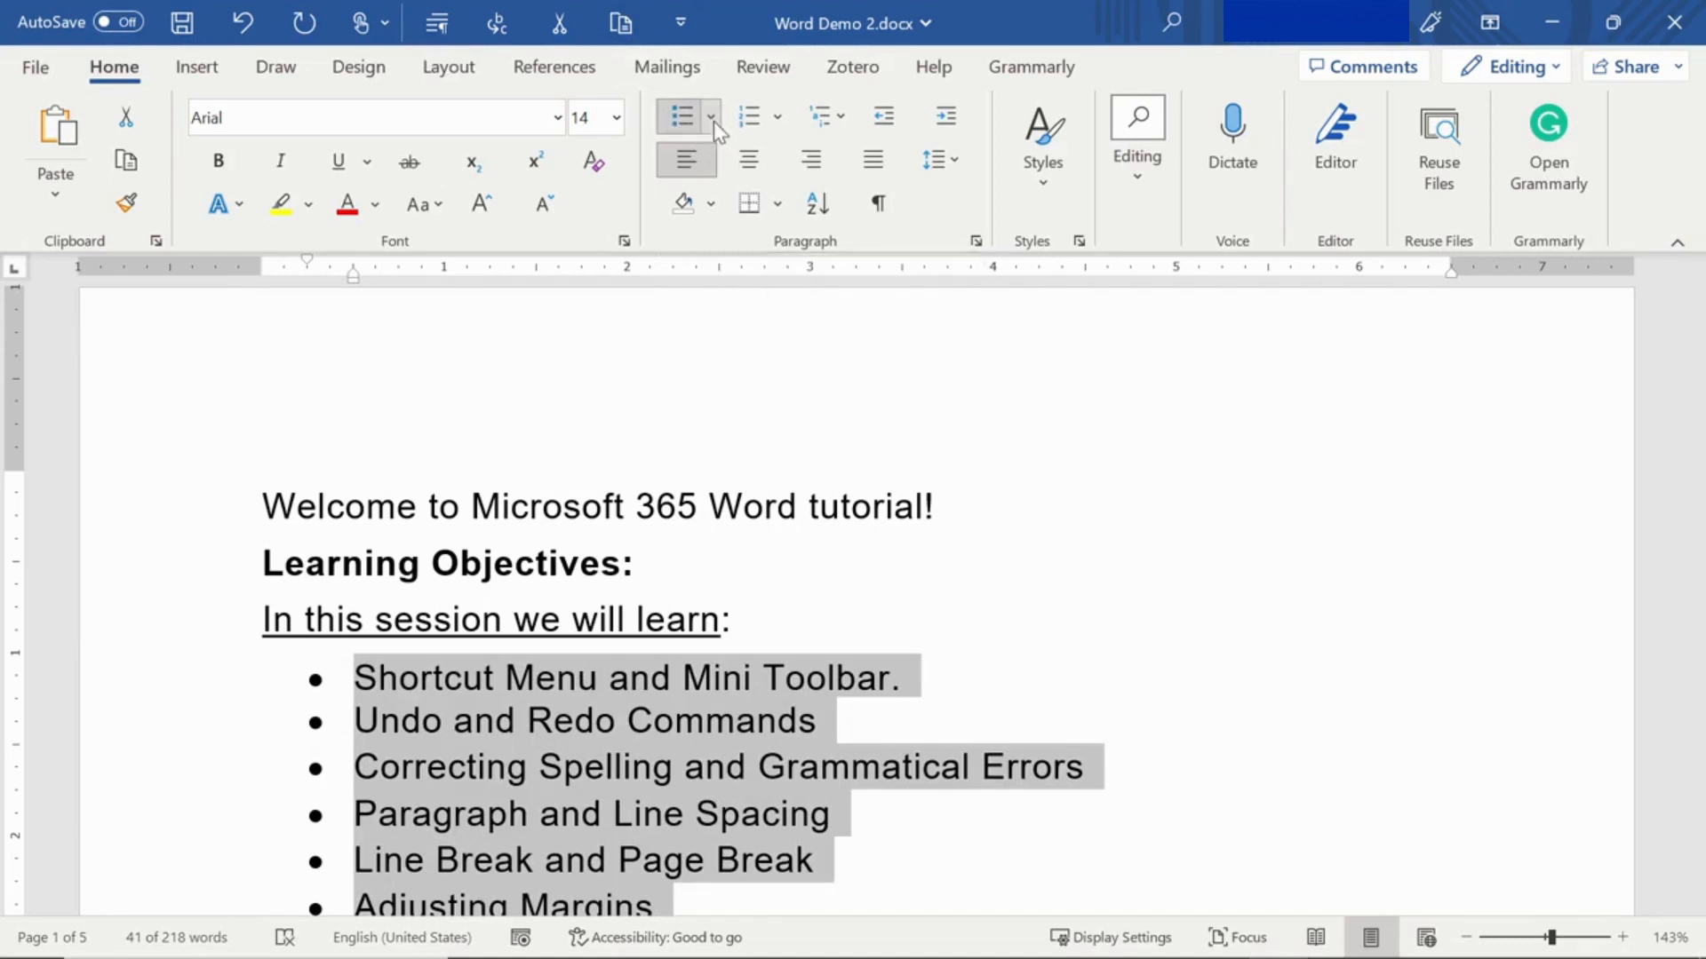
Switch the list to small square bullets from the Bullet Library, after trying four-diamond bullets
click(711, 116)
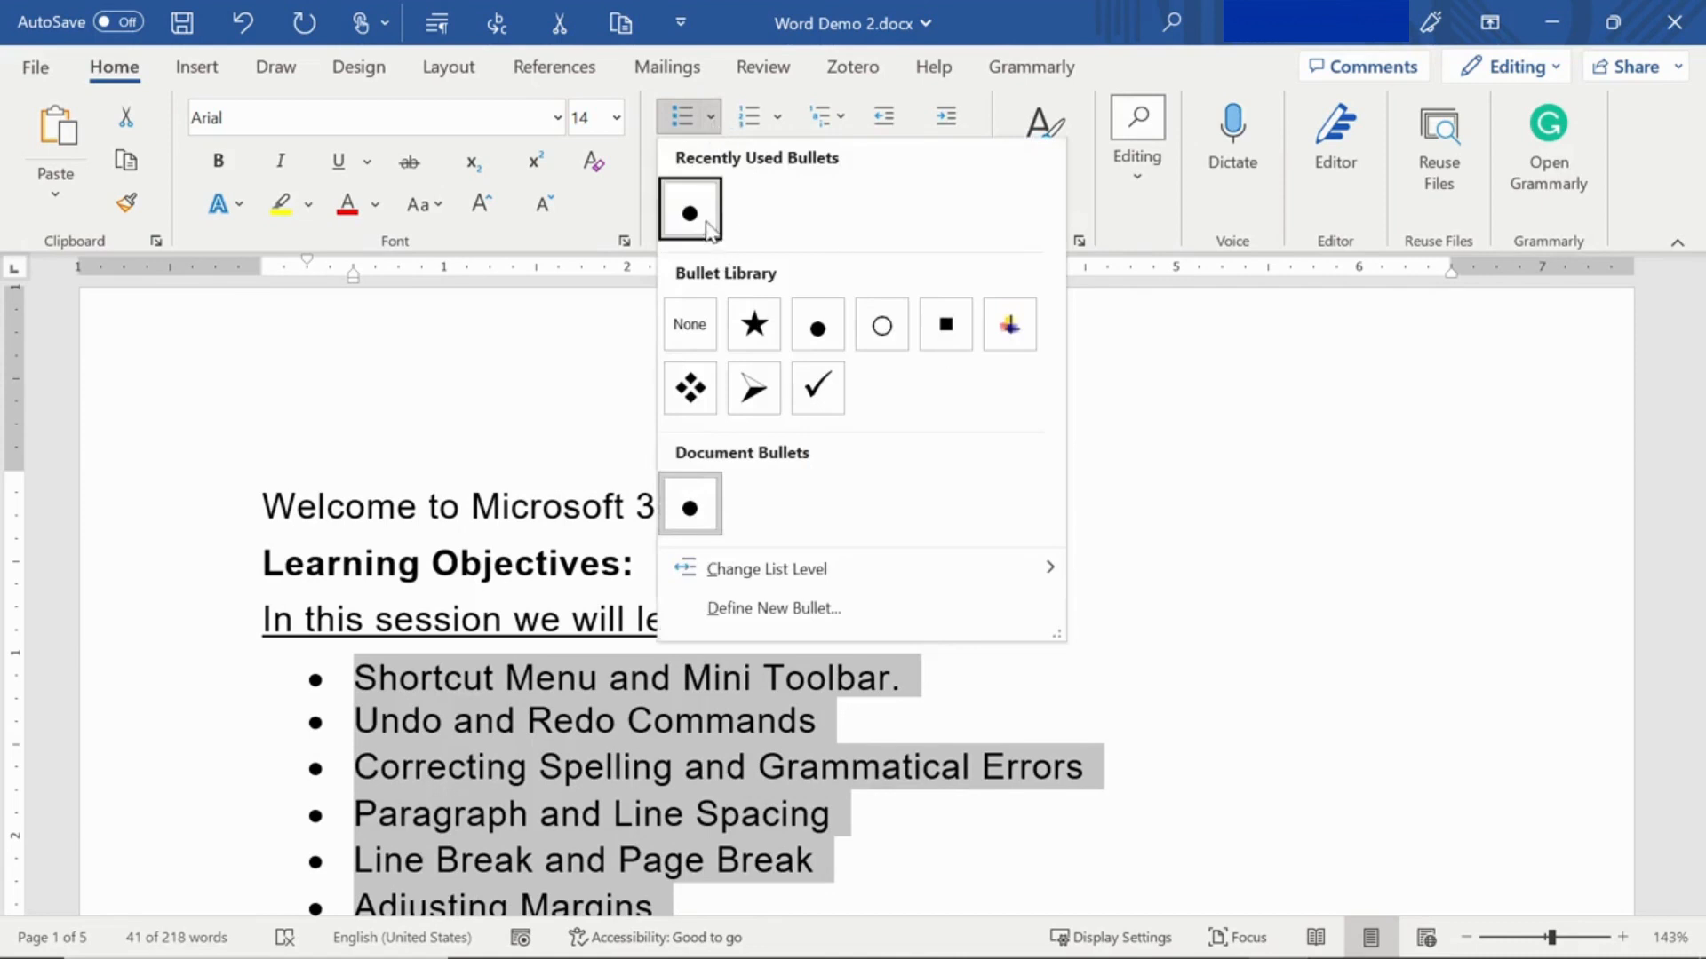
click(689, 387)
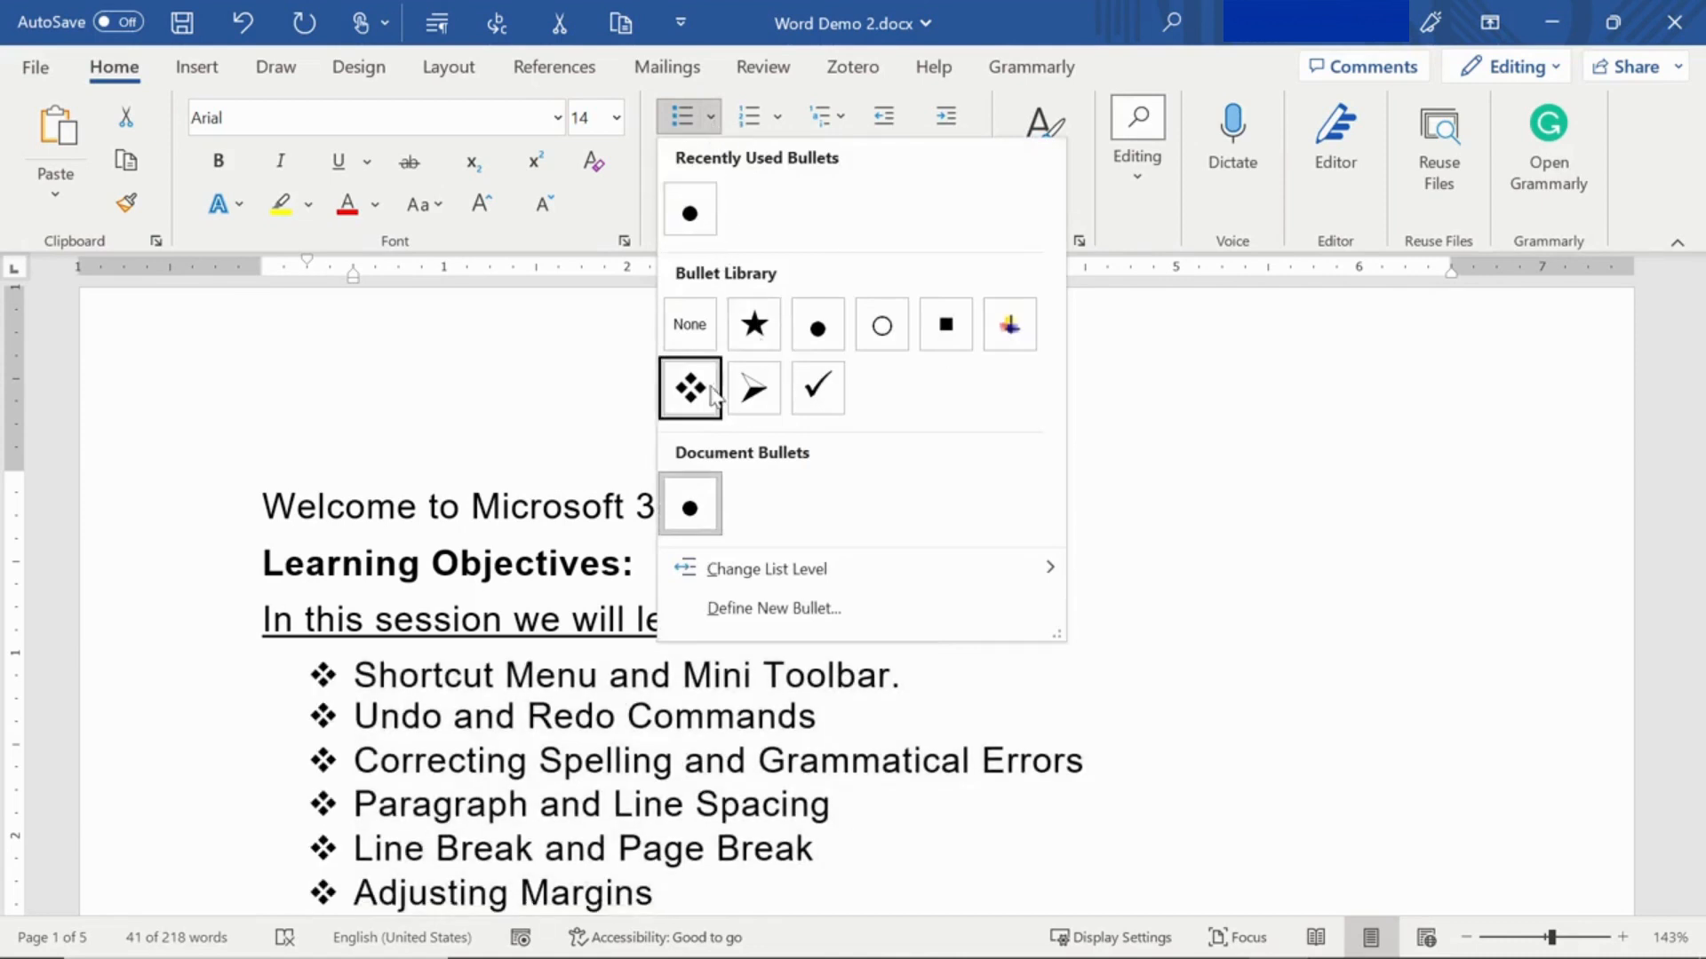
click(946, 324)
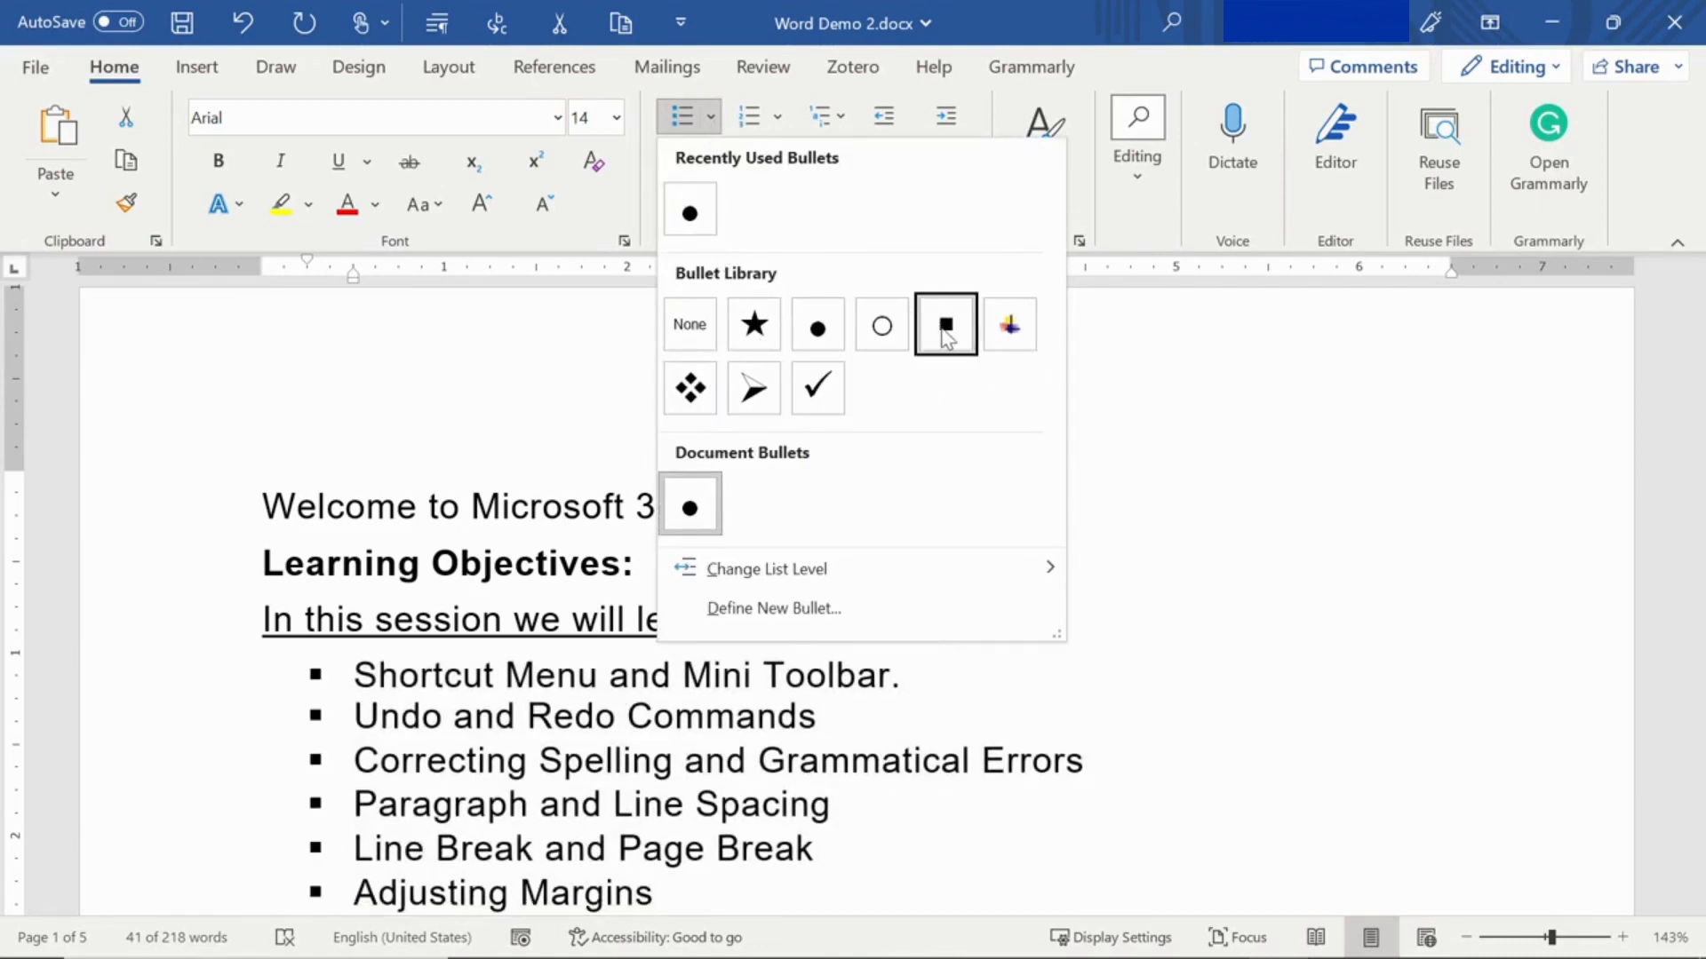
click(945, 323)
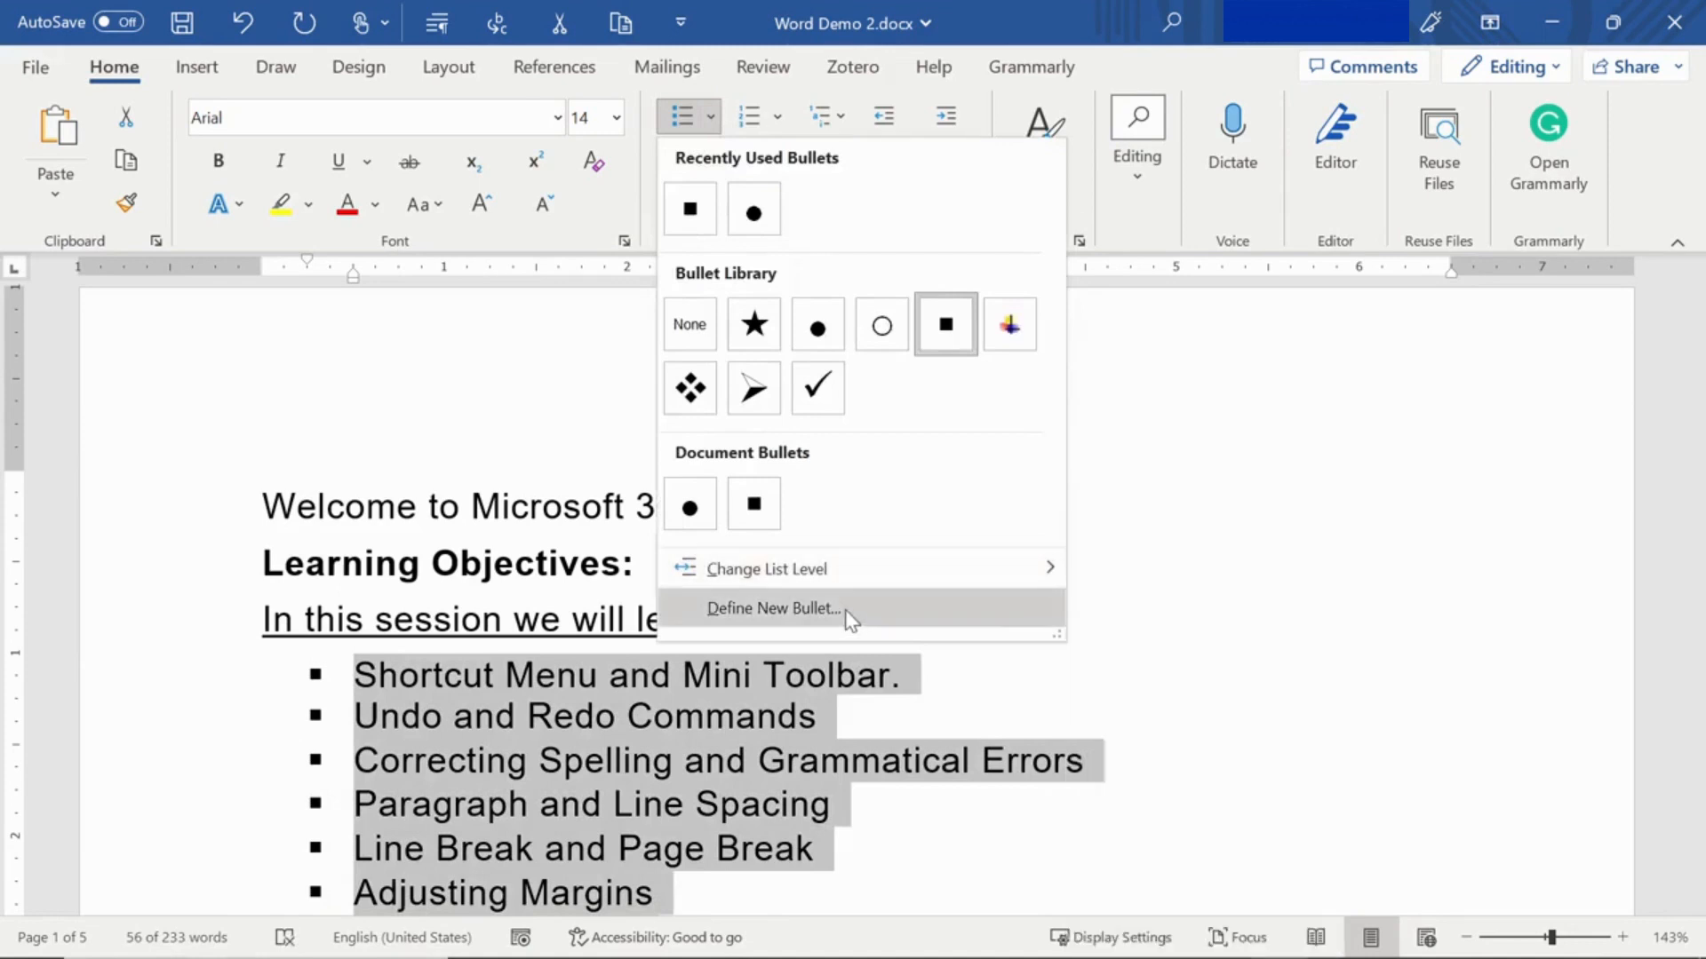
Define a custom four-pointed star symbol bullet and apply it to the list
click(771, 608)
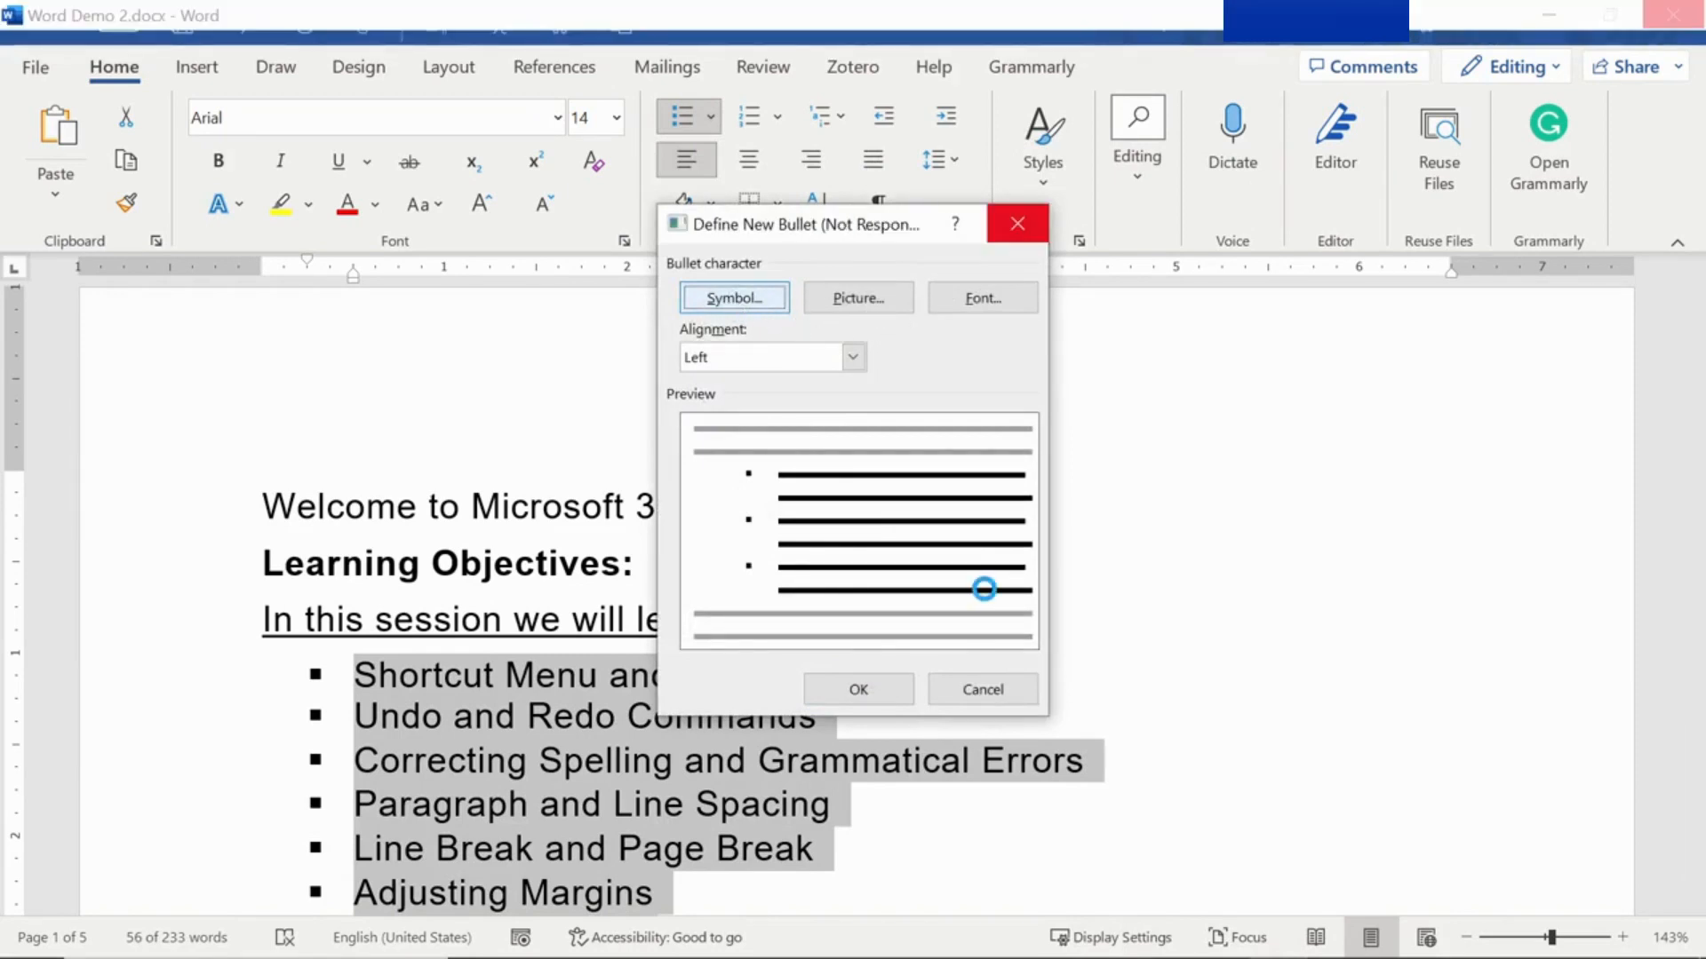
click(732, 298)
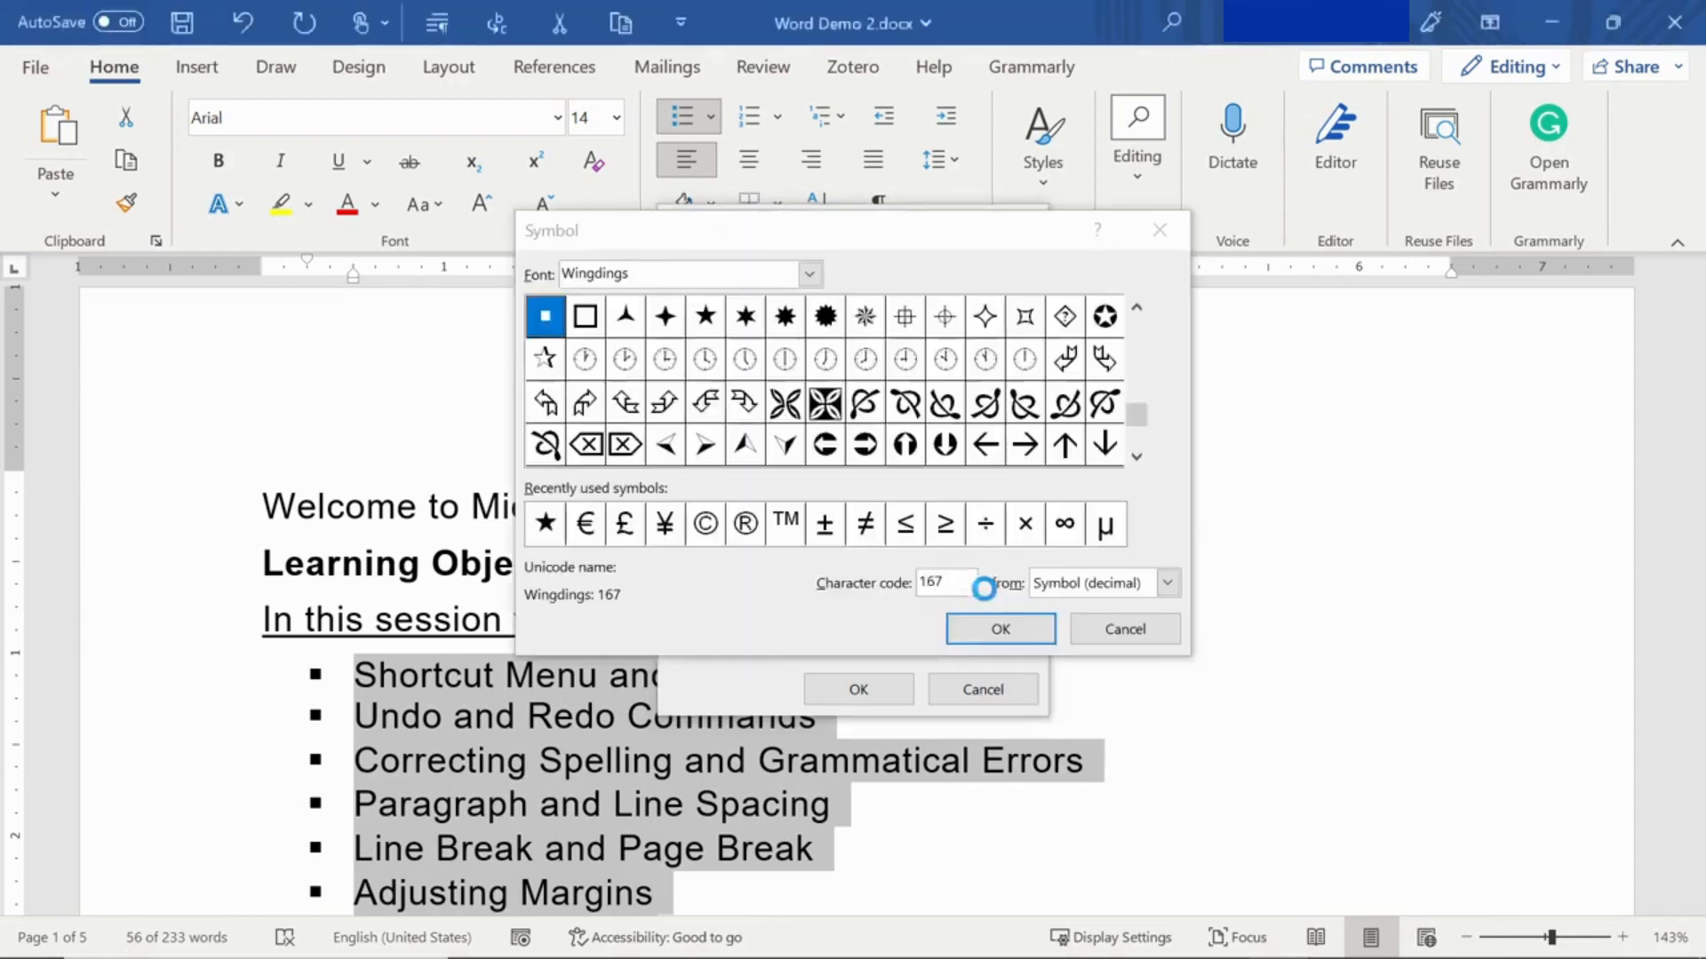
click(746, 316)
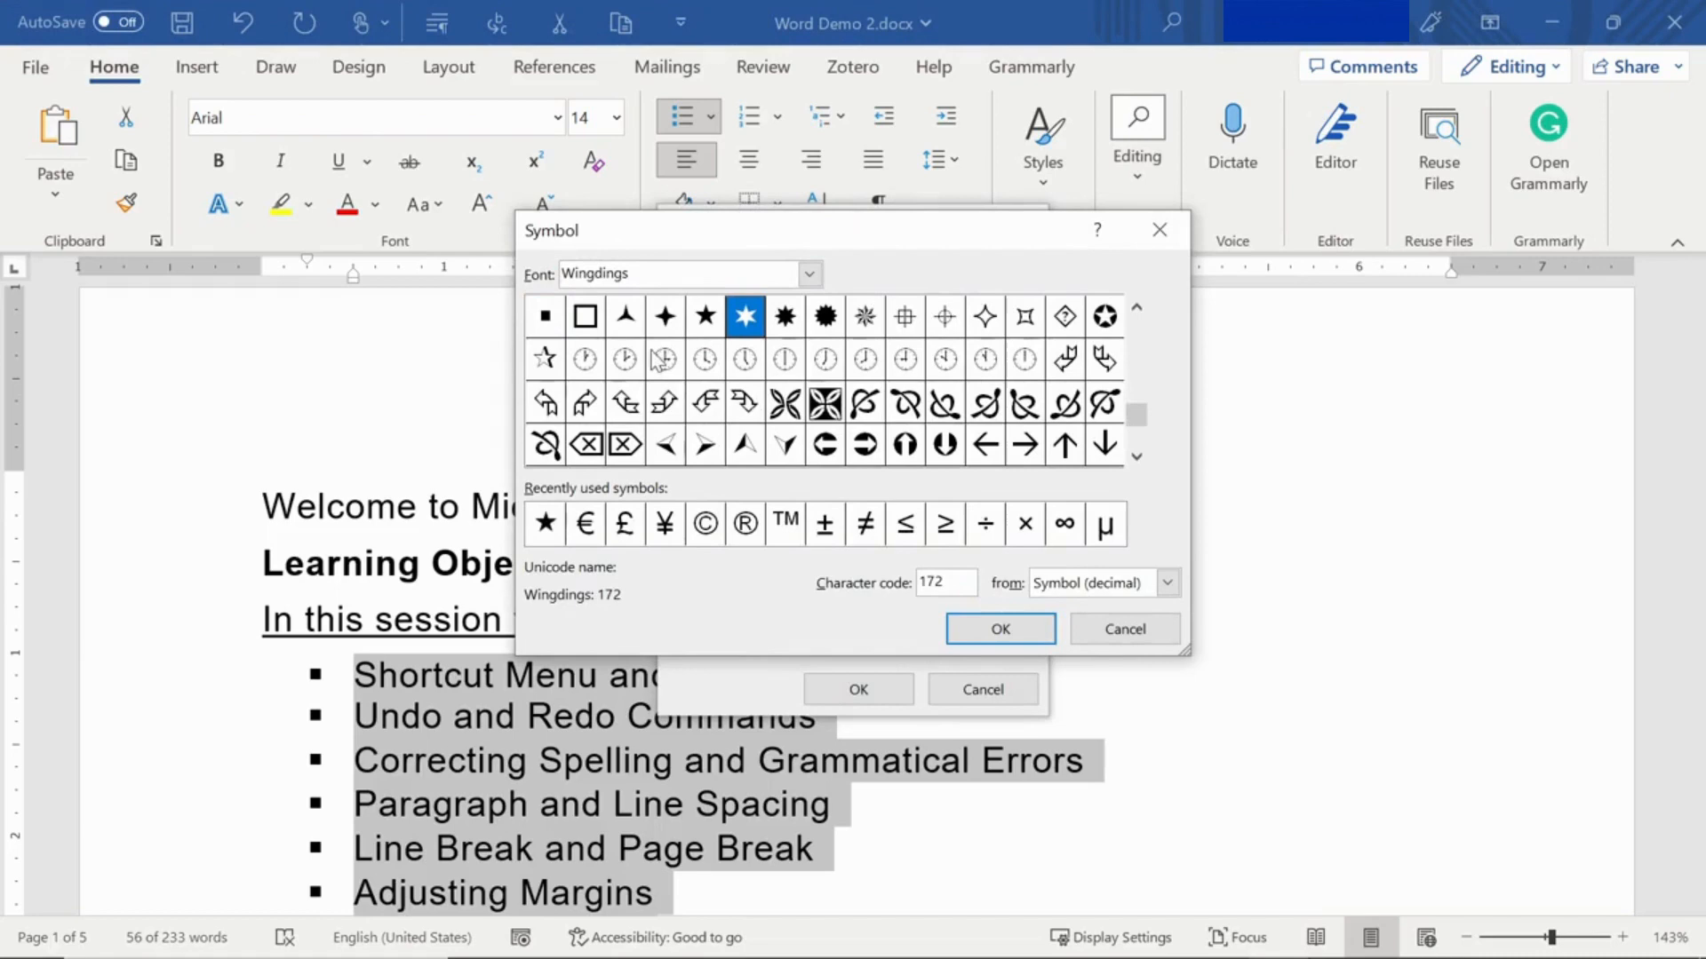
click(665, 316)
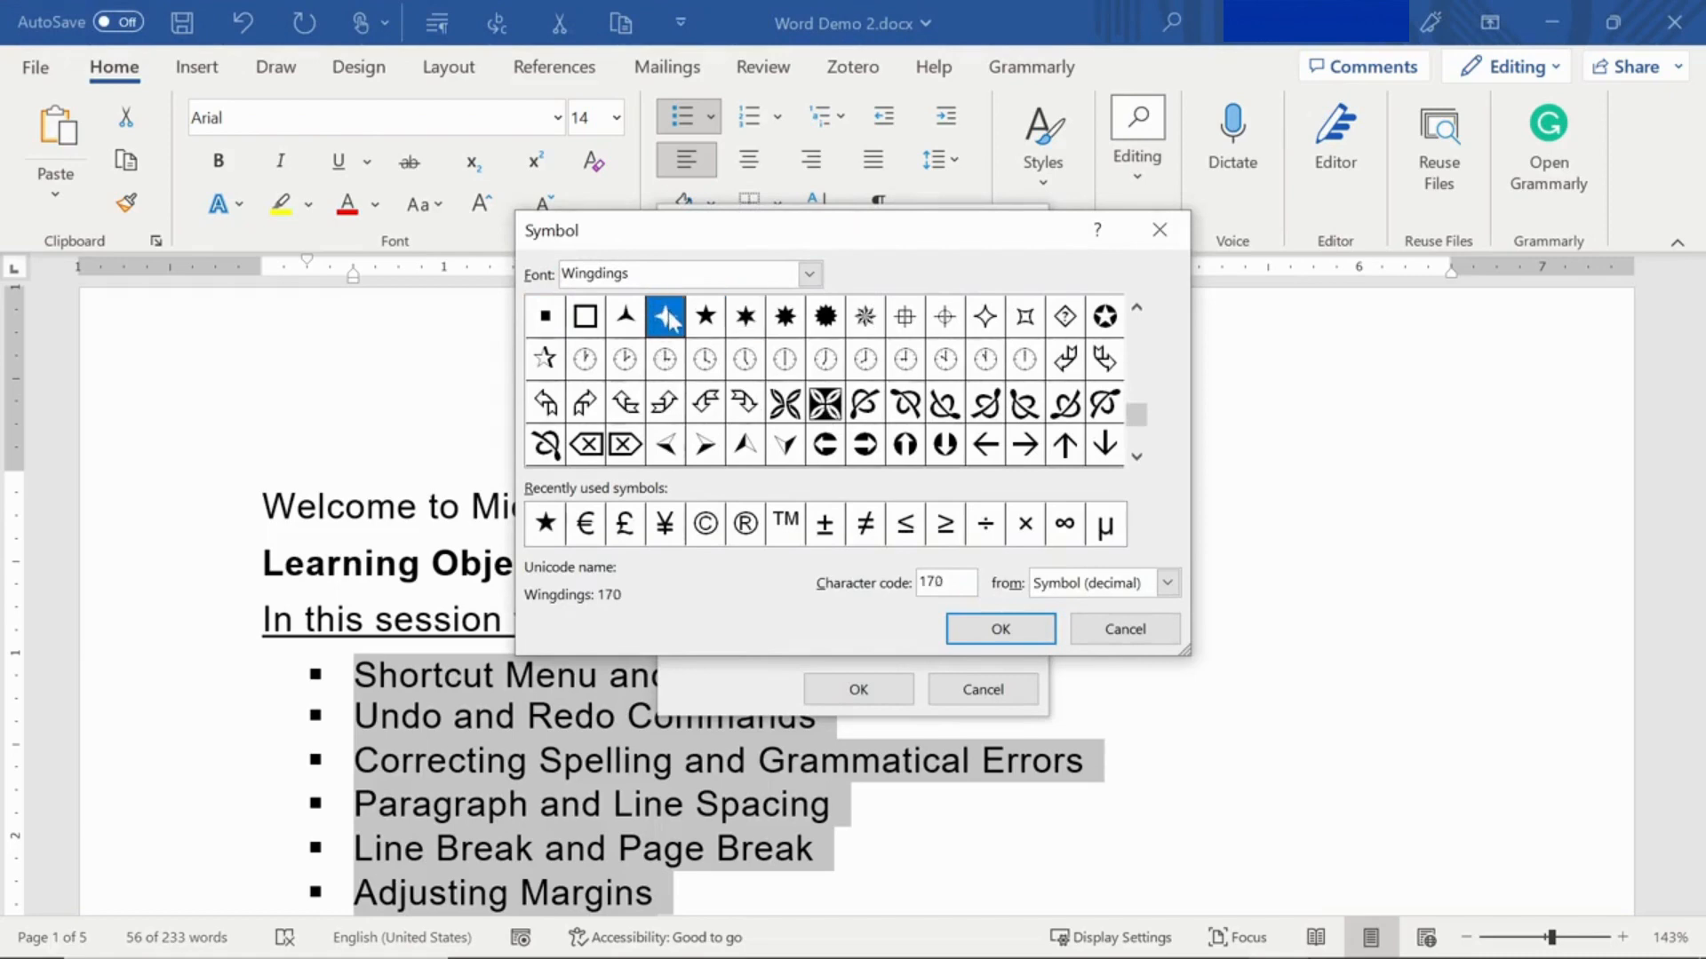
click(1000, 629)
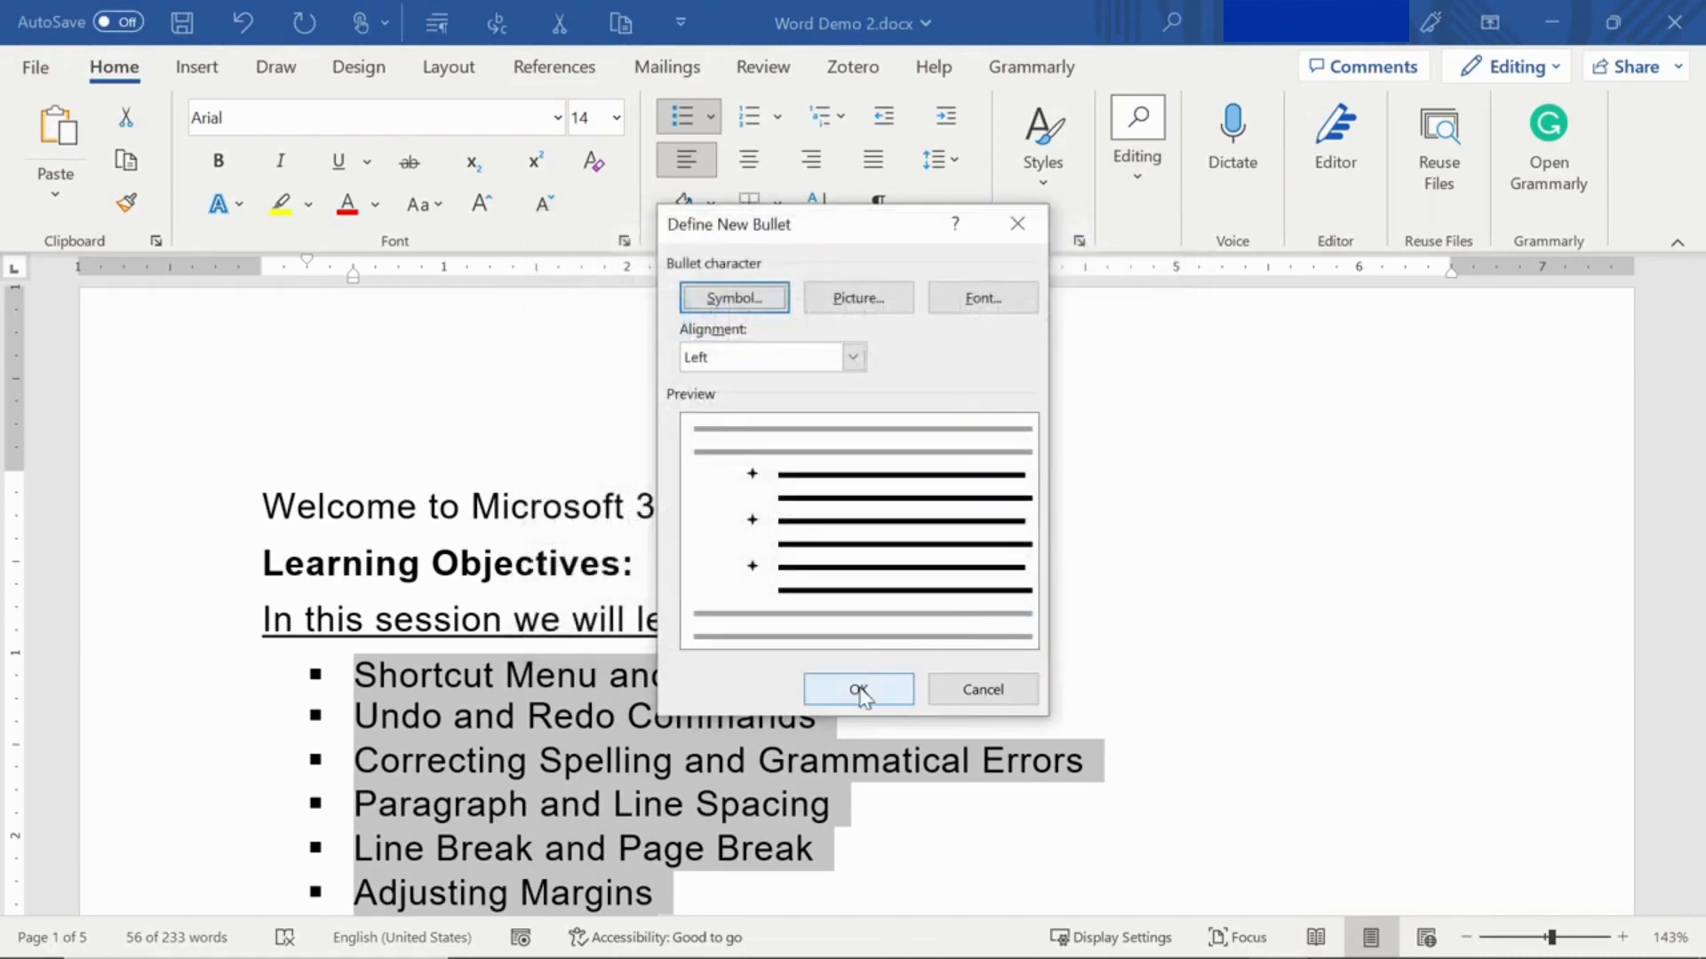
click(858, 689)
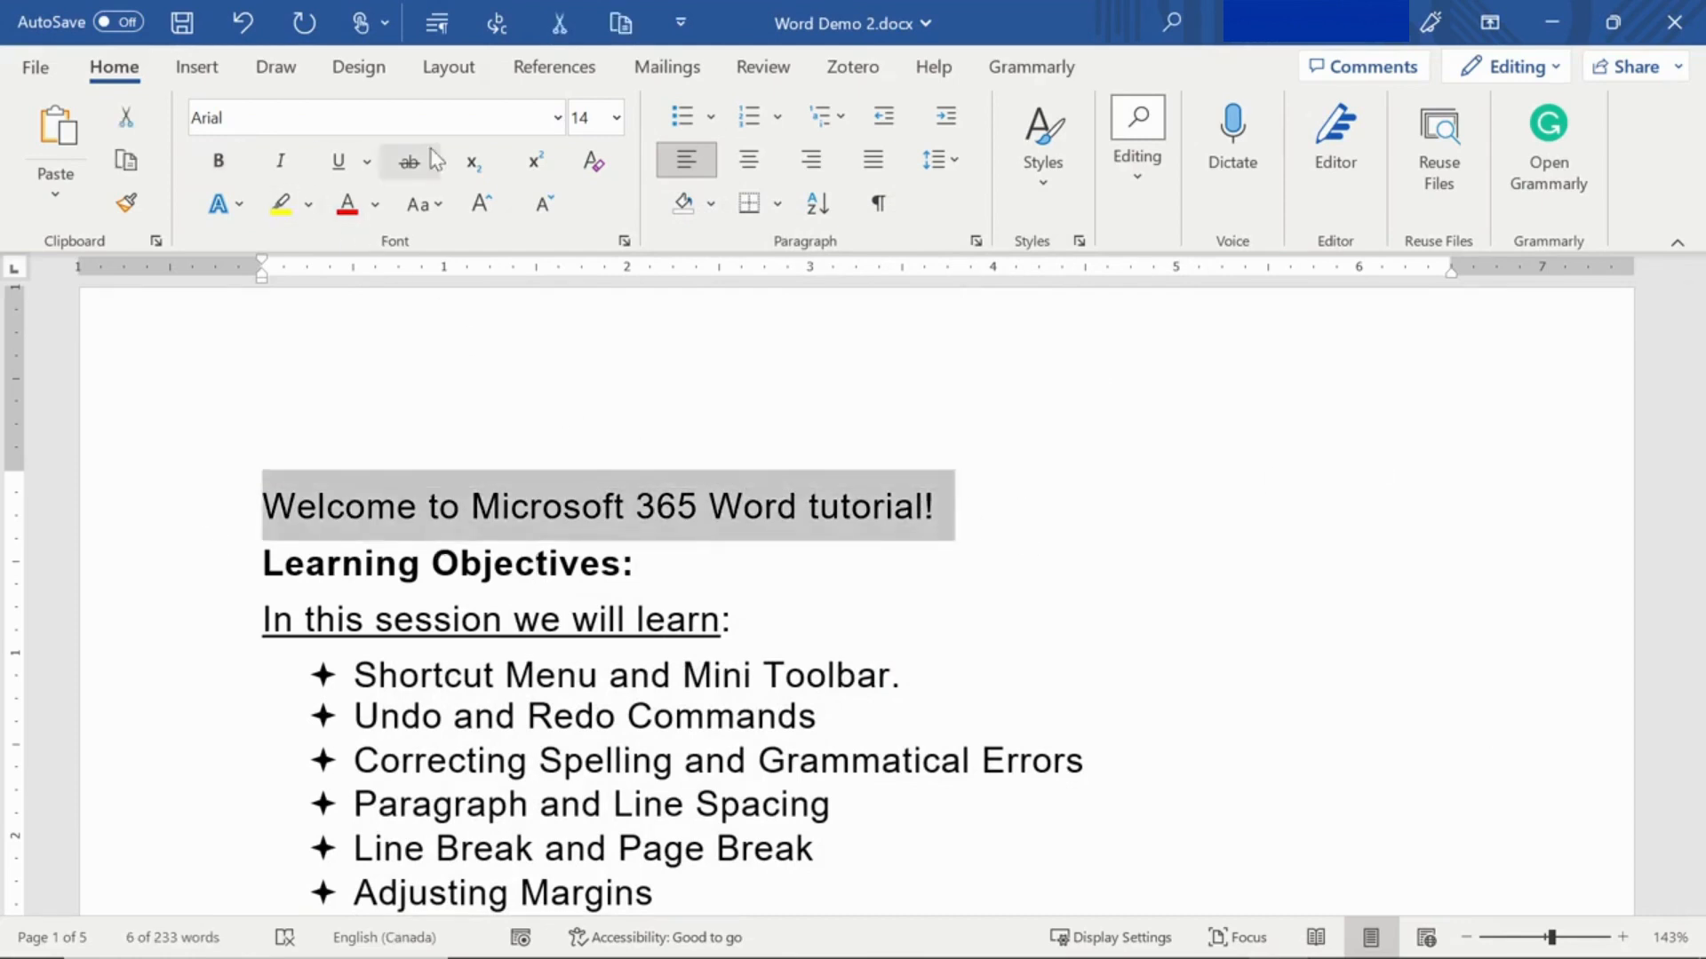
Set the title font to Tahoma and its size to 20 pt
click(544, 117)
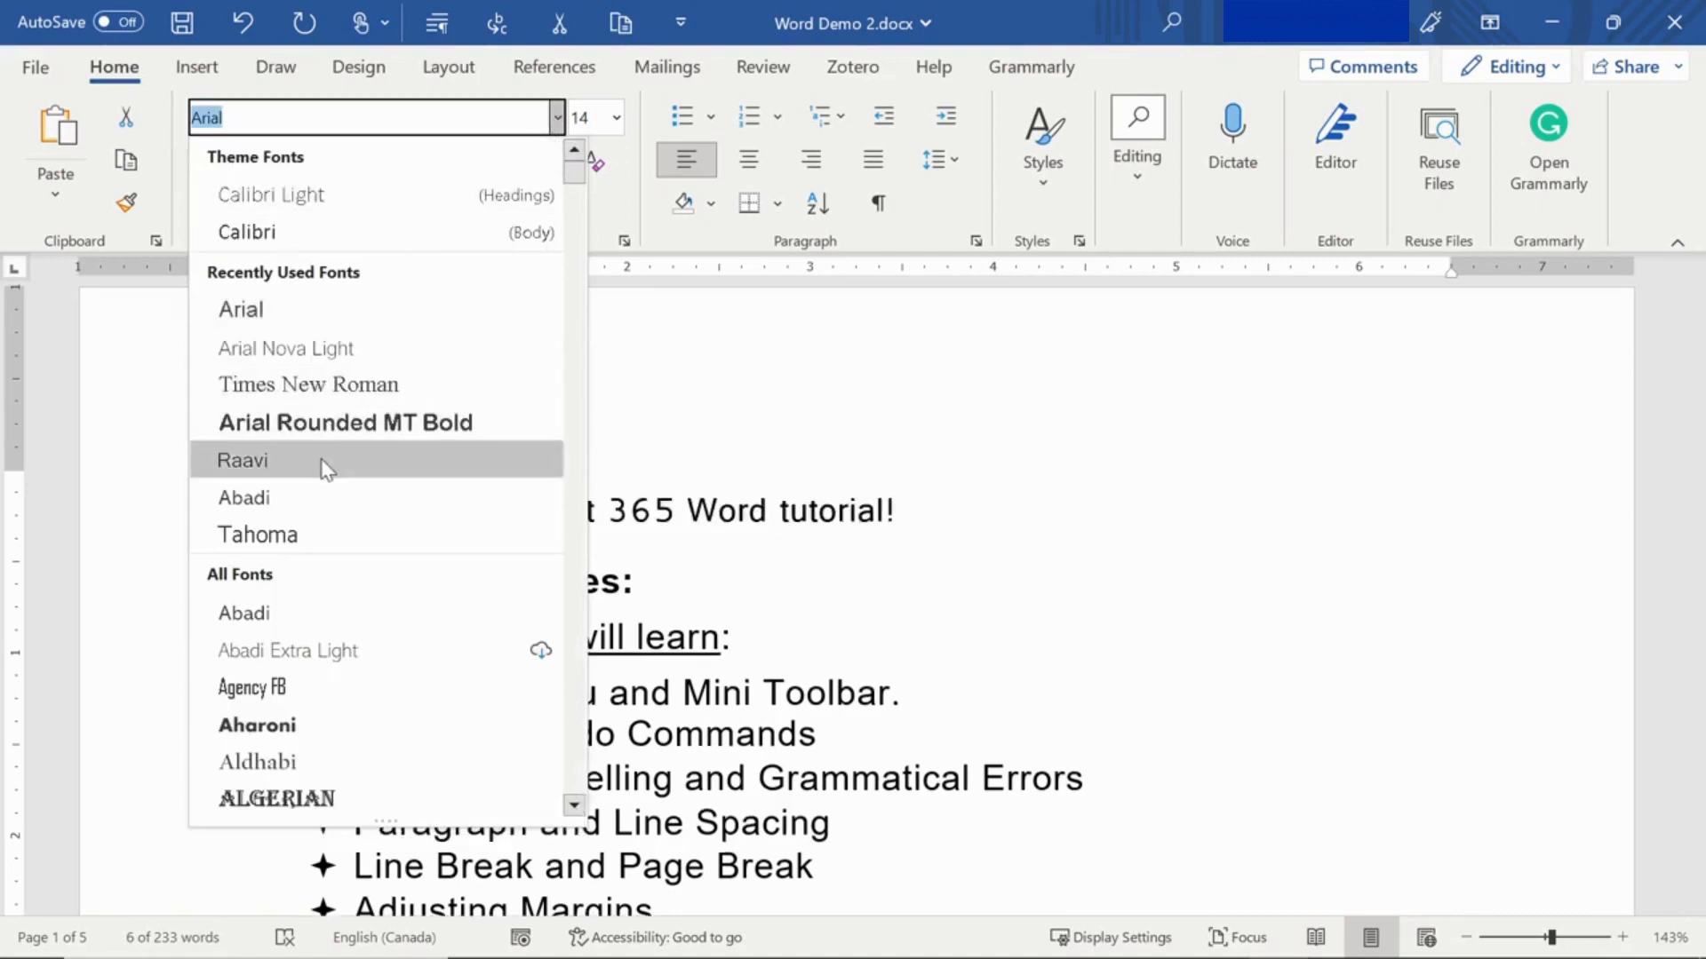
mouse_move(304, 540)
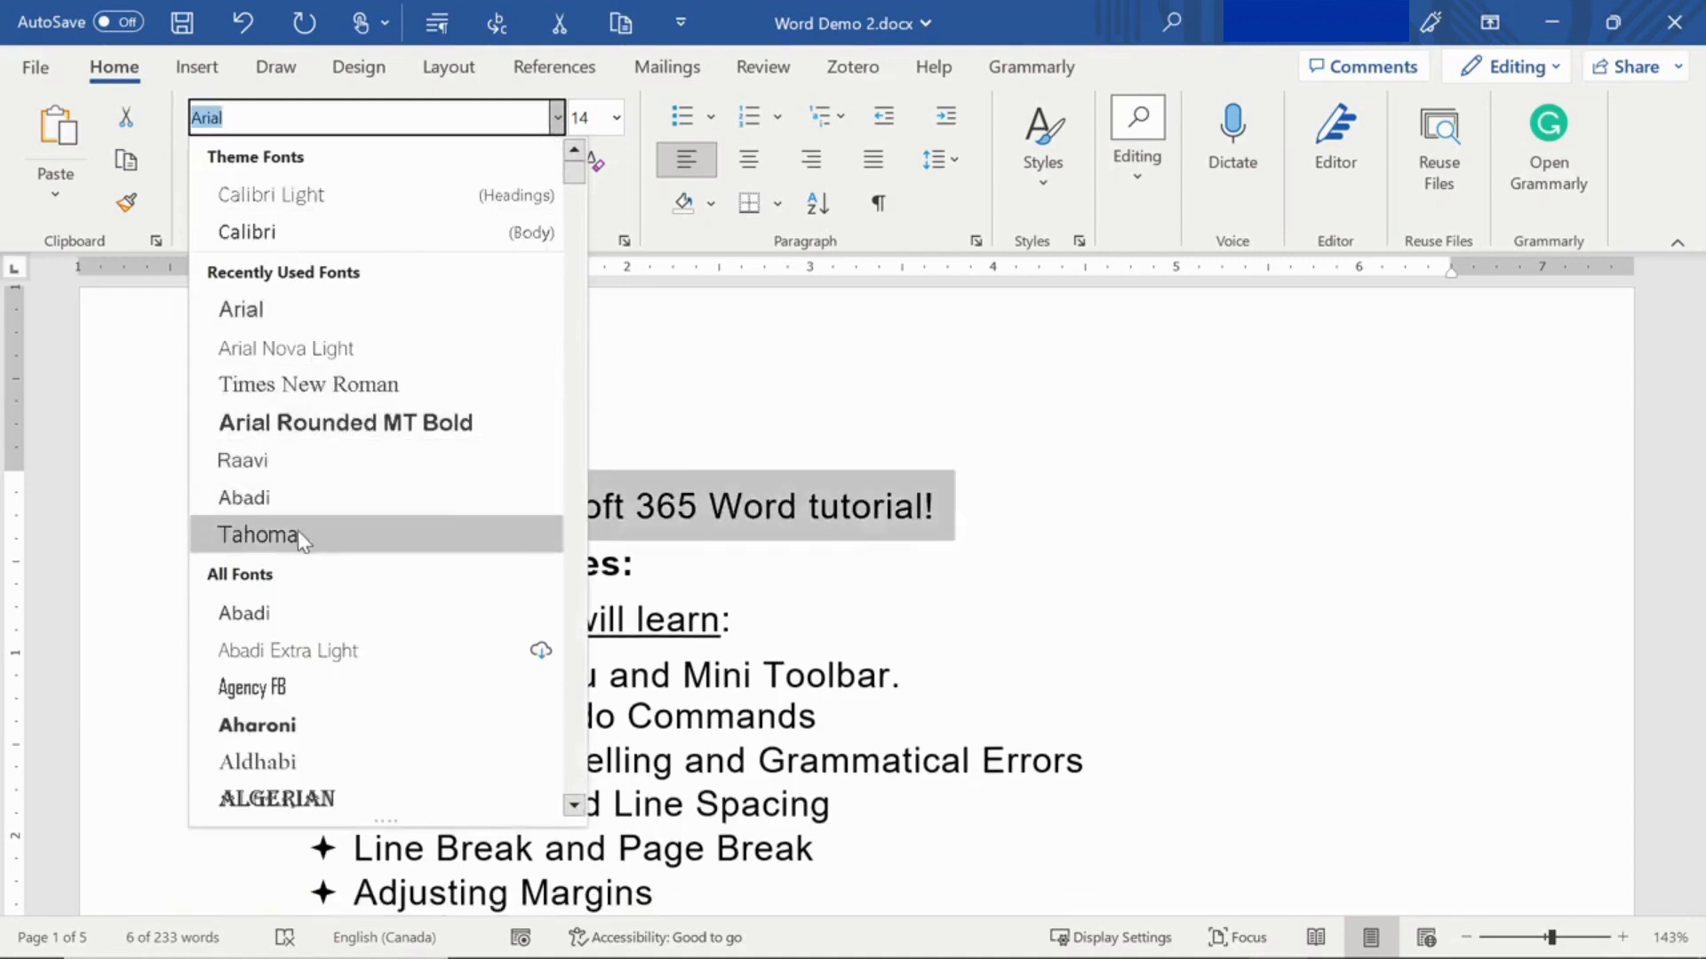
click(622, 118)
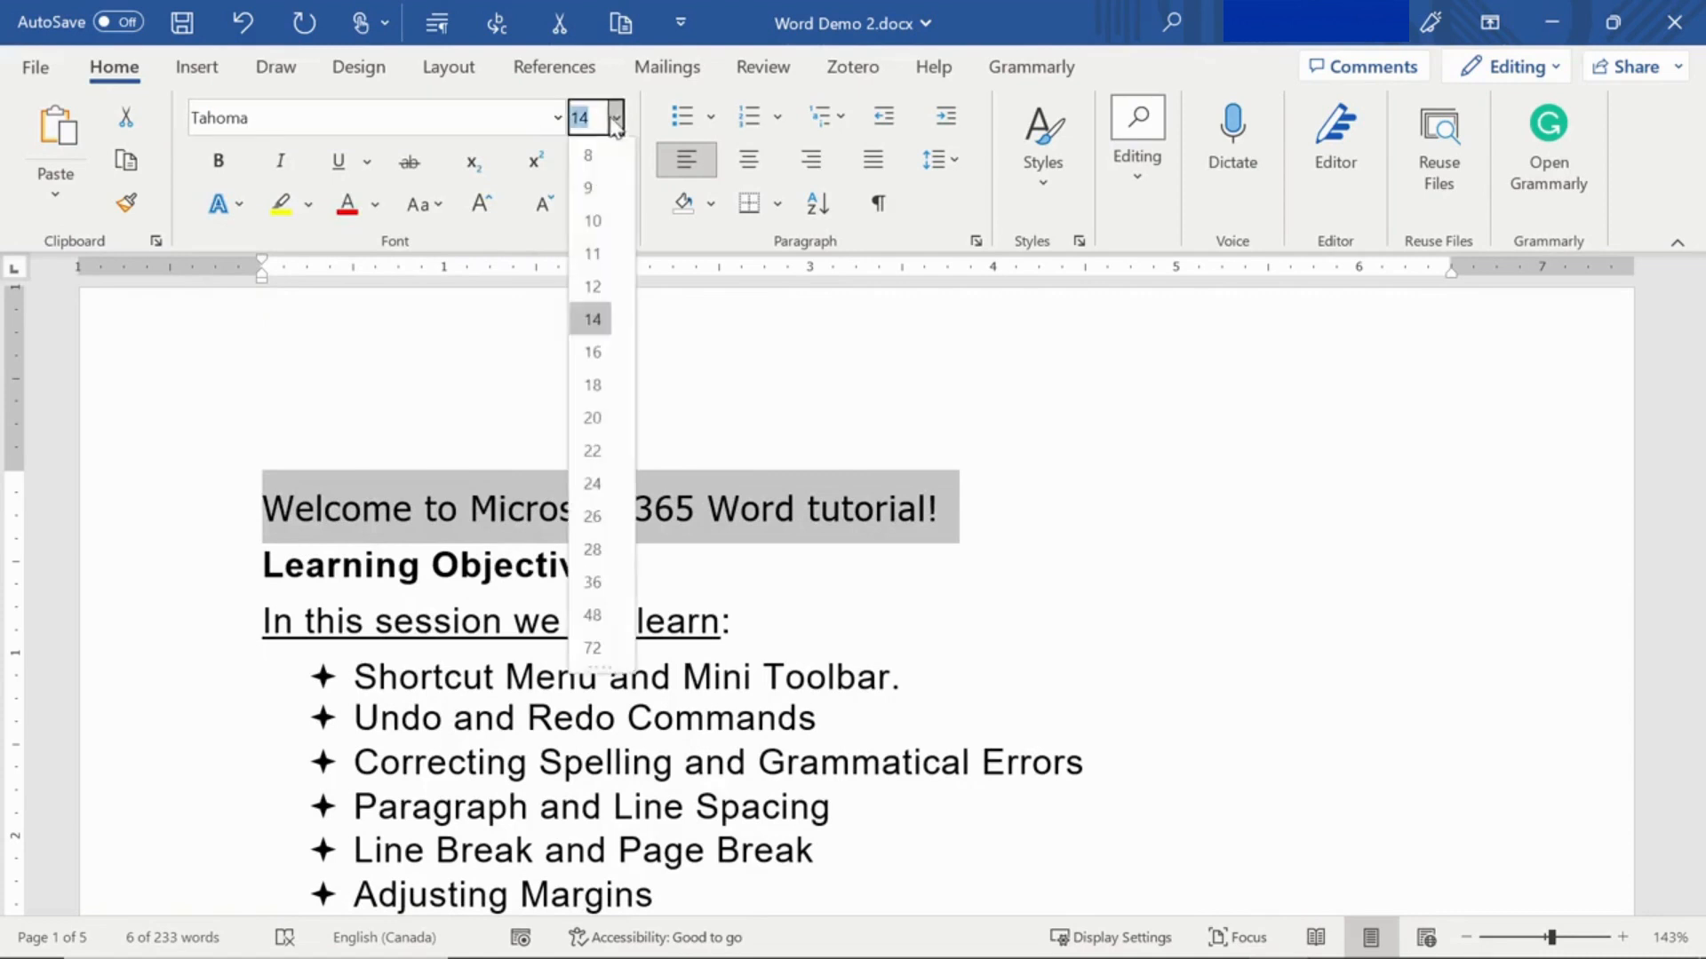
click(590, 417)
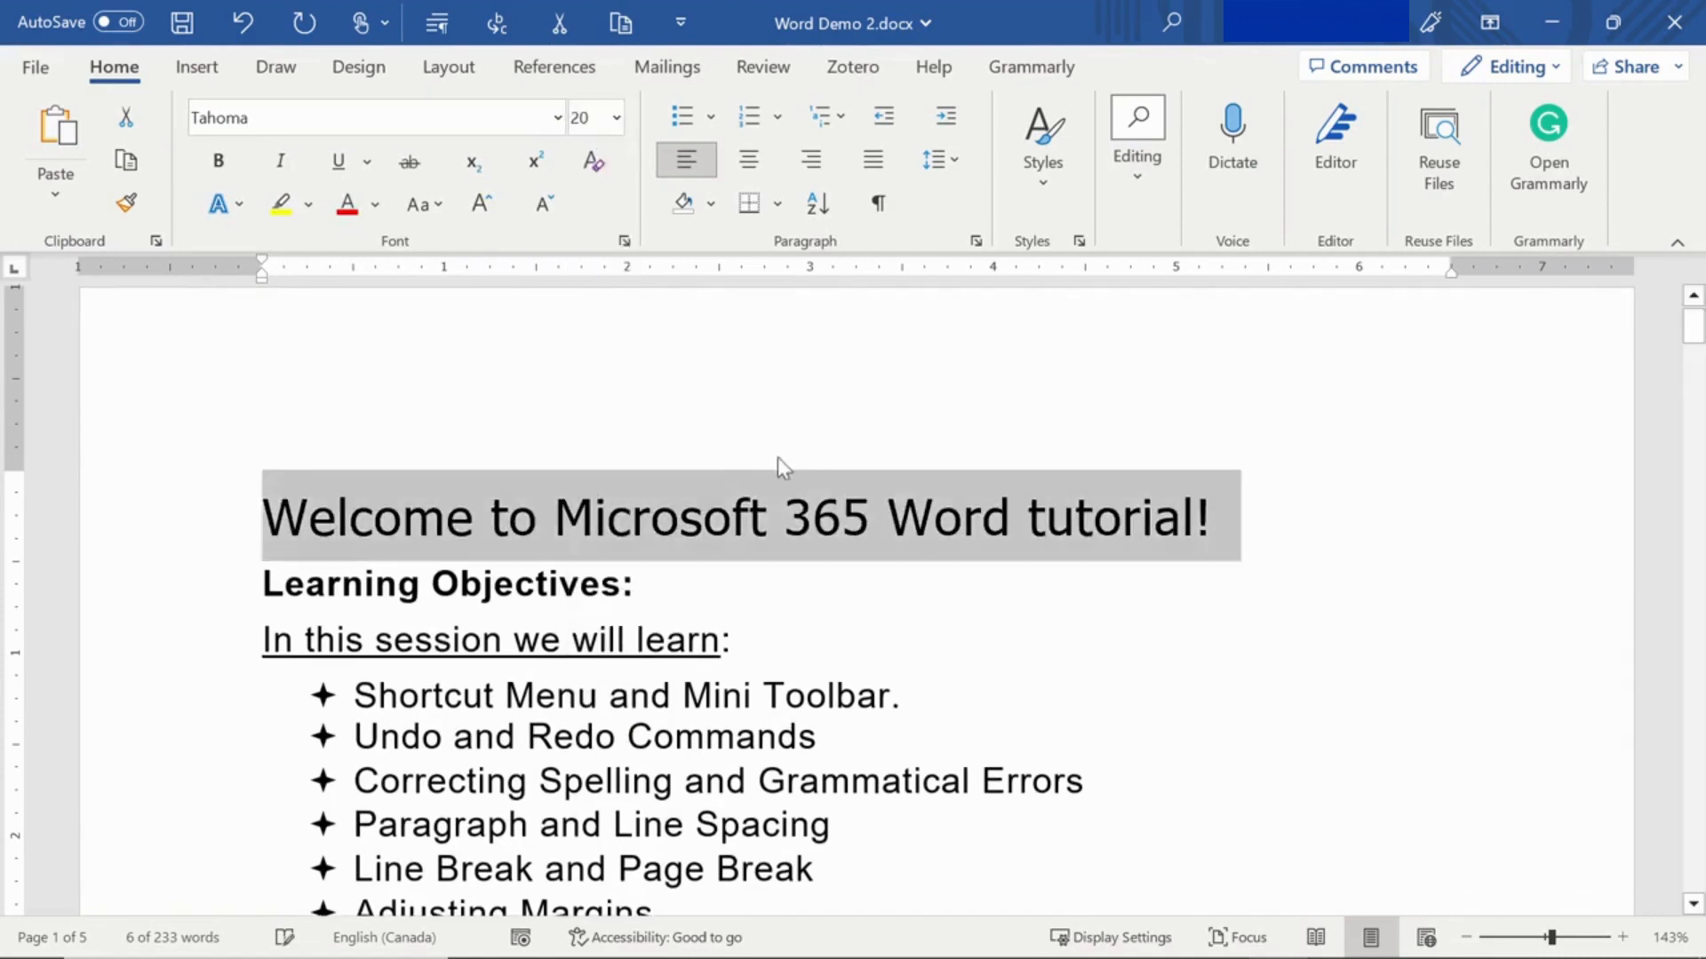
mouse_move(787, 507)
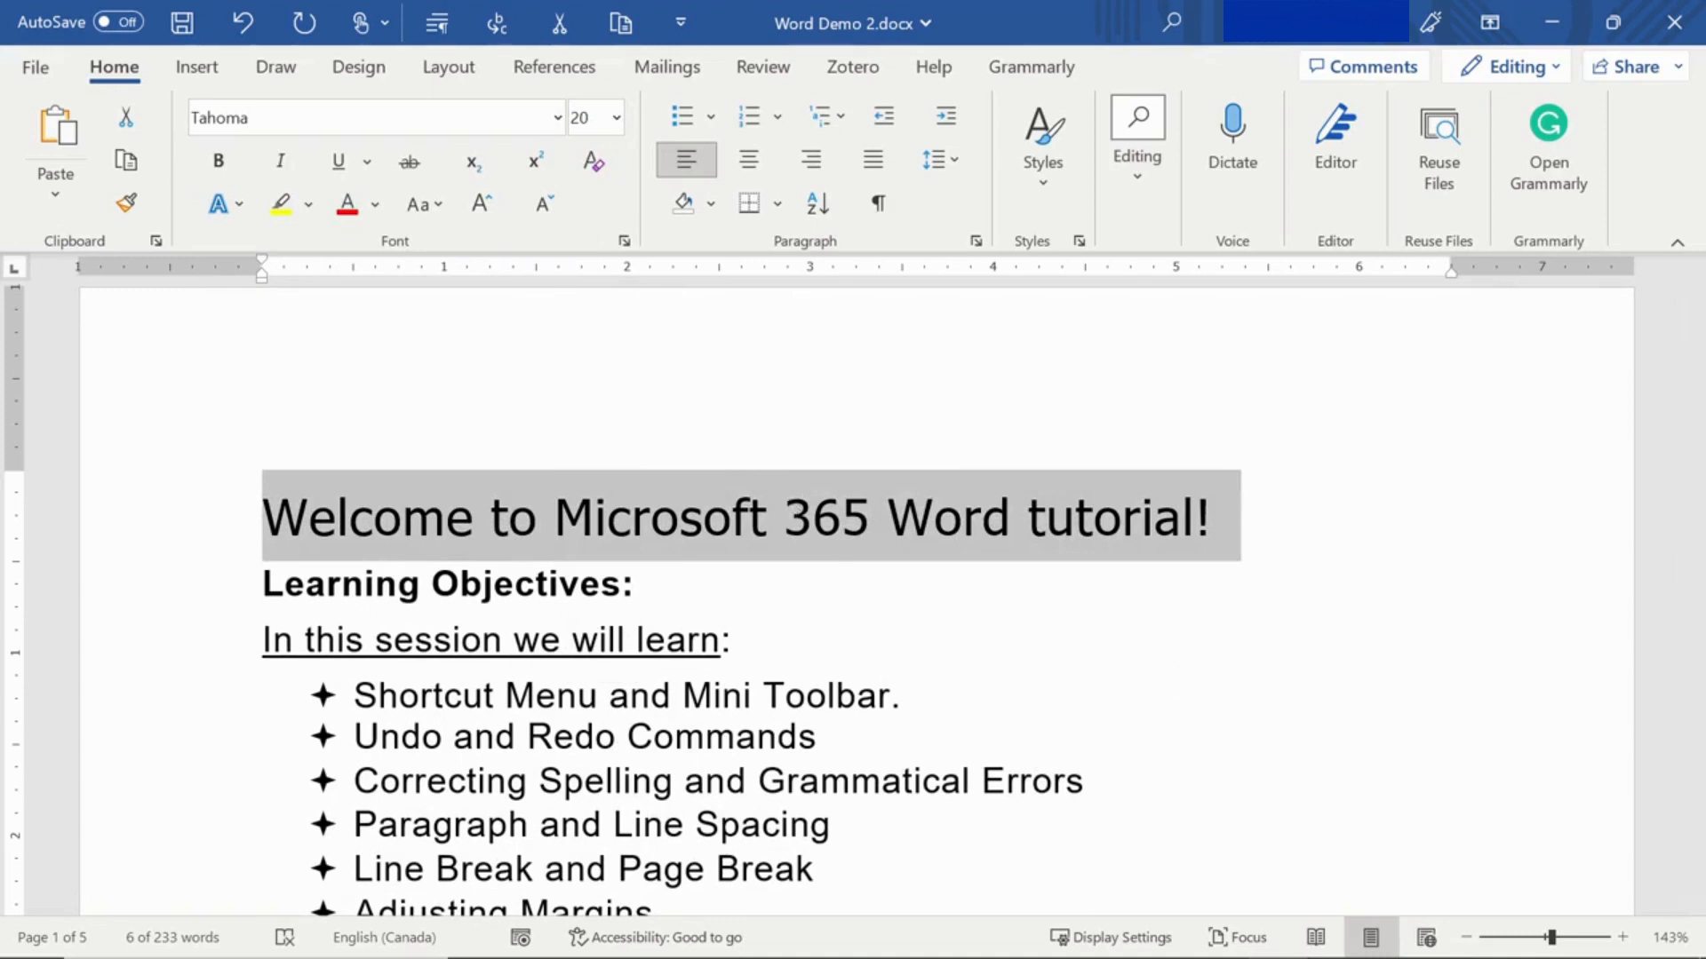
click(423, 629)
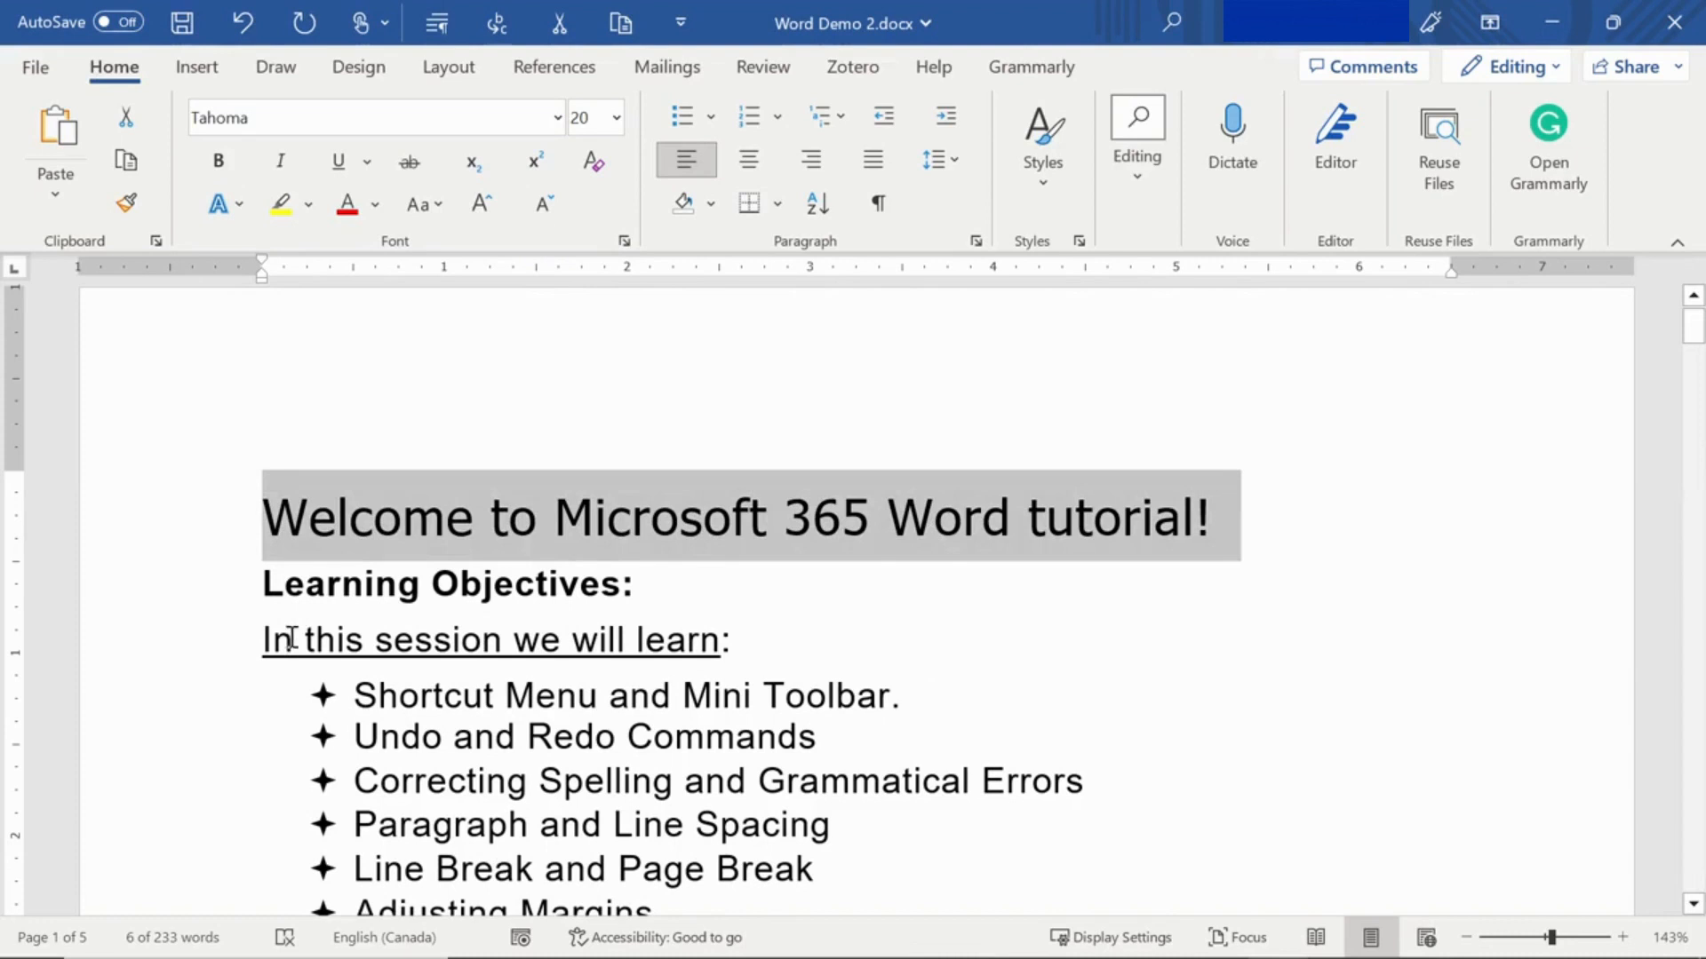
mouse_move(1229, 484)
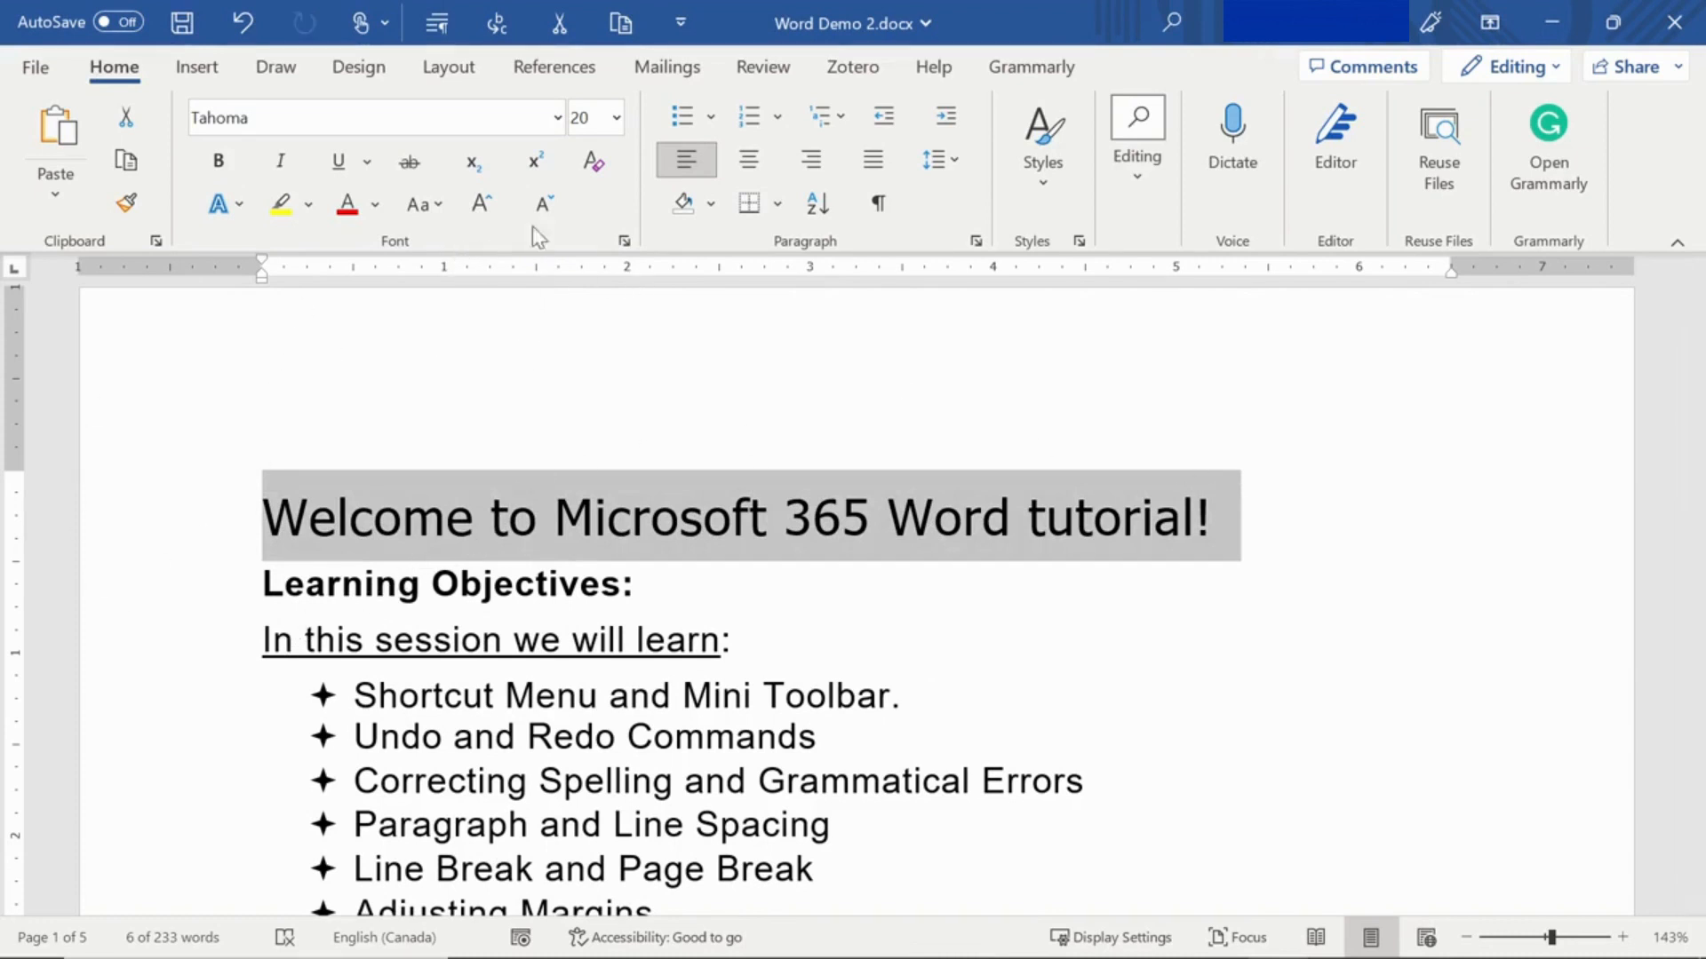
mouse_move(478, 206)
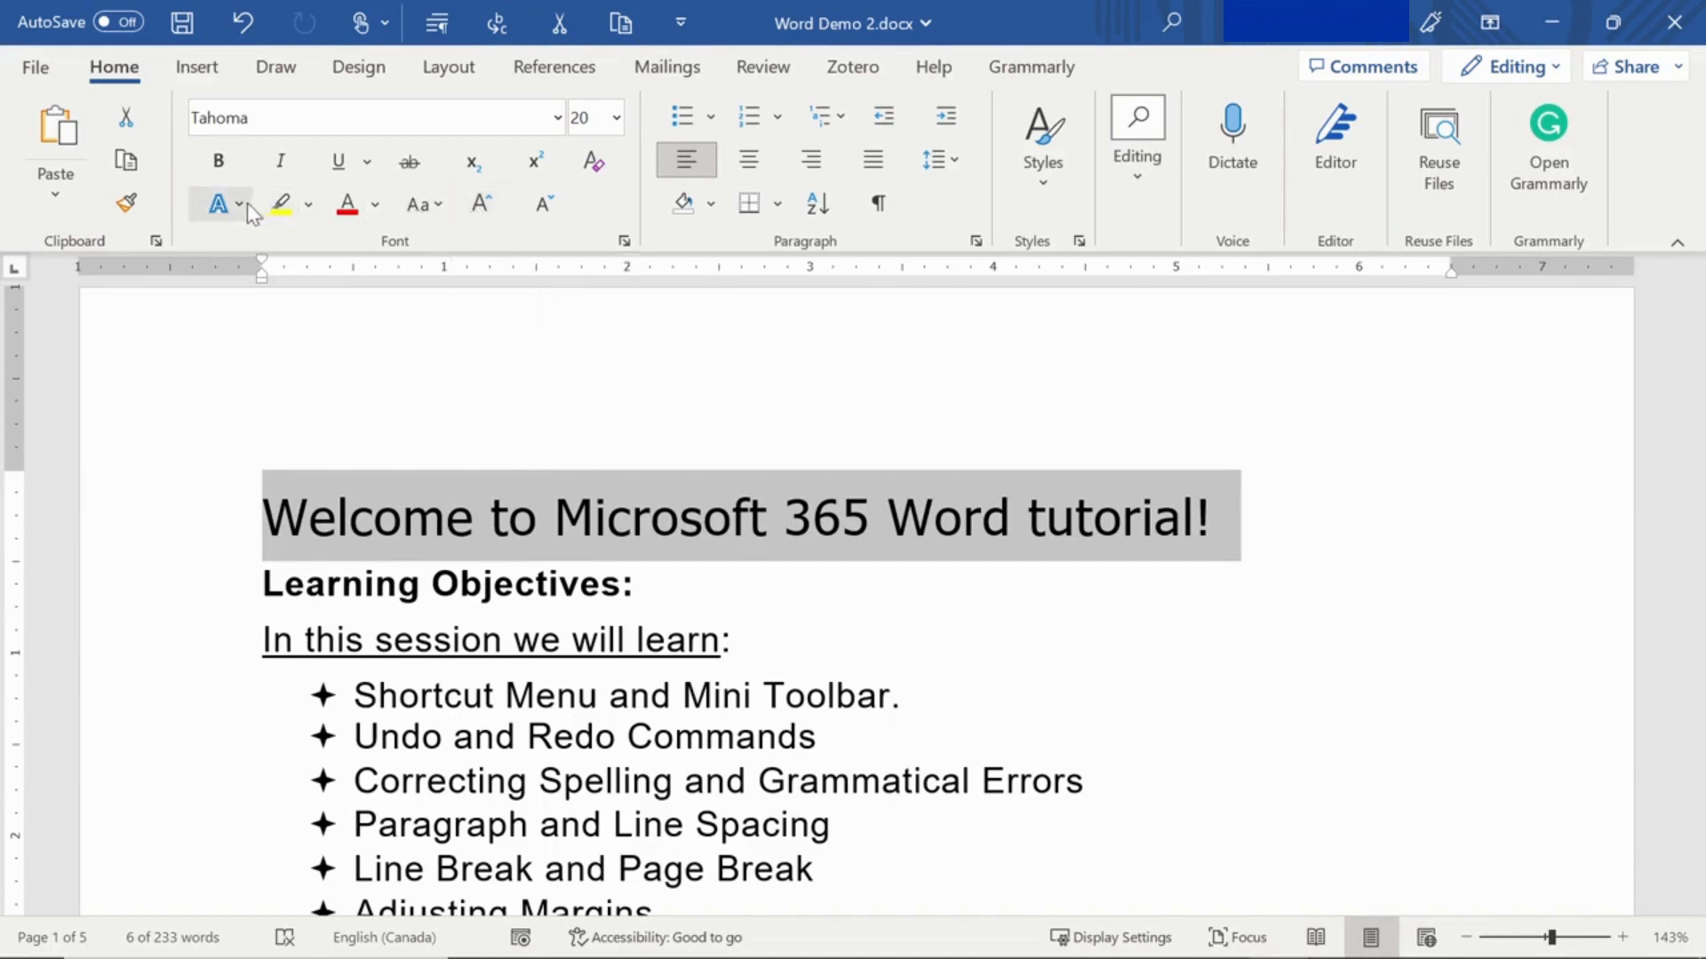
Apply the blue outlined Text Effects style to the title
click(217, 204)
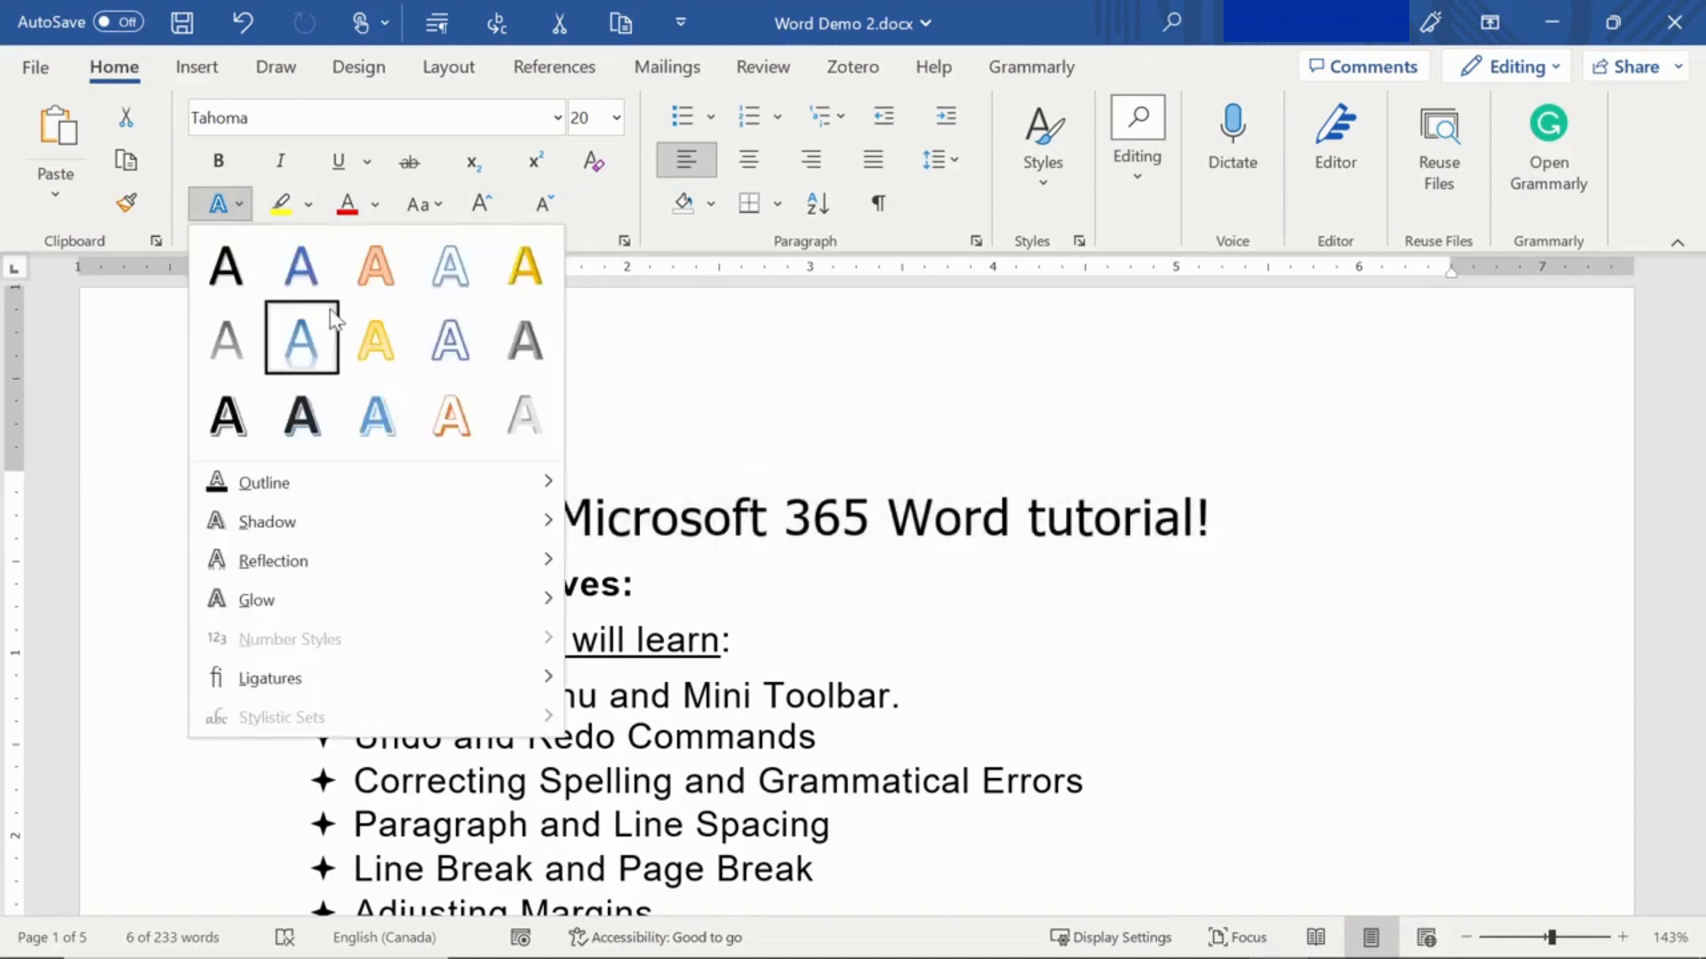
click(301, 339)
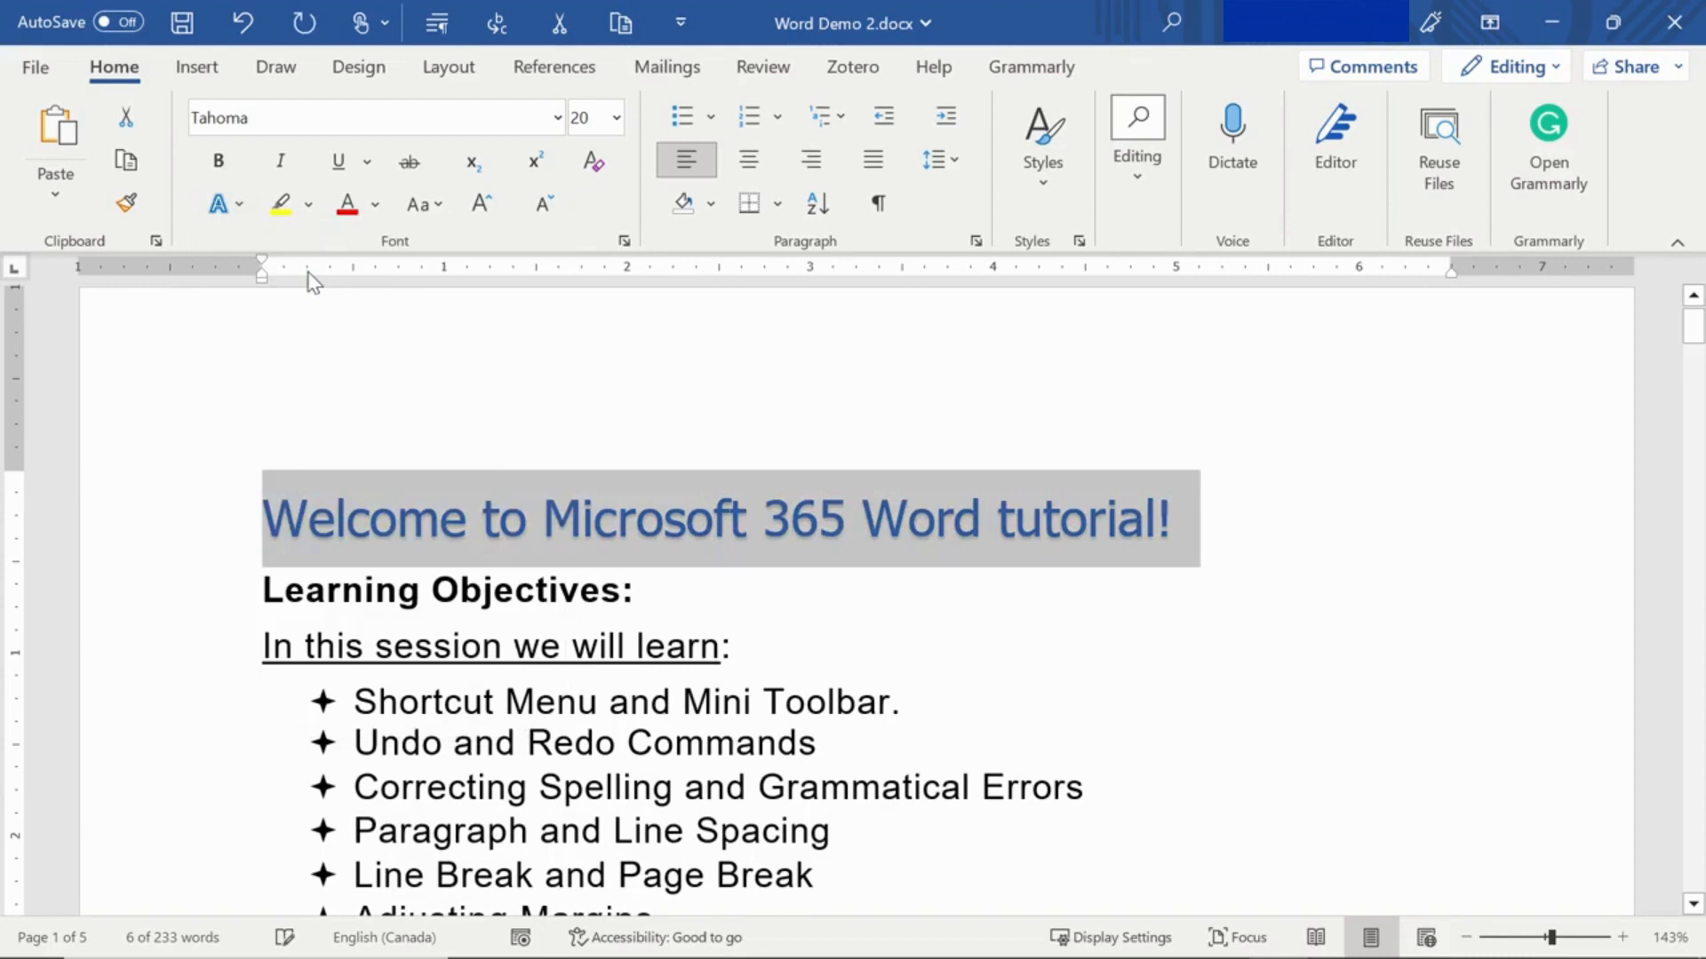
mouse_move(258, 221)
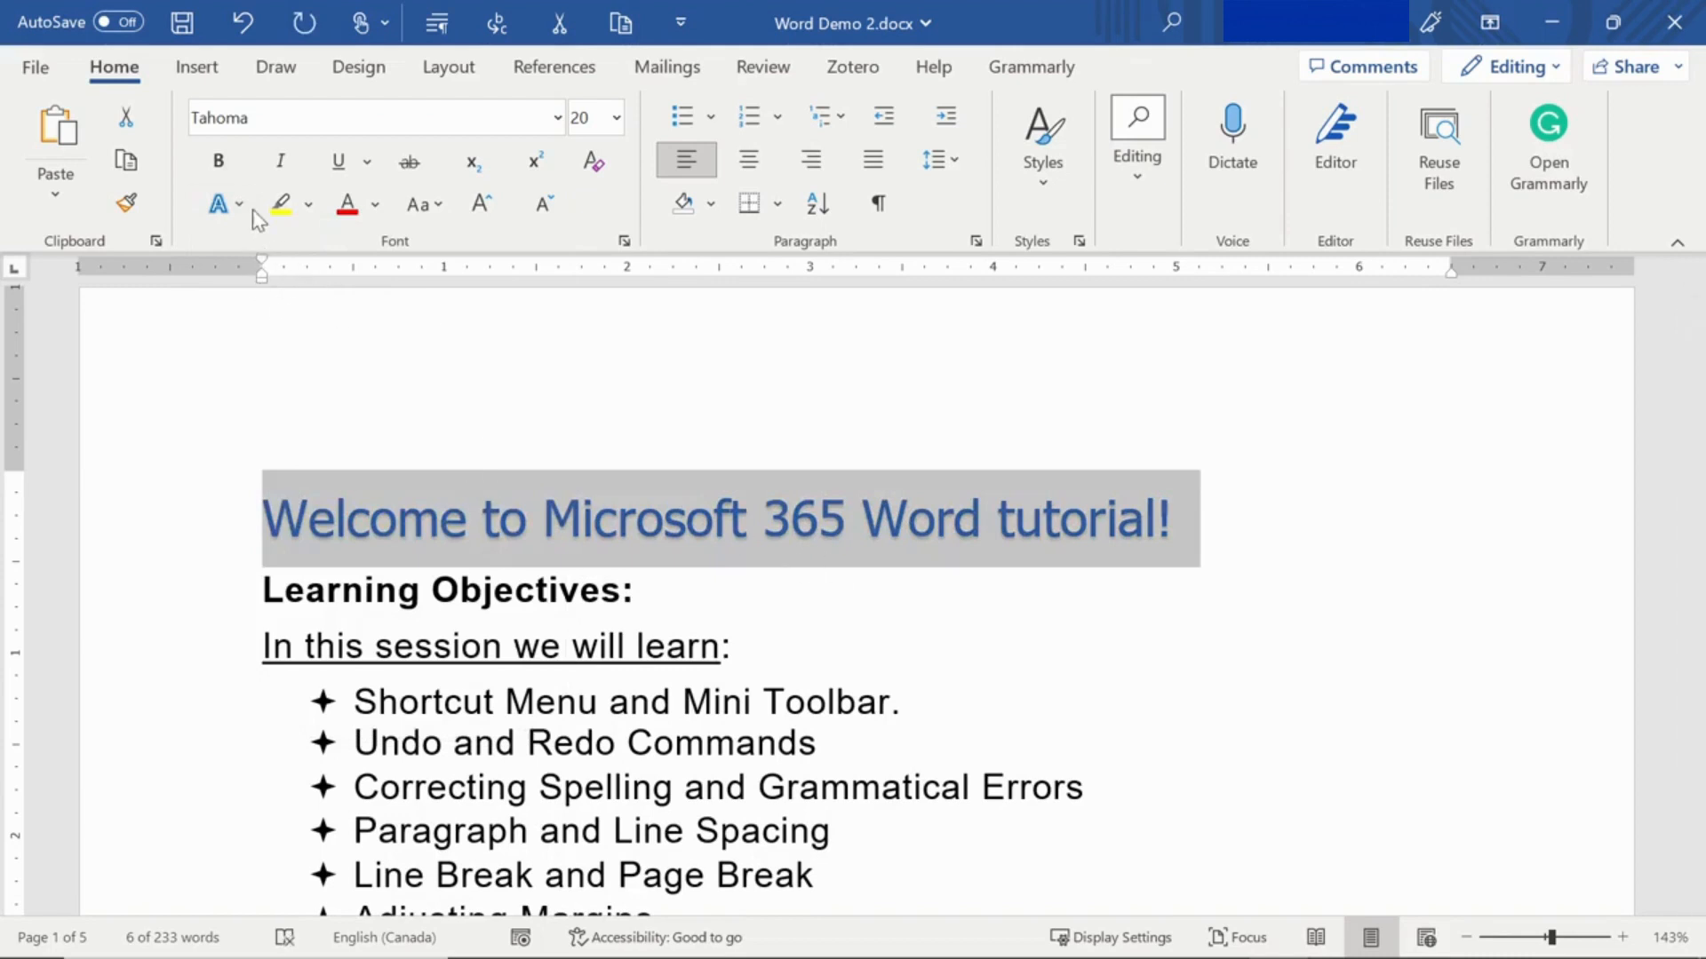
mouse_move(267, 213)
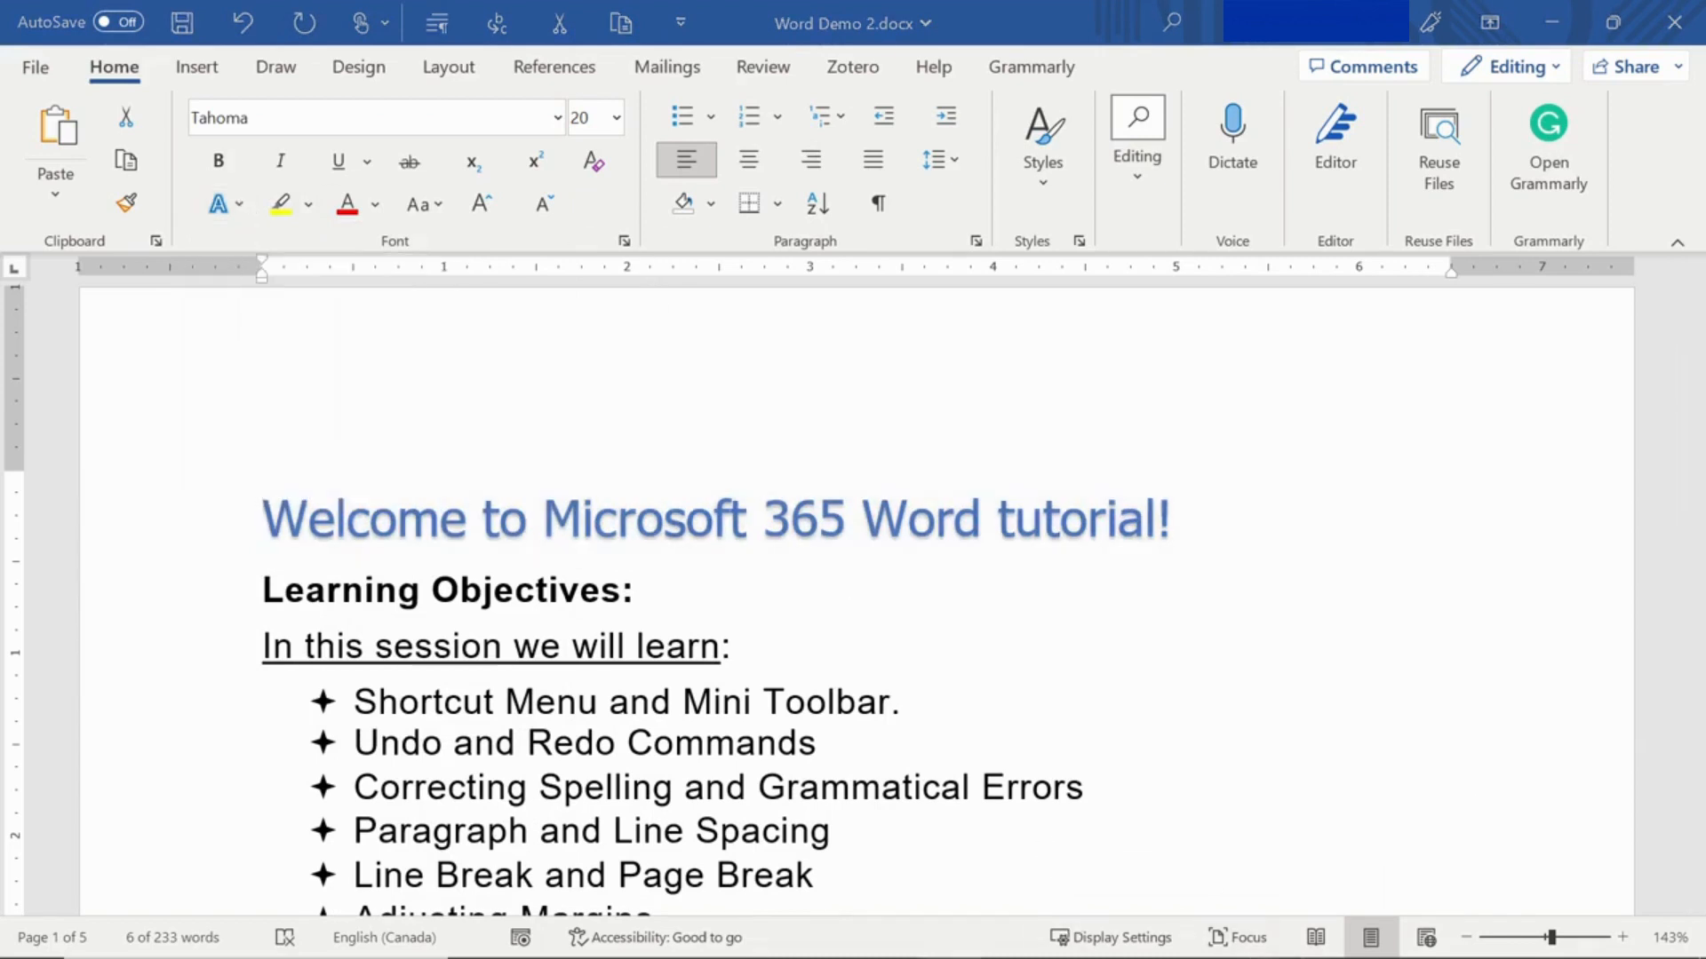
mouse_move(252, 591)
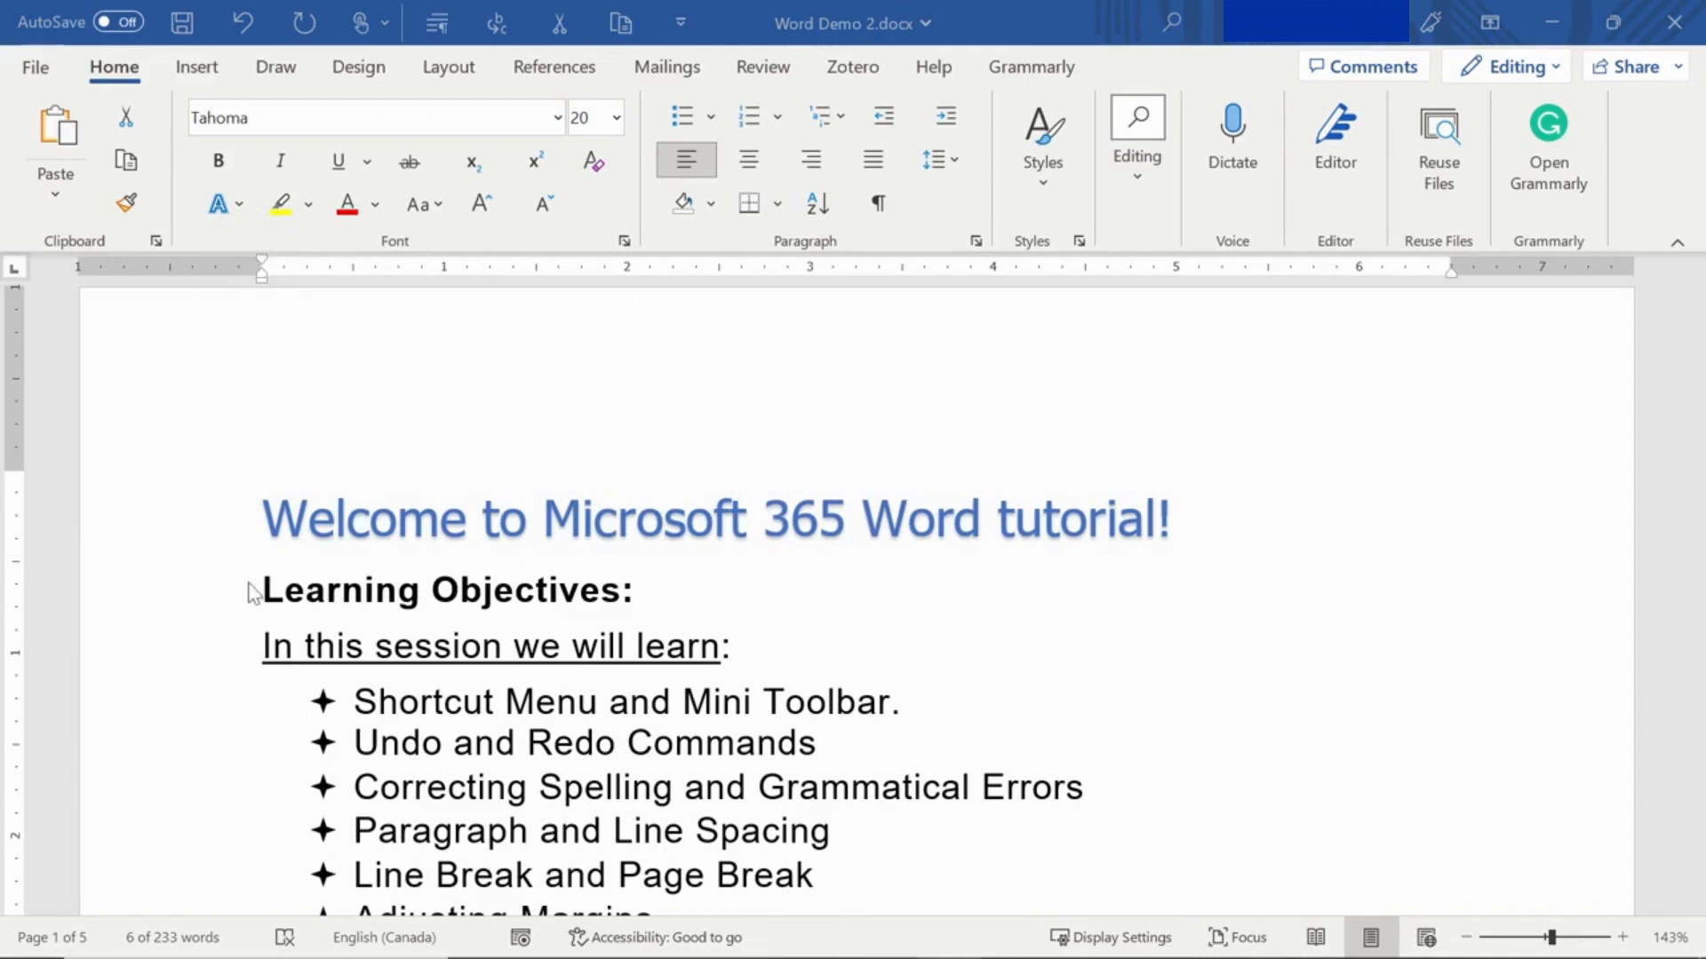
Colour the 'Learning Objectives:' heading red and show the font colour palette
triple_click(446, 592)
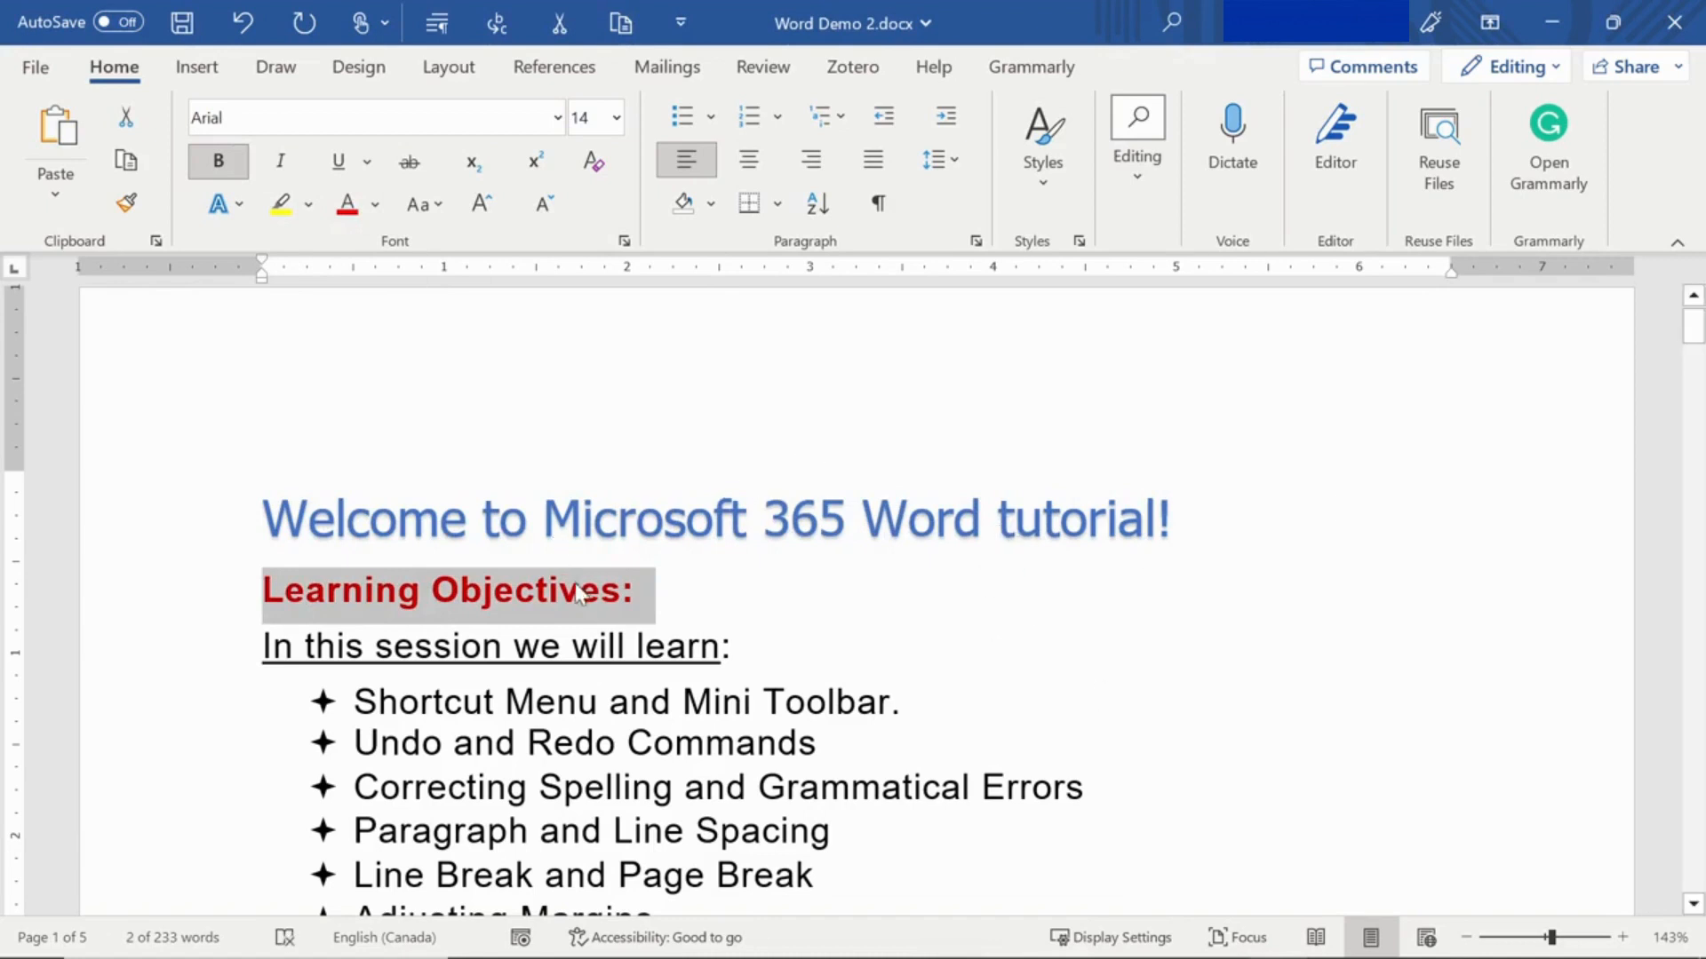
mouse_move(348, 203)
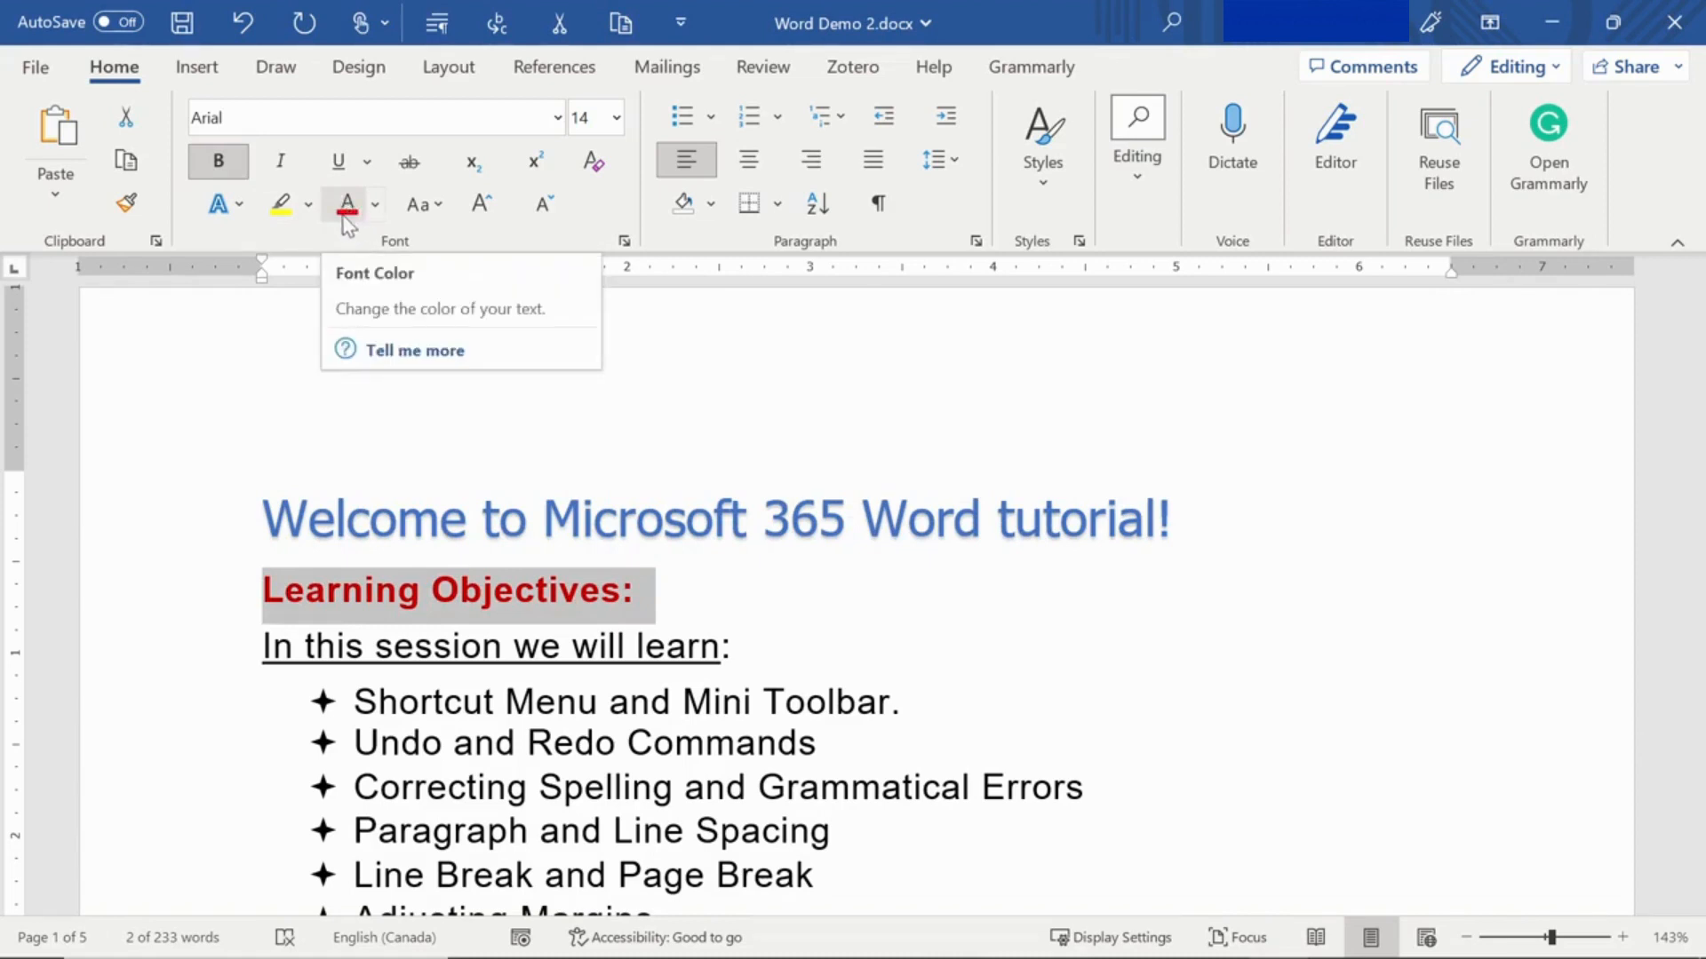
click(377, 202)
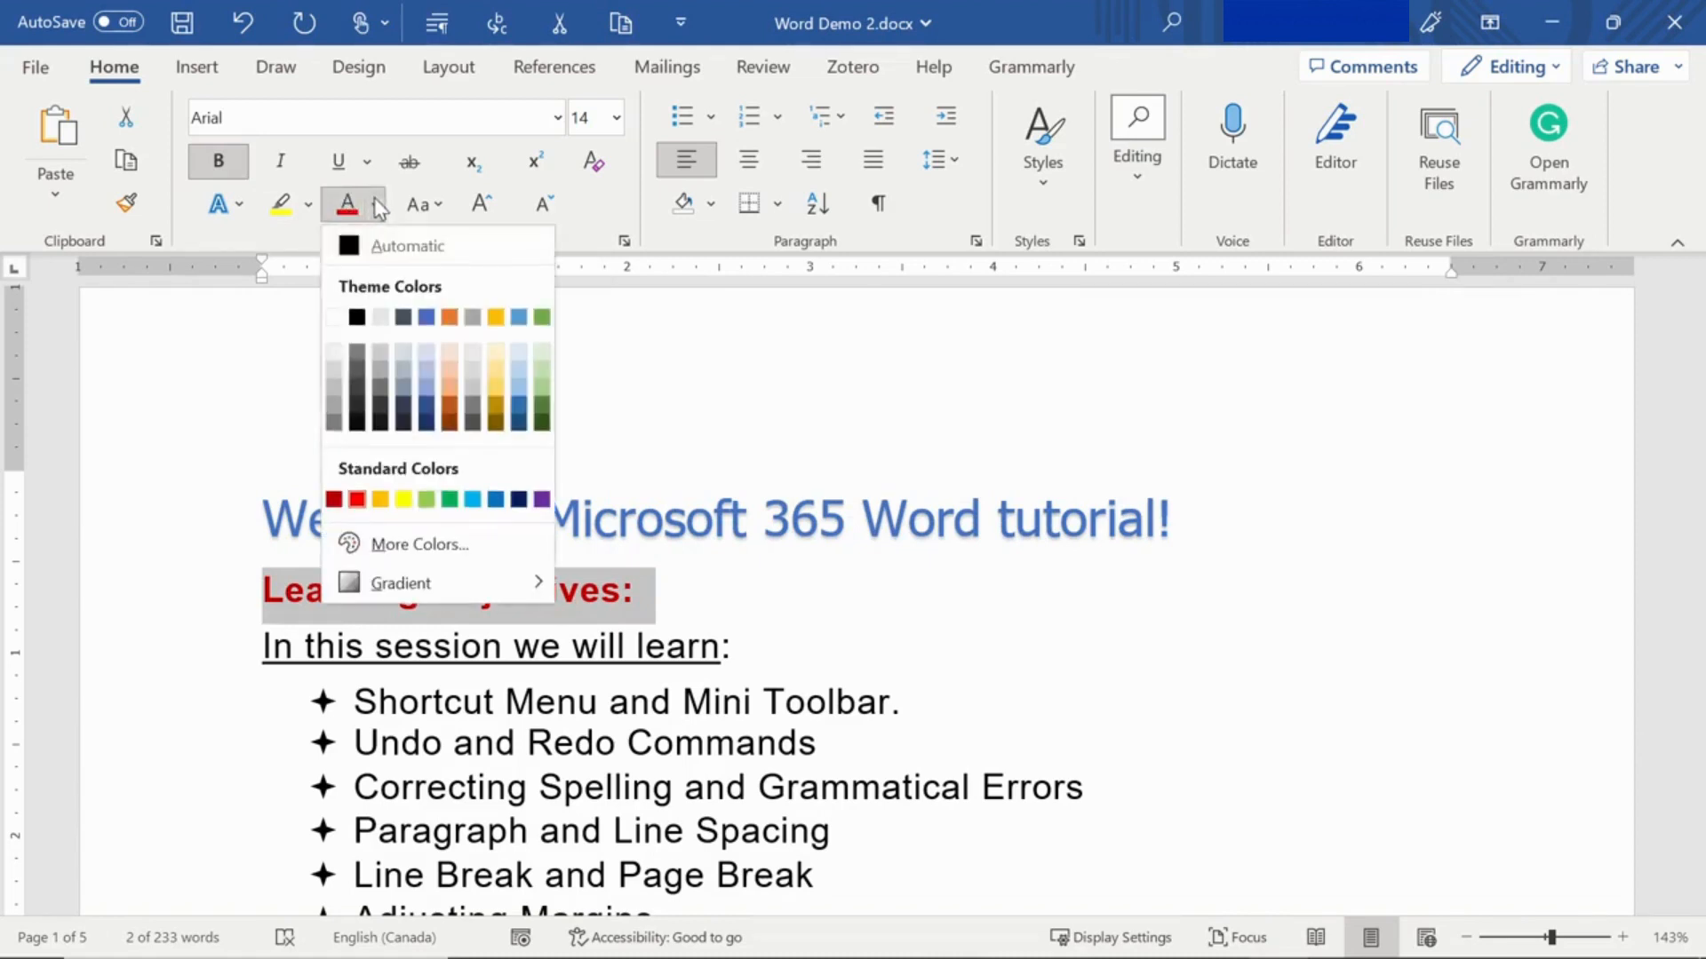
mouse_move(410, 556)
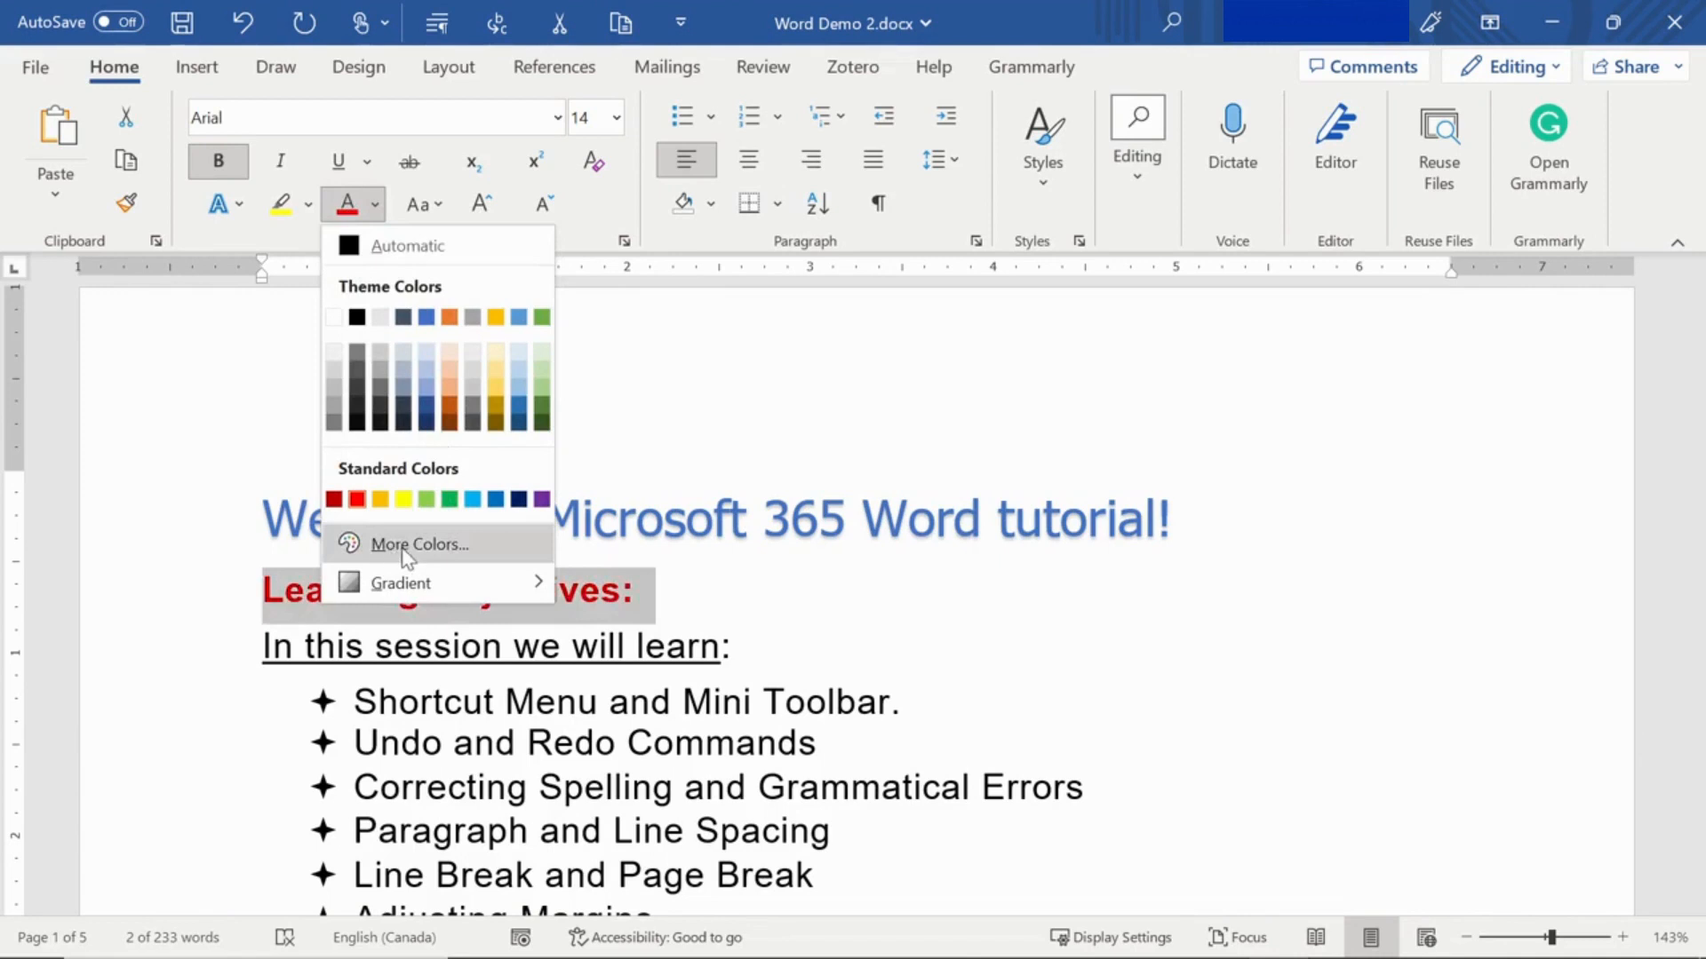
mouse_move(417, 549)
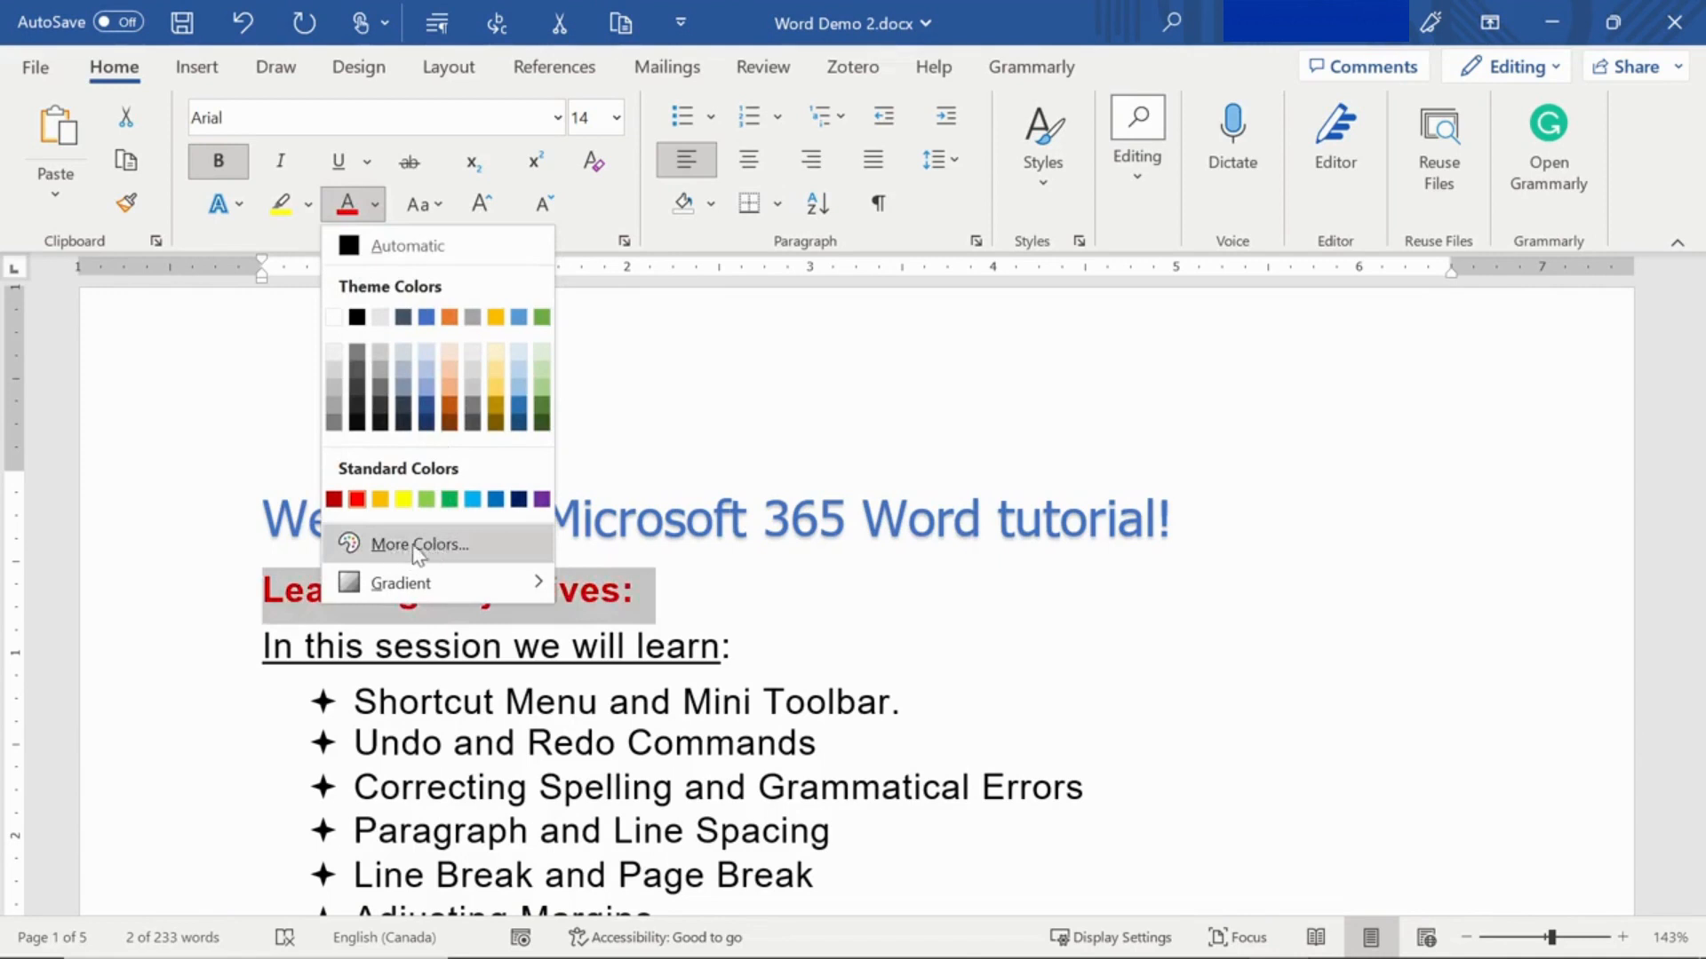
mouse_move(443, 558)
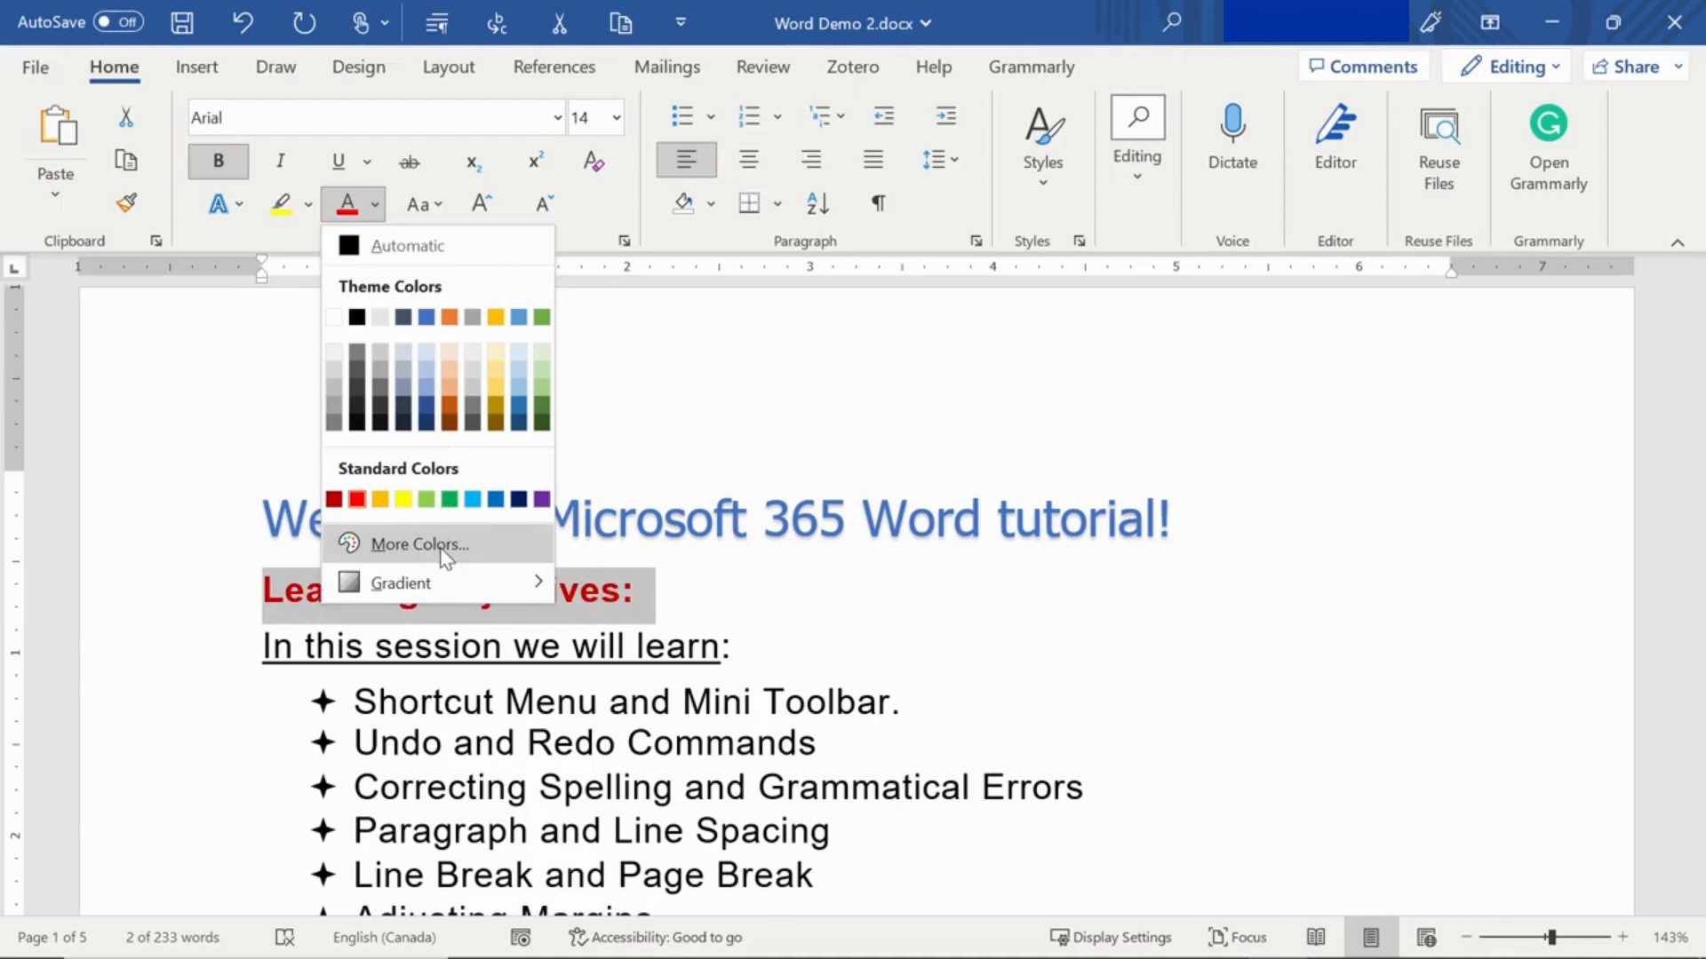
Mix a custom green (hex 3ACA36) in More Colors as the heading's new colour
click(420, 546)
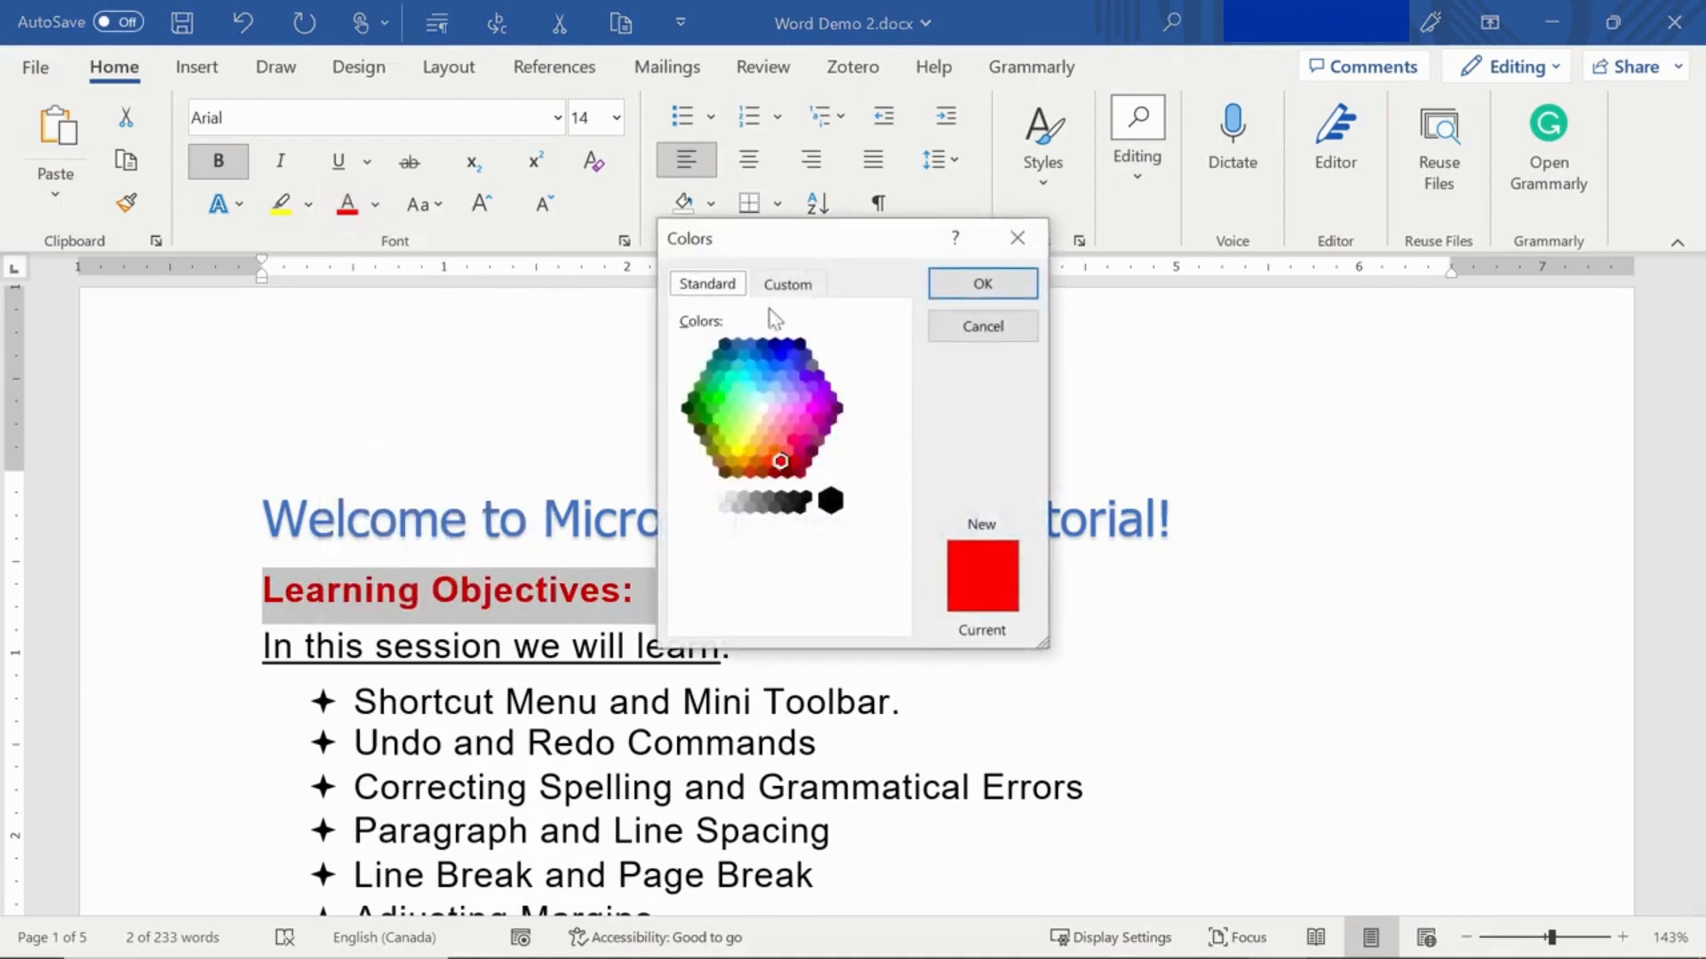
click(787, 283)
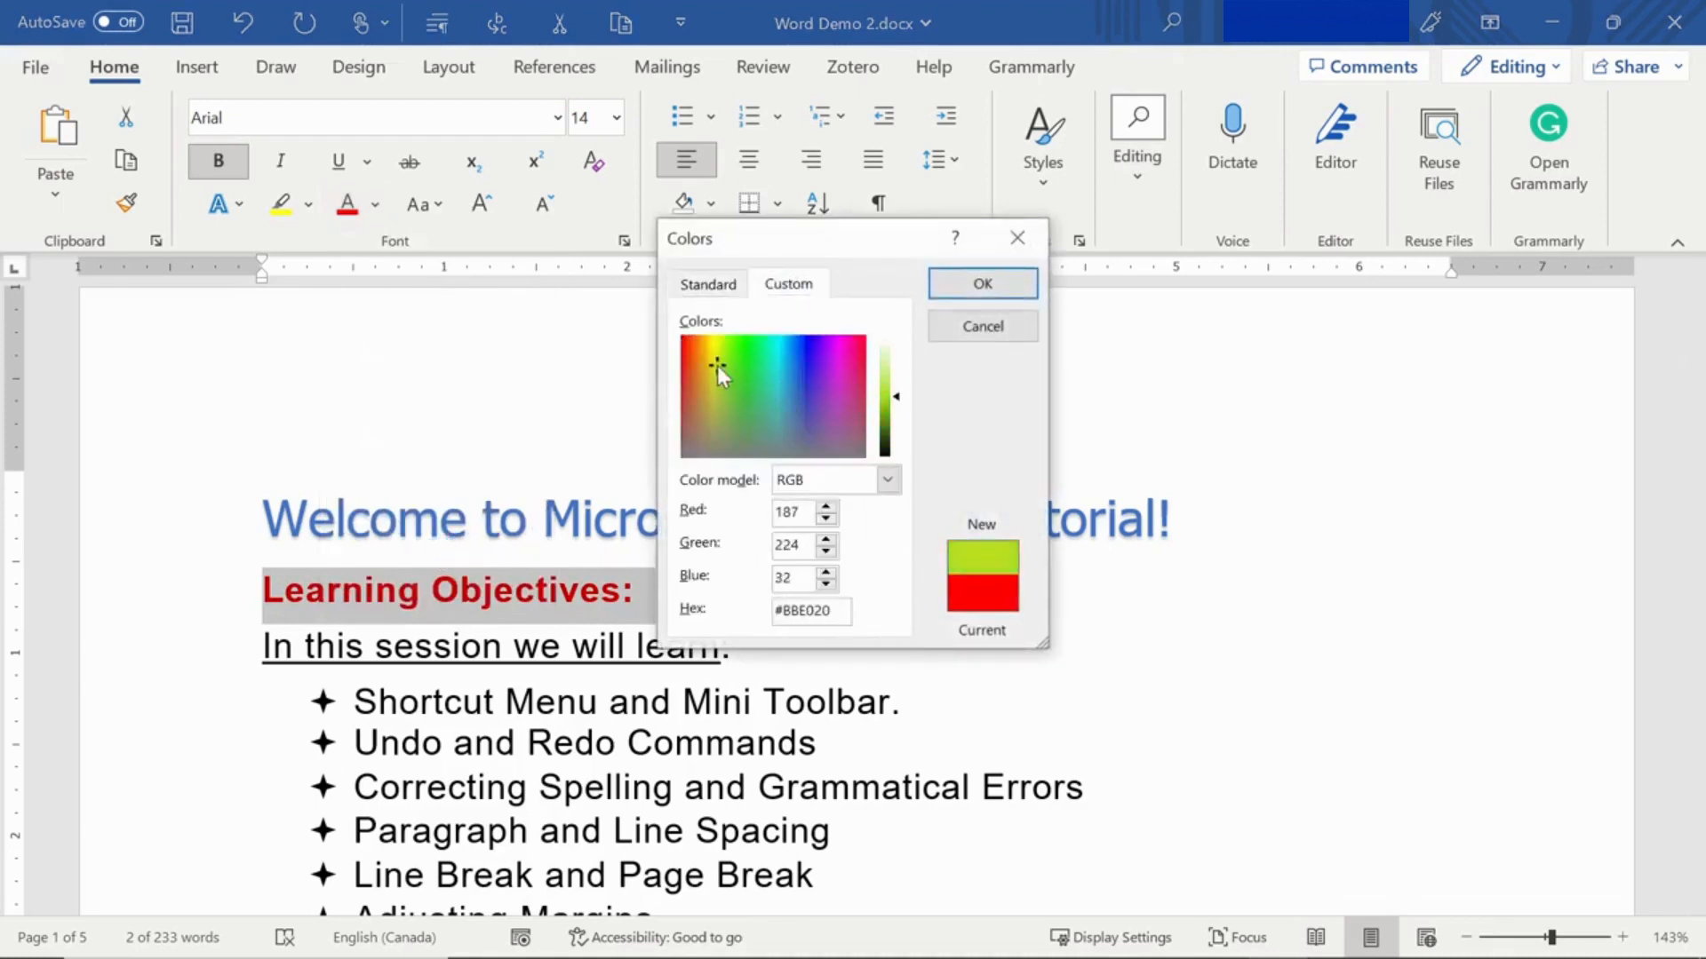
click(741, 385)
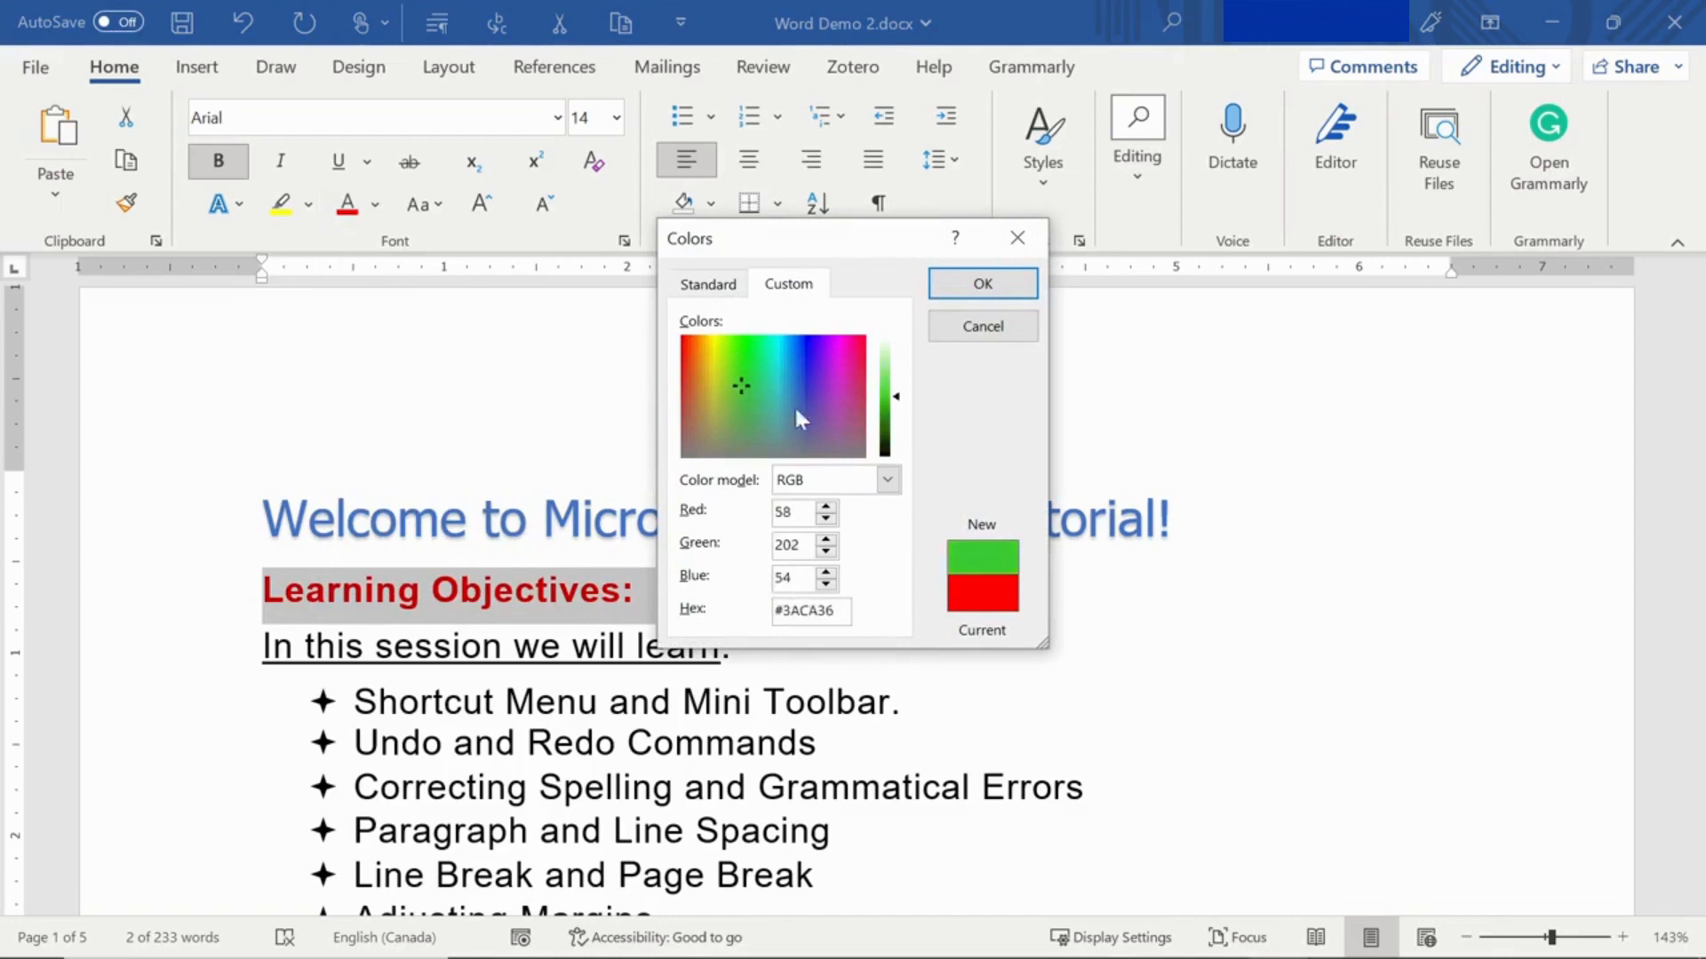
click(981, 283)
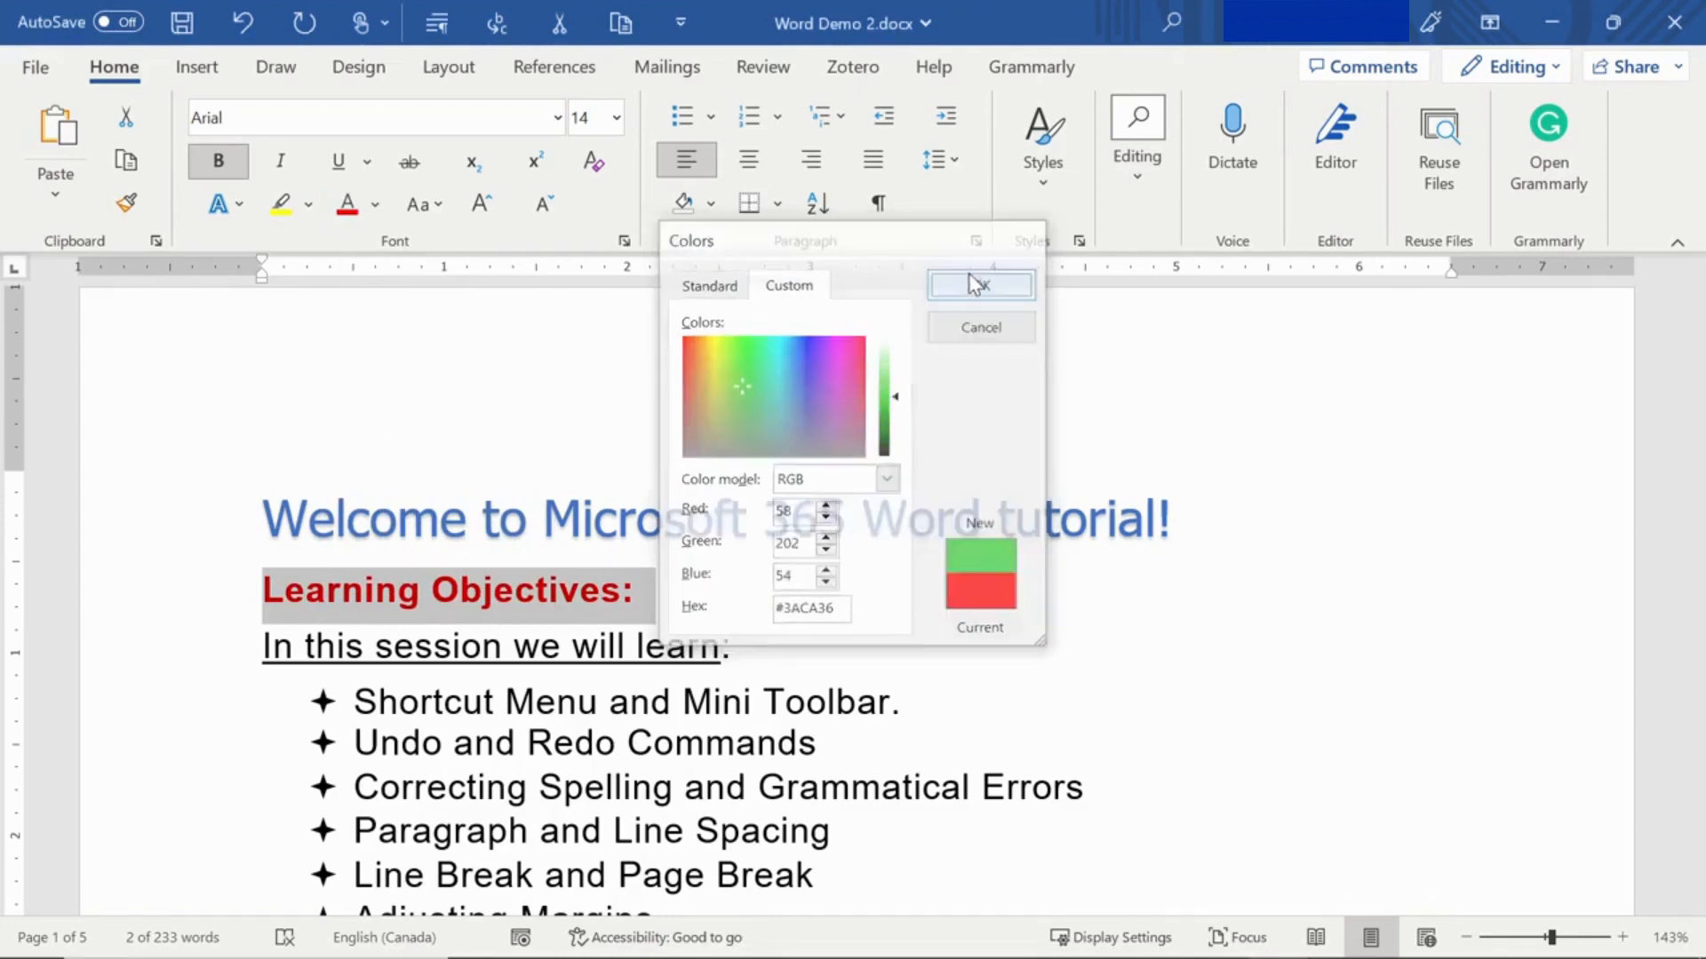